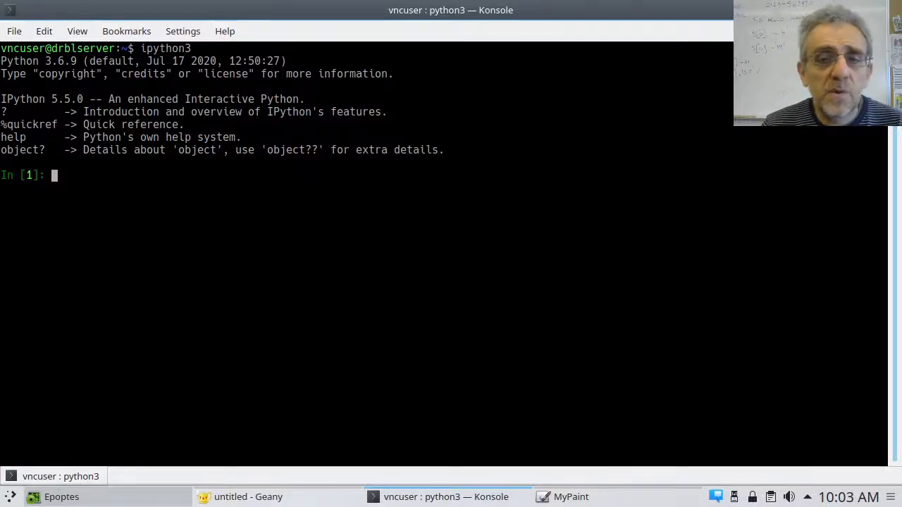
{"action": "mouse_move", "coordinate": [470, 268]}
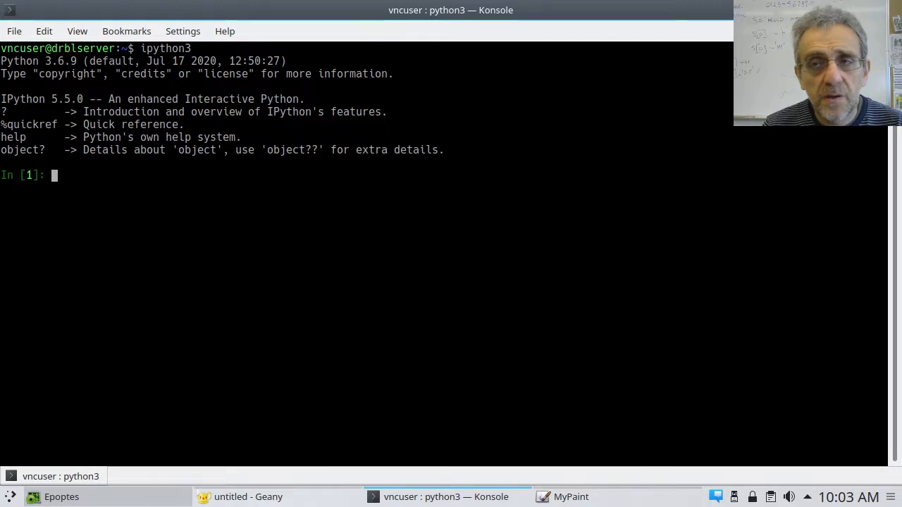
Minimize the Konsole window running ipython3 to reveal the desktop icons
{"action": "left_click", "coordinate": [570, 496]}
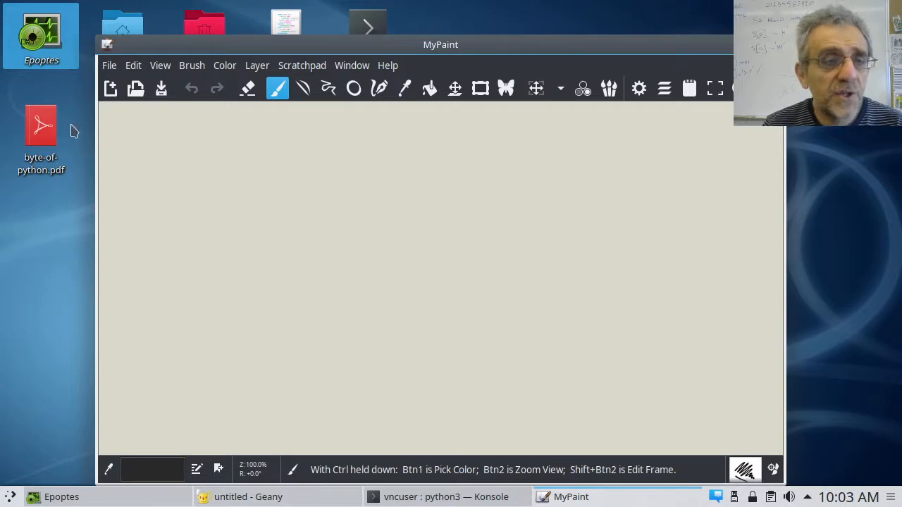
Open byte-of-python.pdf from the desktop and scroll to page 45, the Functions chapter
{"action": "double_click", "coordinate": [41, 125]}
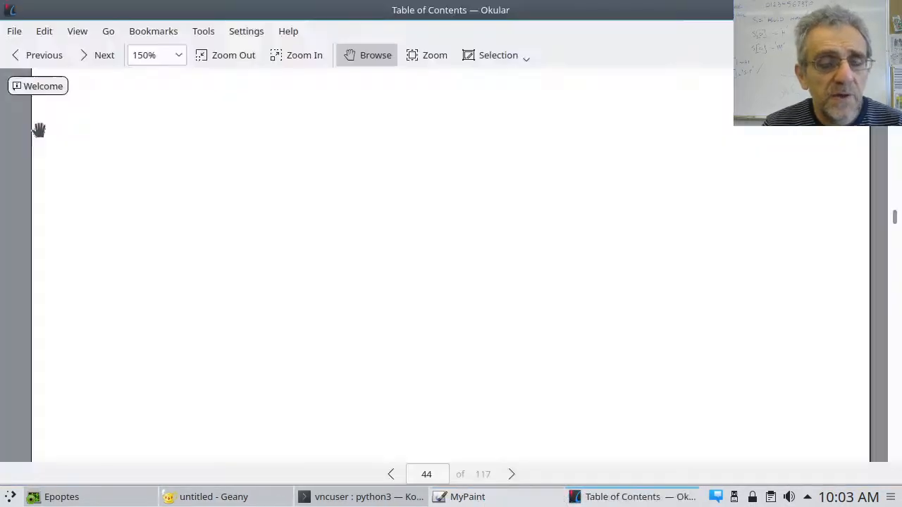
{"action": "scroll", "scroll_direction": "down", "scroll_amount": 3}
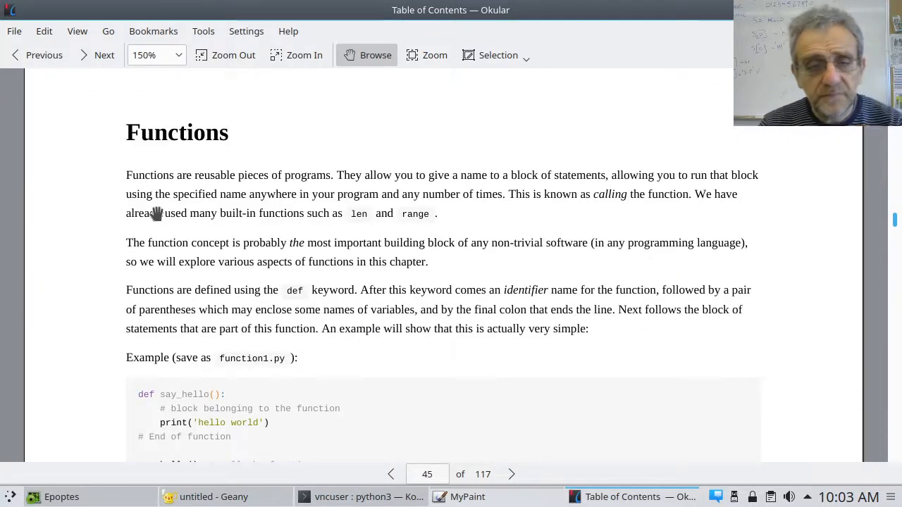
{"action": "scroll", "scroll_direction": "down", "scroll_amount": 3}
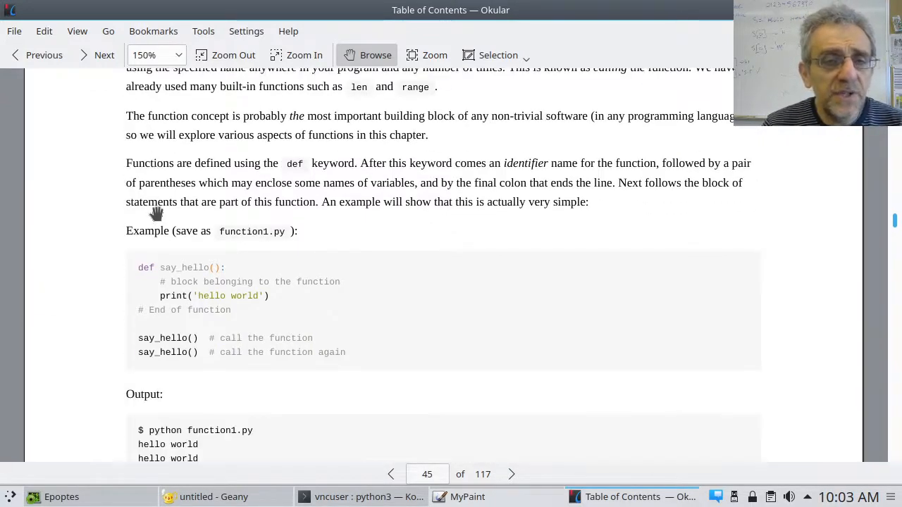
{"action": "mouse_move", "coordinate": [124, 275]}
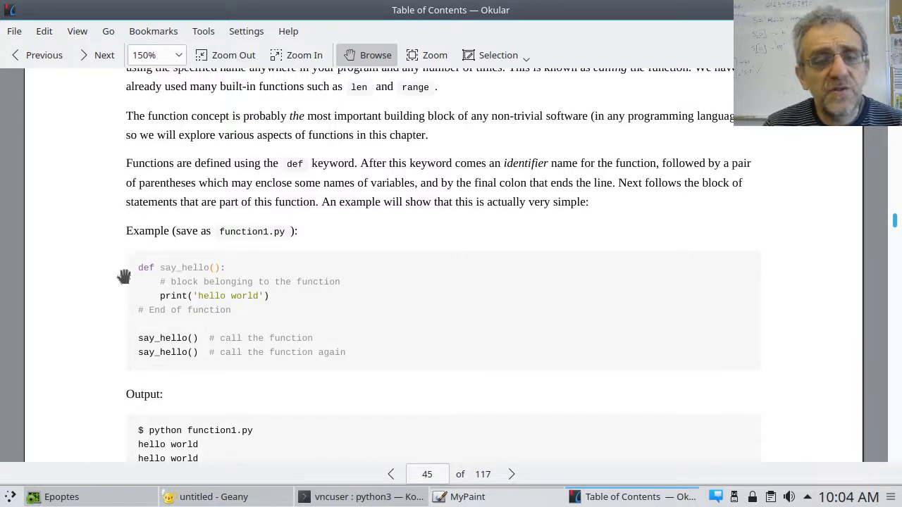
{"action": "mouse_move", "coordinate": [134, 317]}
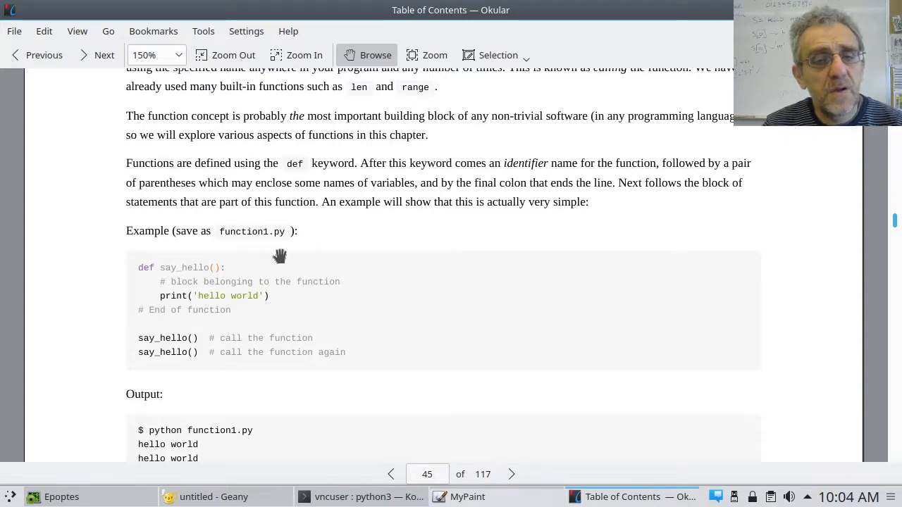
{"action": "mouse_move", "coordinate": [350, 257]}
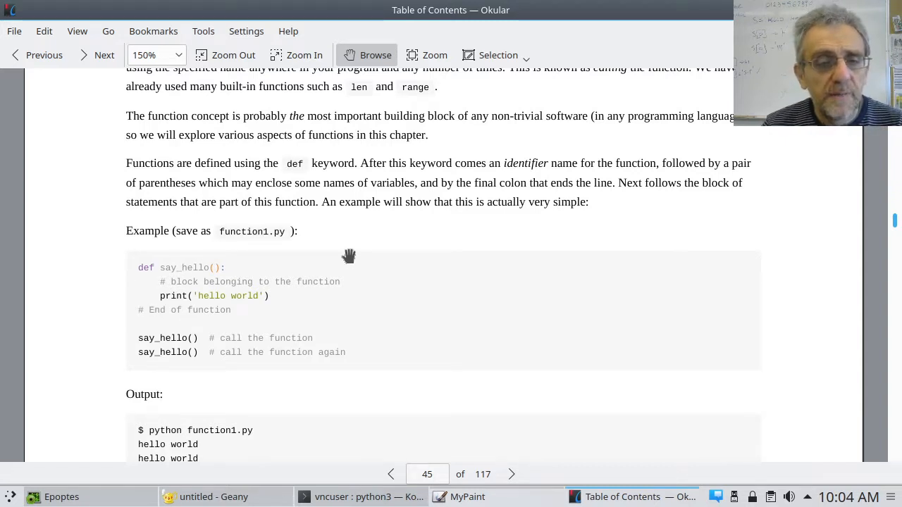
{"action": "mouse_move", "coordinate": [203, 269]}
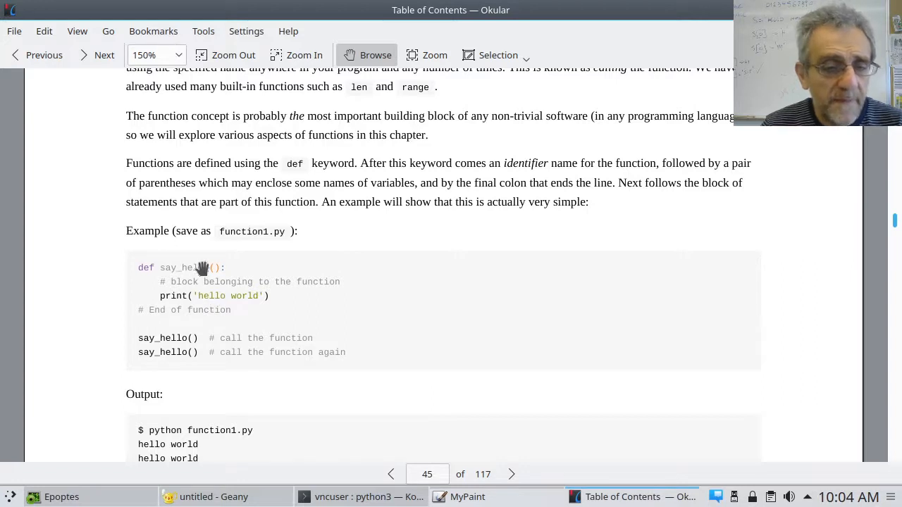
{"action": "mouse_move", "coordinate": [378, 225]}
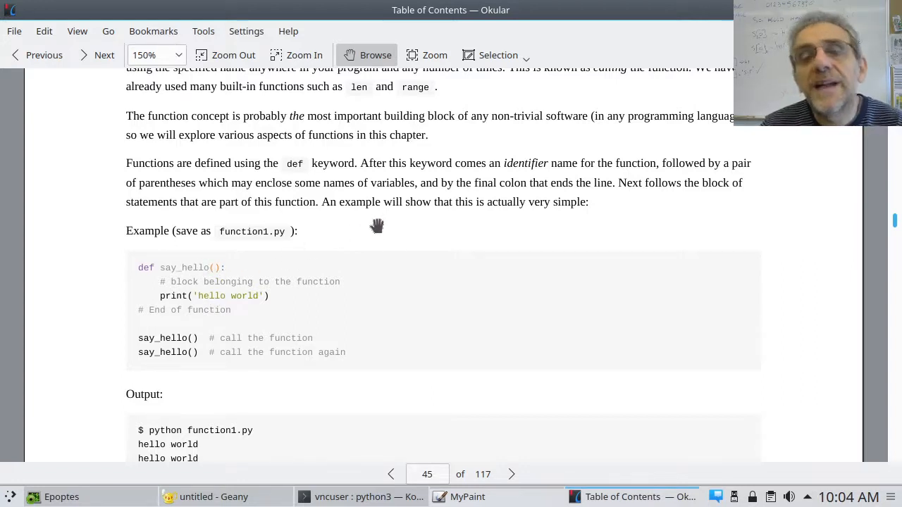
{"action": "mouse_move", "coordinate": [372, 241]}
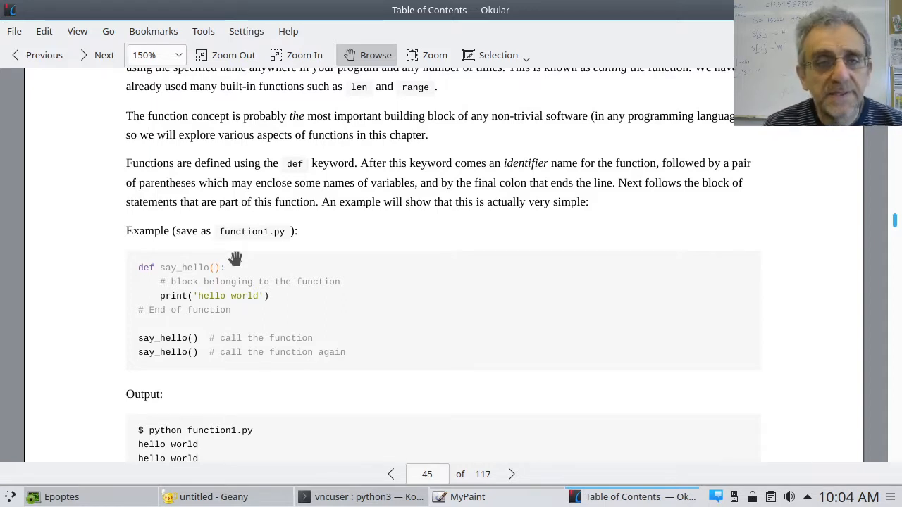
{"action": "mouse_move", "coordinate": [462, 473]}
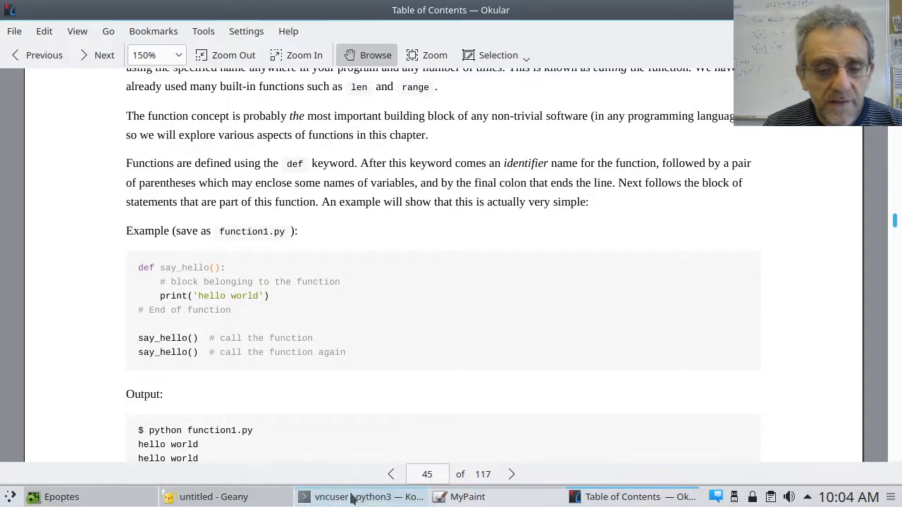
Raise the Konsole ipython3 terminal from the taskbar
{"action": "left_click", "coordinate": [359, 496]}
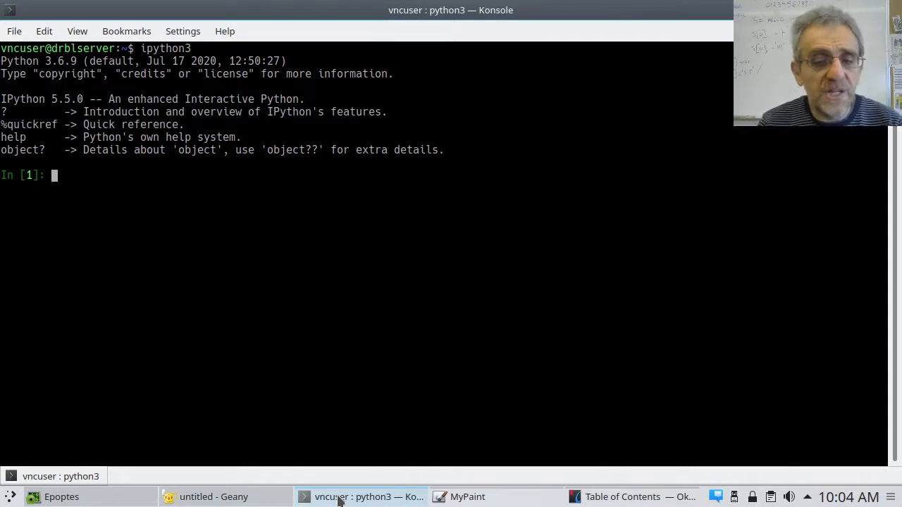
Switch to the untitled Geany script and write 'import random' followed by empty lines
{"action": "left_click", "coordinate": [214, 496]}
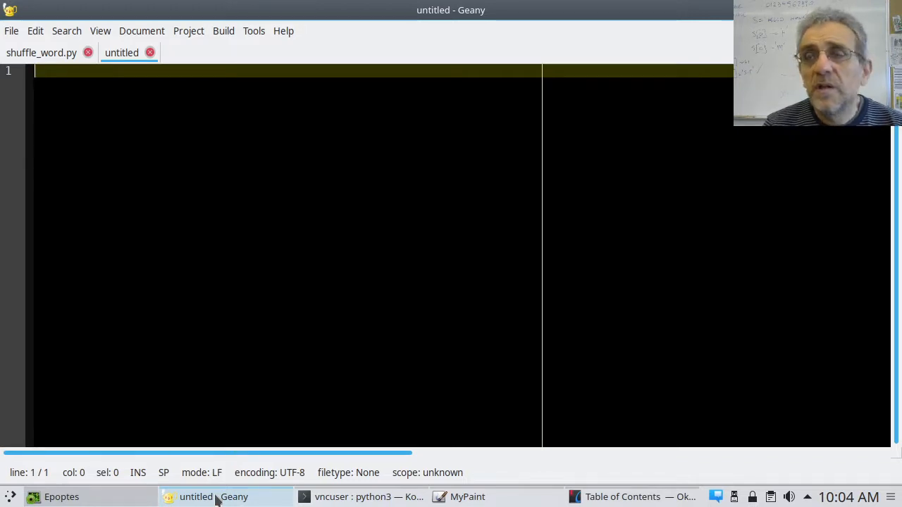
{"action": "type", "text": "import"}
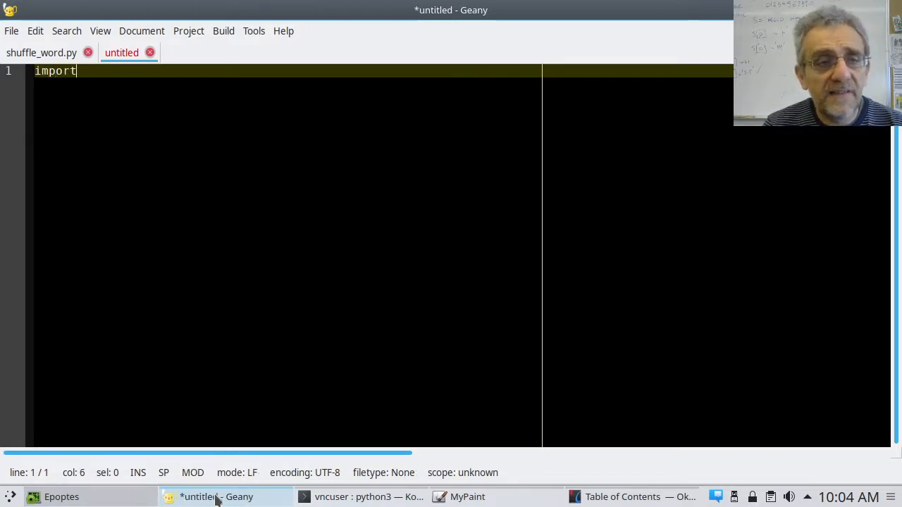
{"action": "type", "text": "rando"}
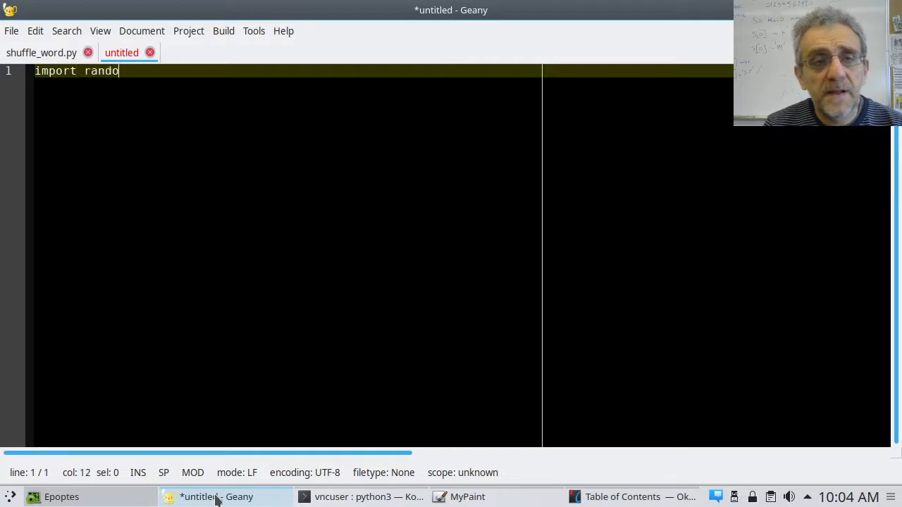
{"action": "type", "text": "m"}
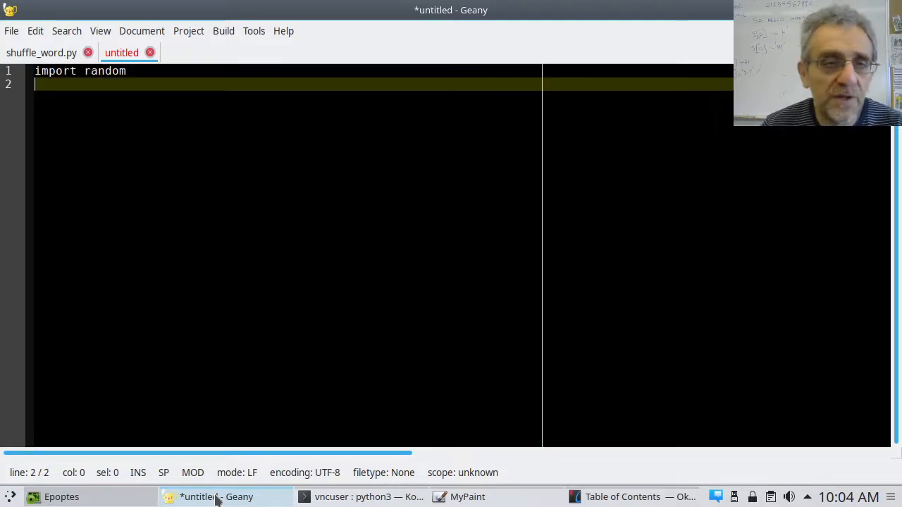
{"action": "key", "text": "Return"}
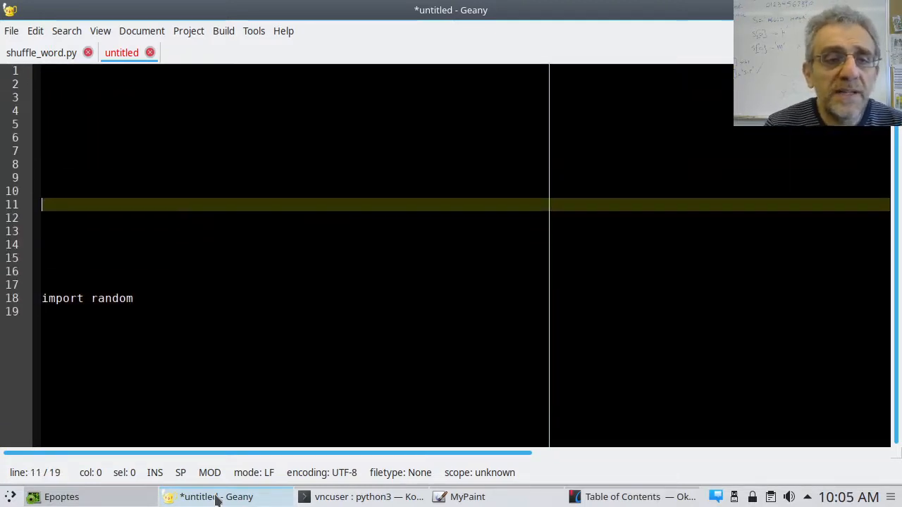
Experiment with extra lines like 'for' and 'import math', then delete them again
{"action": "type", "text": "for ............."}
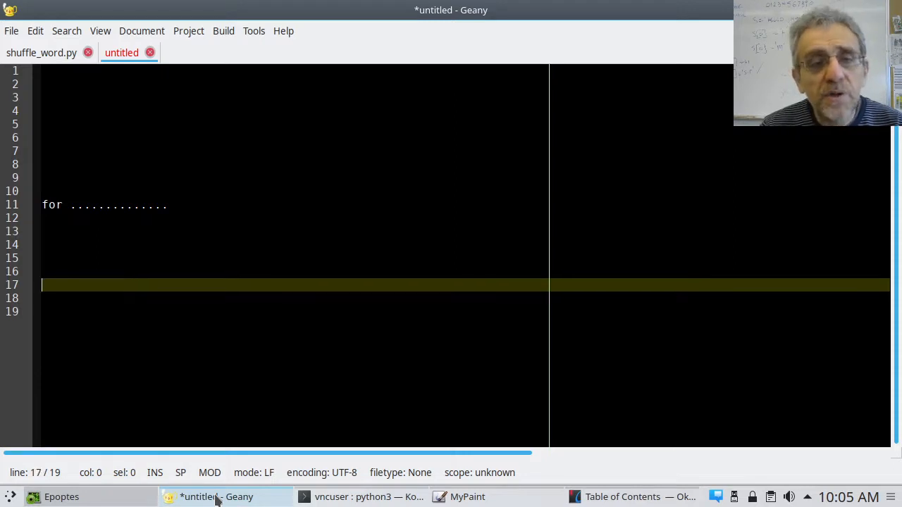
{"action": "type", "text": "import random"}
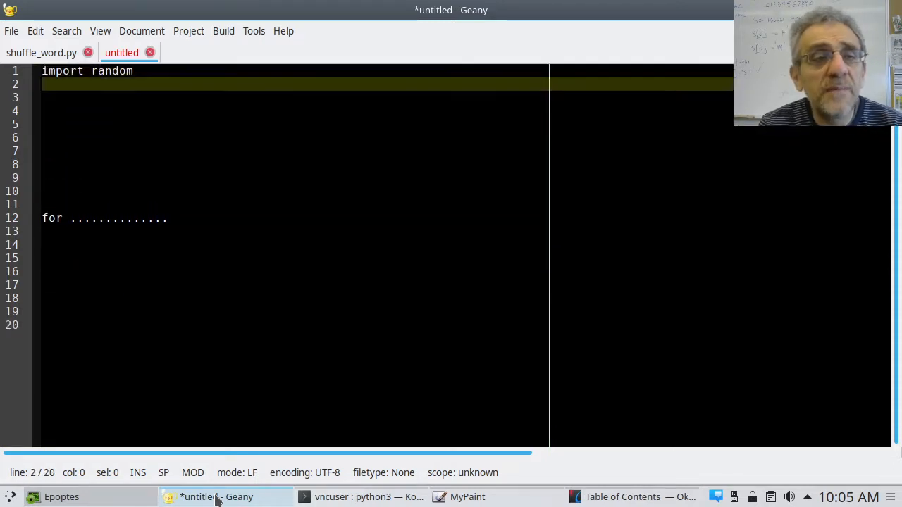
{"action": "type", "text": "import"}
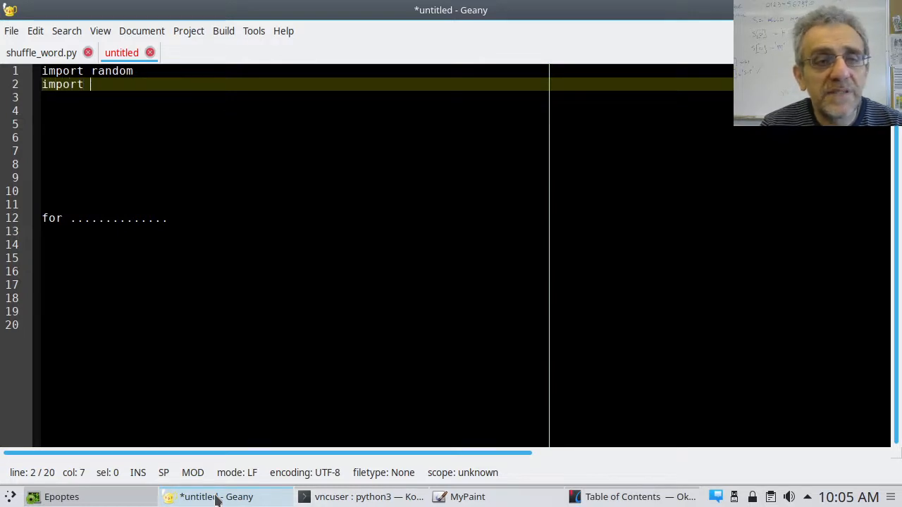
{"action": "type", "text": "math"}
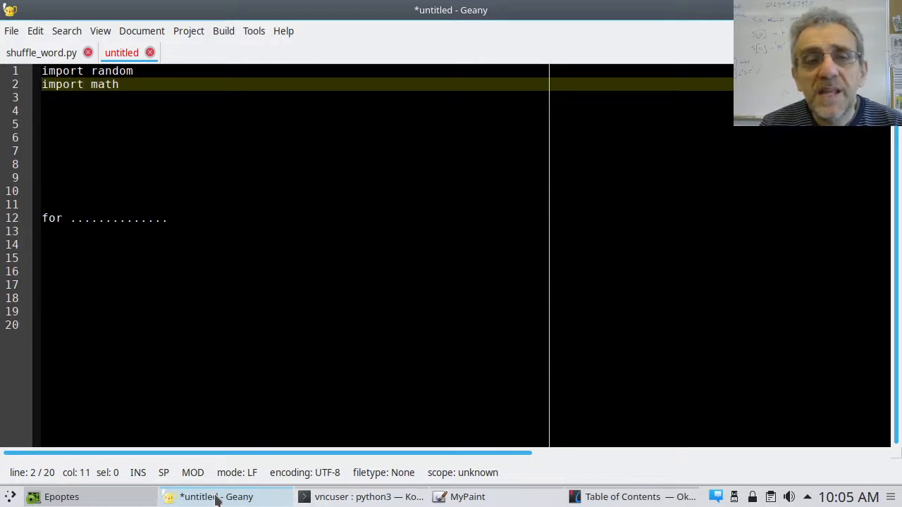
{"action": "key", "text": "BackSpace"}
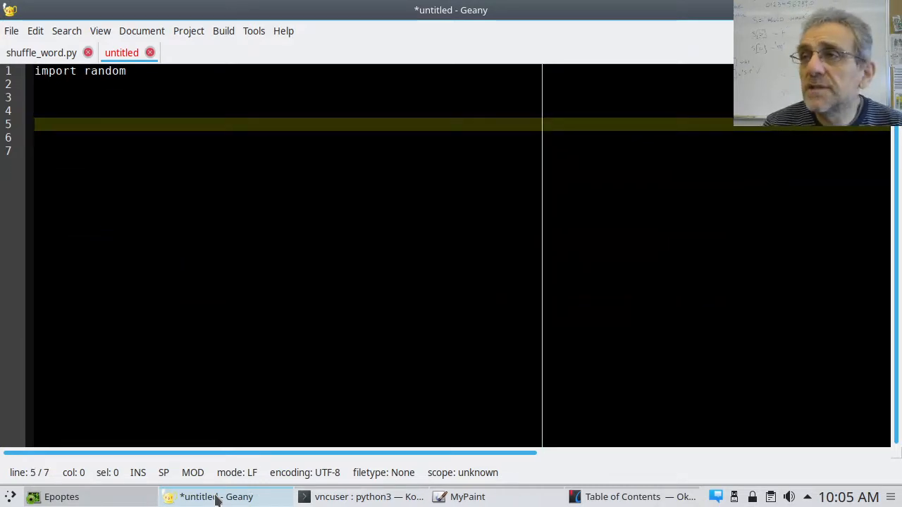
Write the function header 'def foo():'
{"action": "type", "text": "def"}
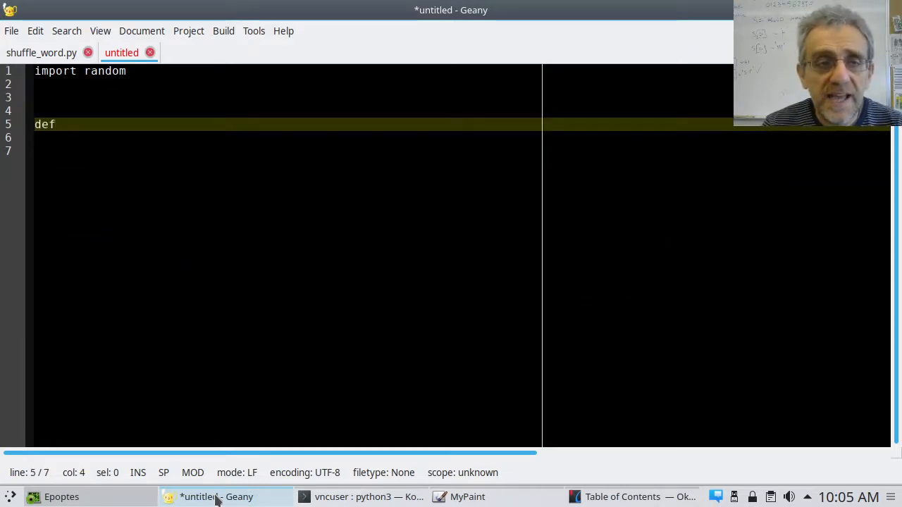
{"action": "key", "text": "BackSpace"}
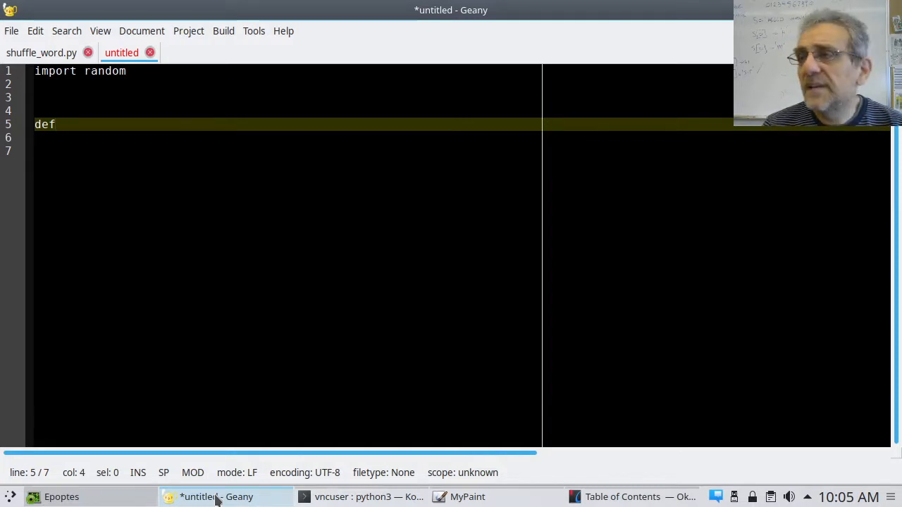
{"action": "type", "text": "\" \""}
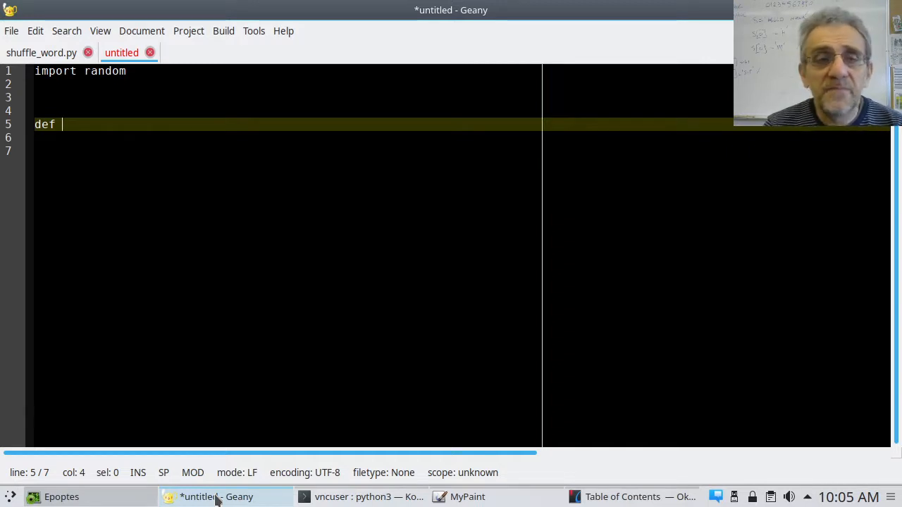
{"action": "type", "text": "foo"}
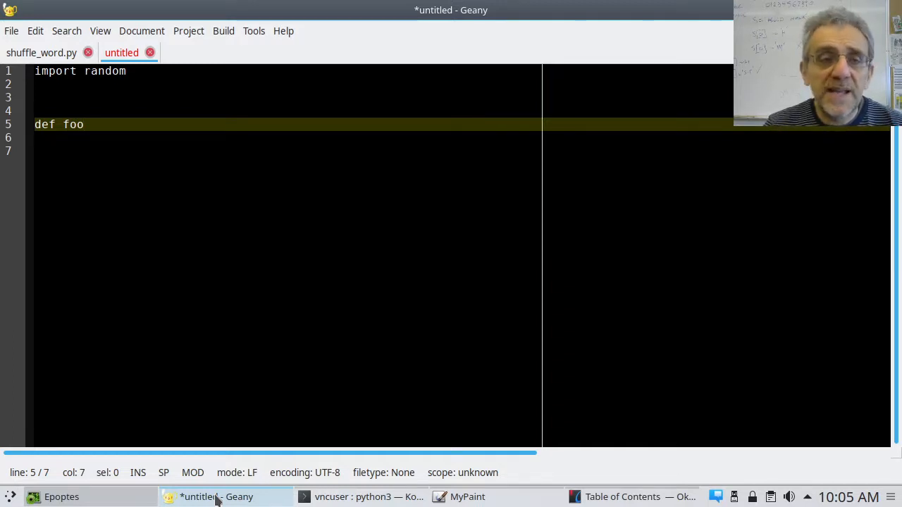
{"action": "type", "text": "("}
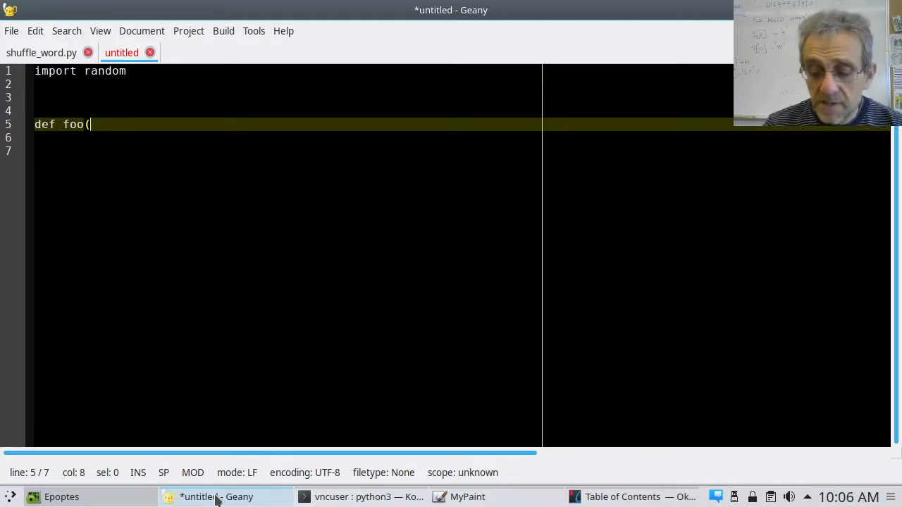
{"action": "type", "text": ")"}
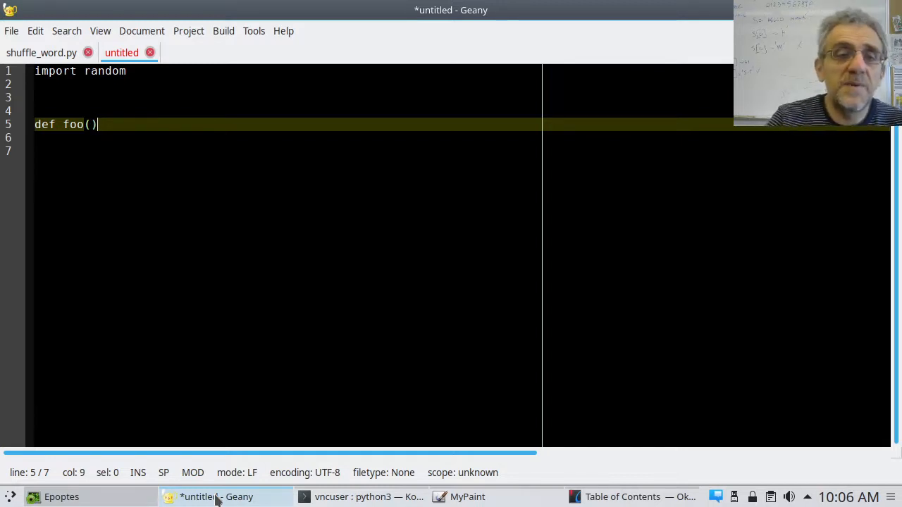
{"action": "type", "text": ":"}
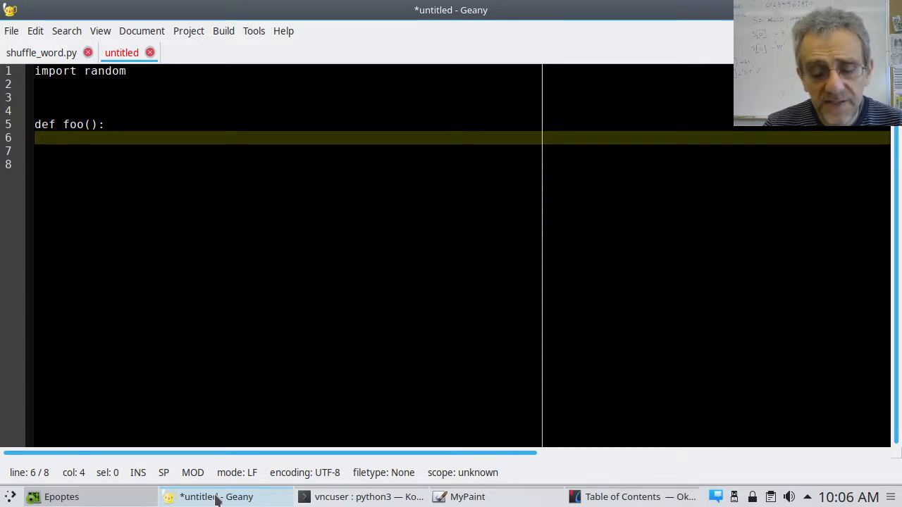
Give foo a print('hi') body, duplicate it to four lines, and add blank lines below
{"action": "type", "text": "print"}
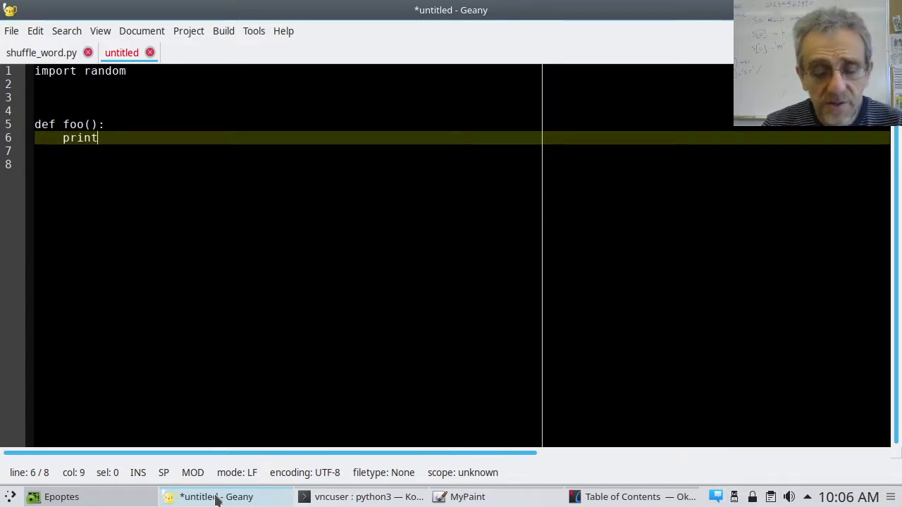
{"action": "type", "text": "('"}
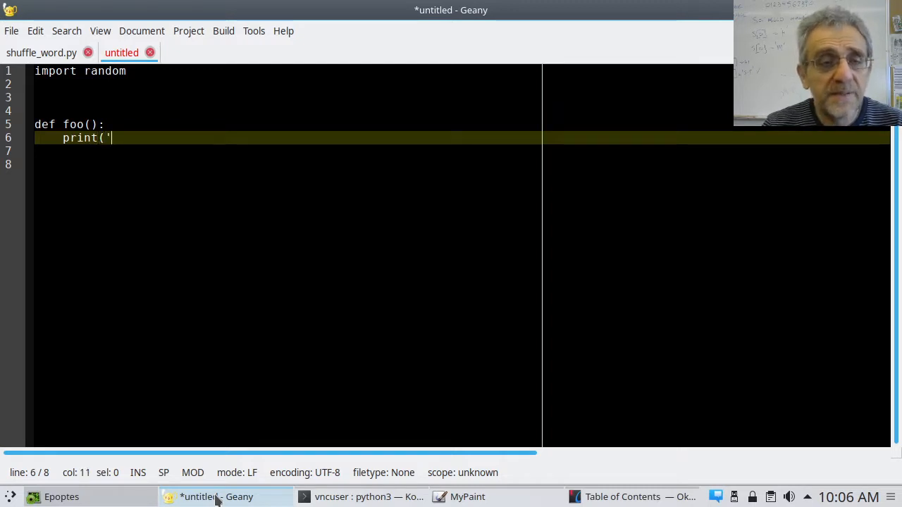
{"action": "type", "text": "hi')"}
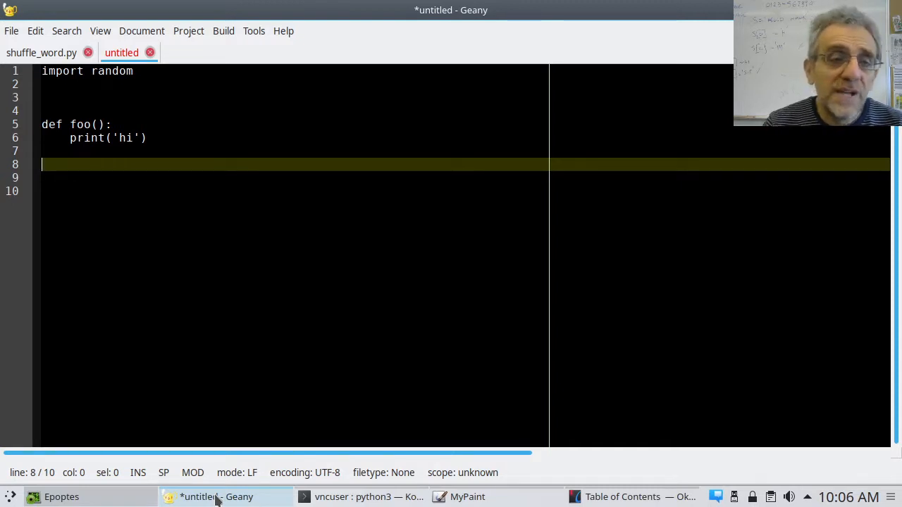
{"action": "key", "text": "Up"}
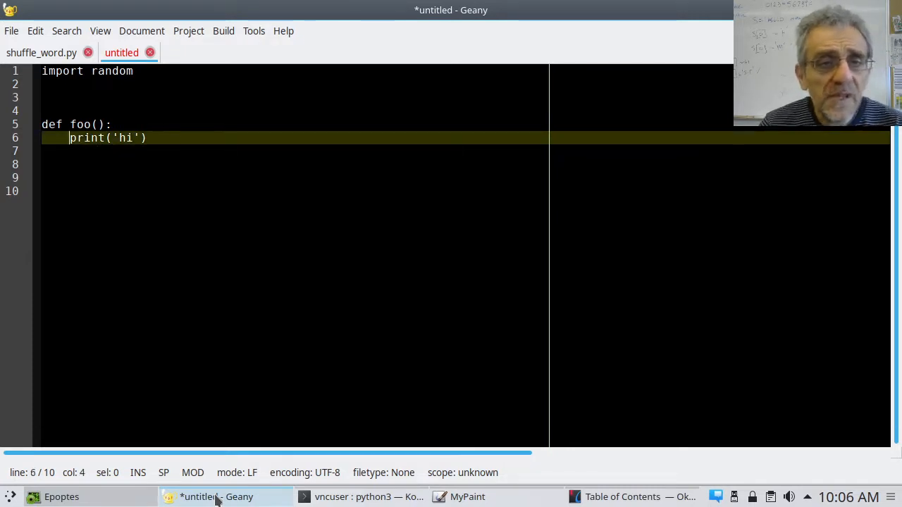
{"action": "left_click_drag", "start_coordinate": [71, 138], "coordinate": [147, 138]}
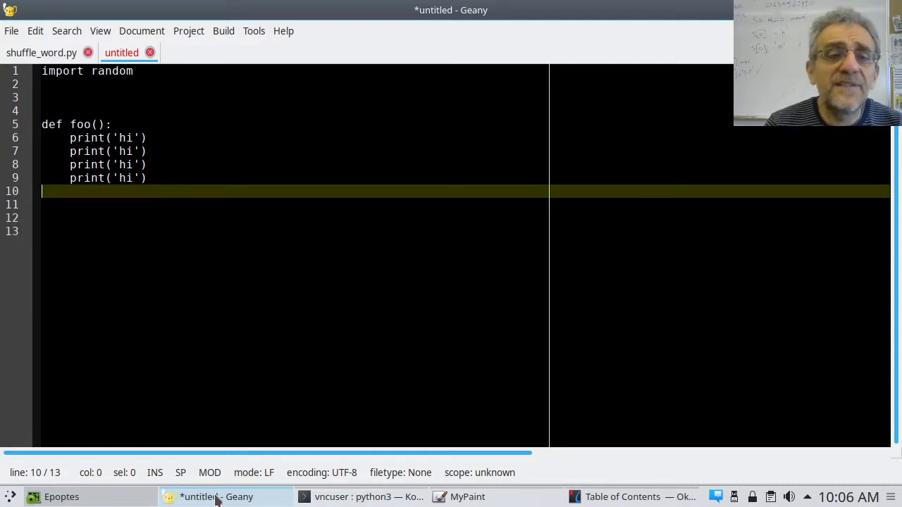
{"action": "key", "text": "Return"}
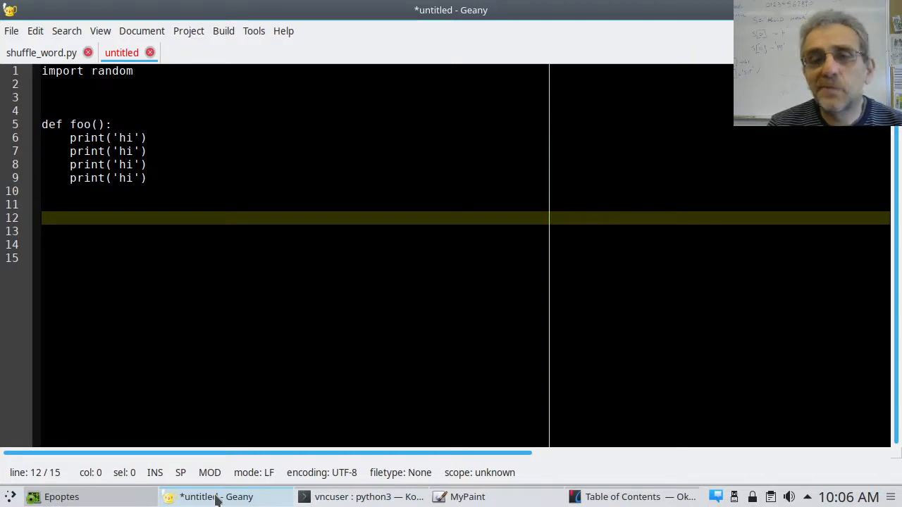
Add the top-level assignments x=1 and y=2 below the function
{"action": "type", "text": "x=1"}
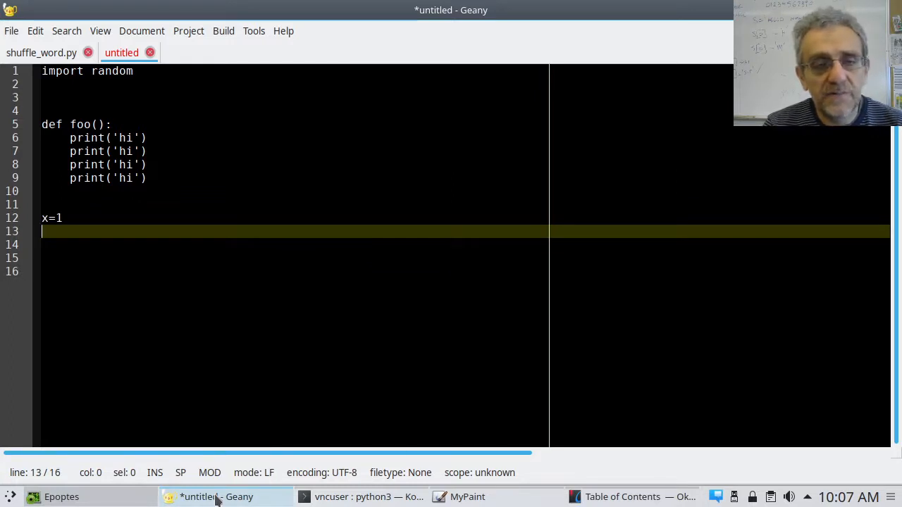
{"action": "type", "text": "y=2"}
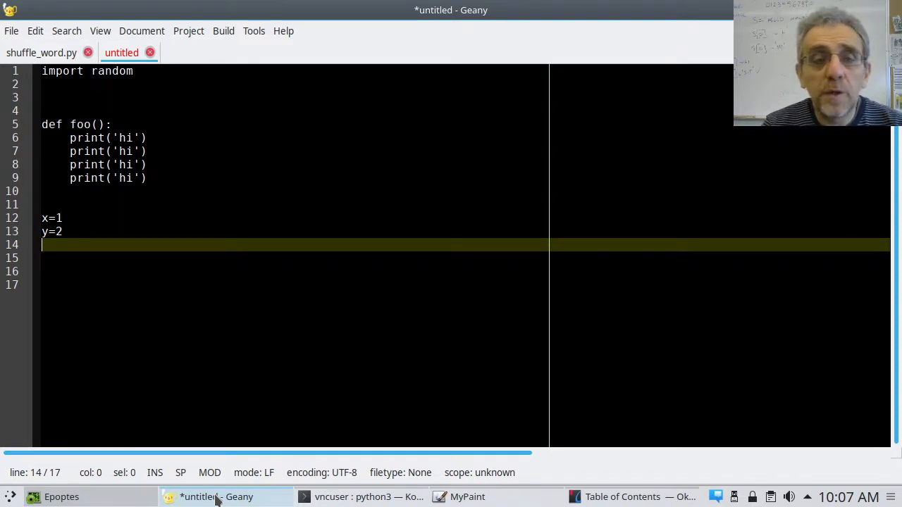
Write 'foo() #call to function foo' after y=2 and start saving the script
{"action": "type", "text": "f"}
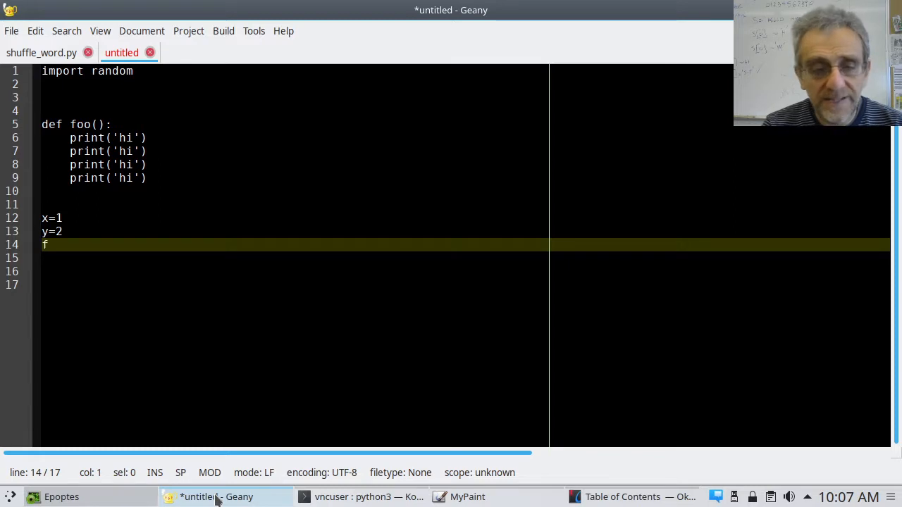
{"action": "type", "text": "oo()"}
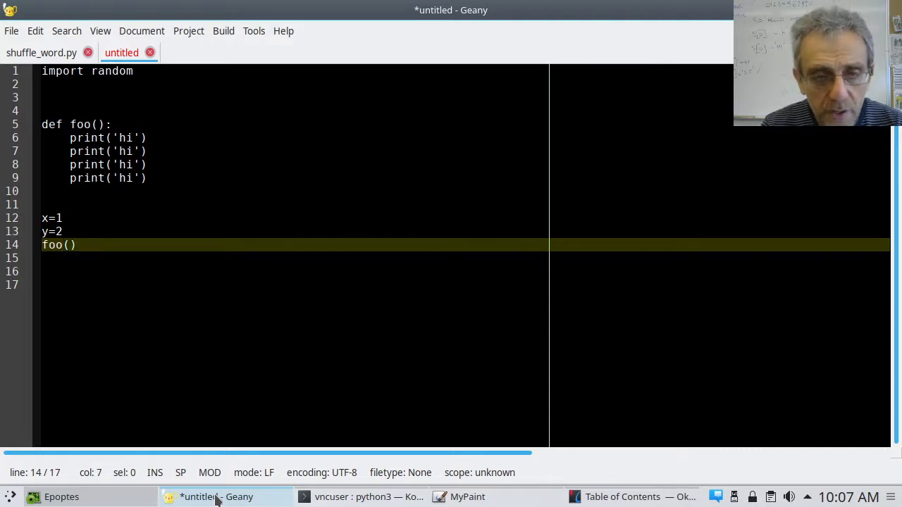
{"action": "type", "text": "#call to"}
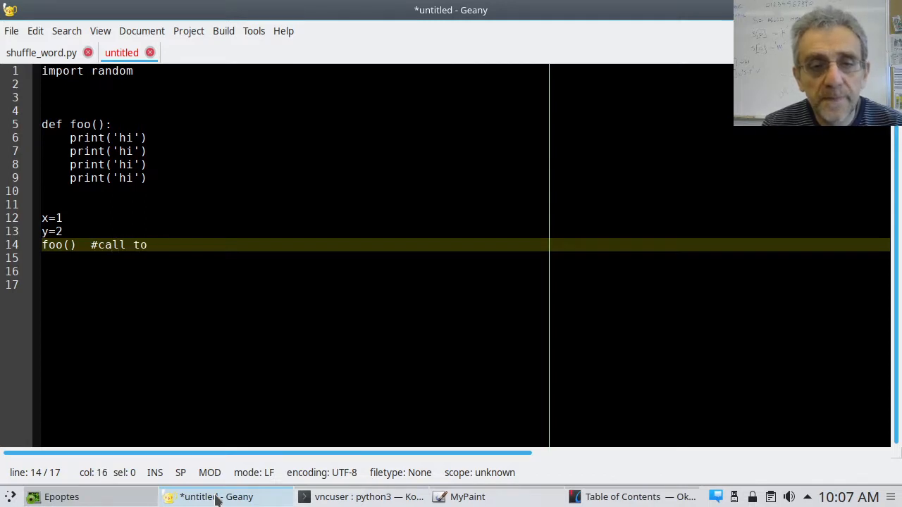
{"action": "type", "text": "function foo"}
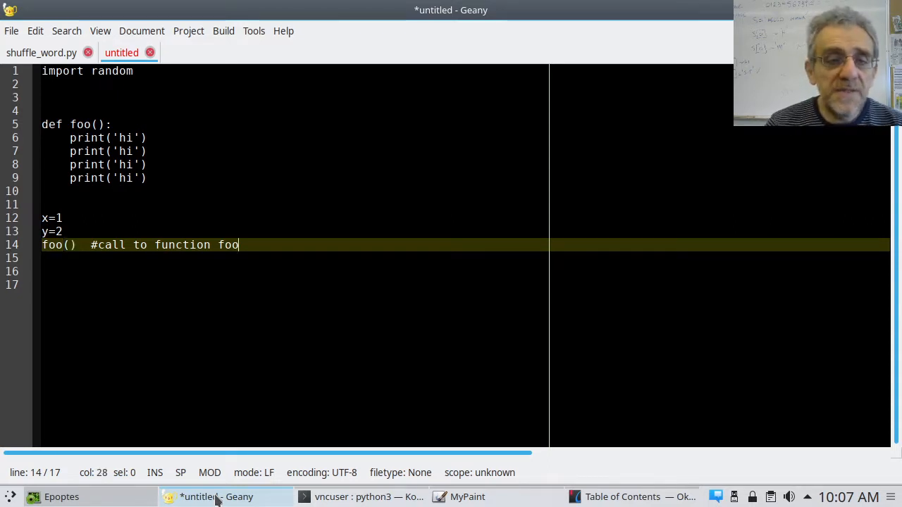
{"action": "key", "text": "ctrl+s"}
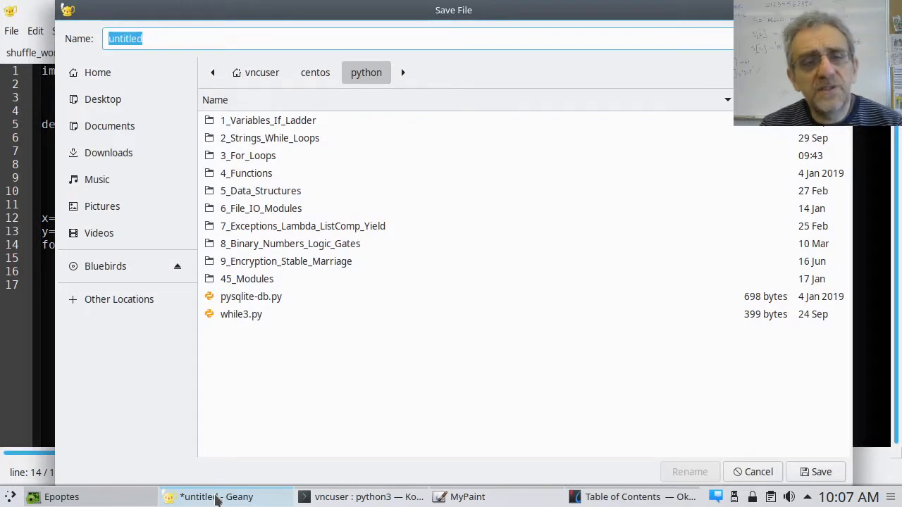
{"action": "mouse_move", "coordinate": [271, 196]}
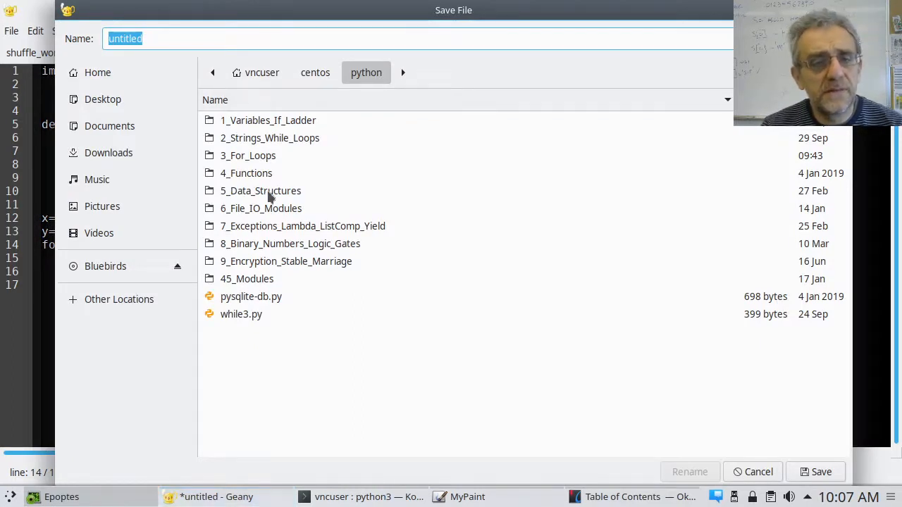
Save the script as test1.py inside the 4_Functions folder
{"action": "double_click", "coordinate": [245, 172]}
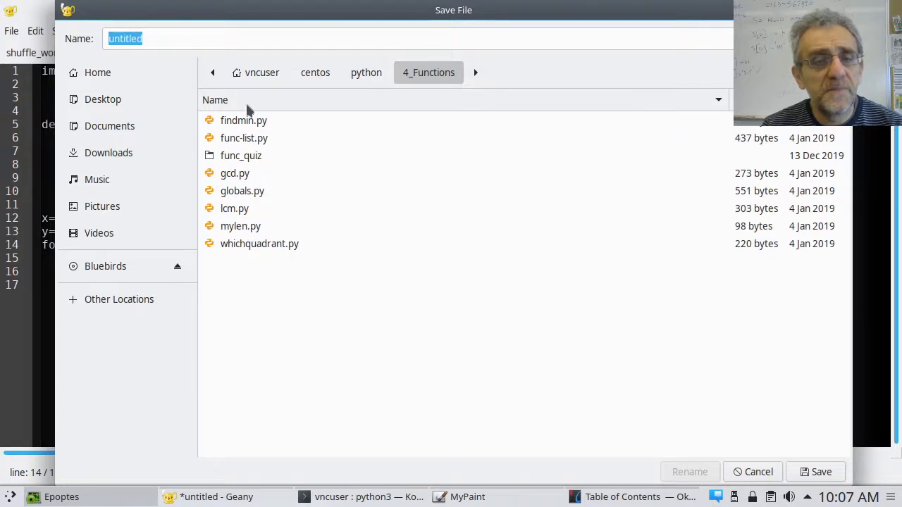
{"action": "left_click", "coordinate": [220, 38]}
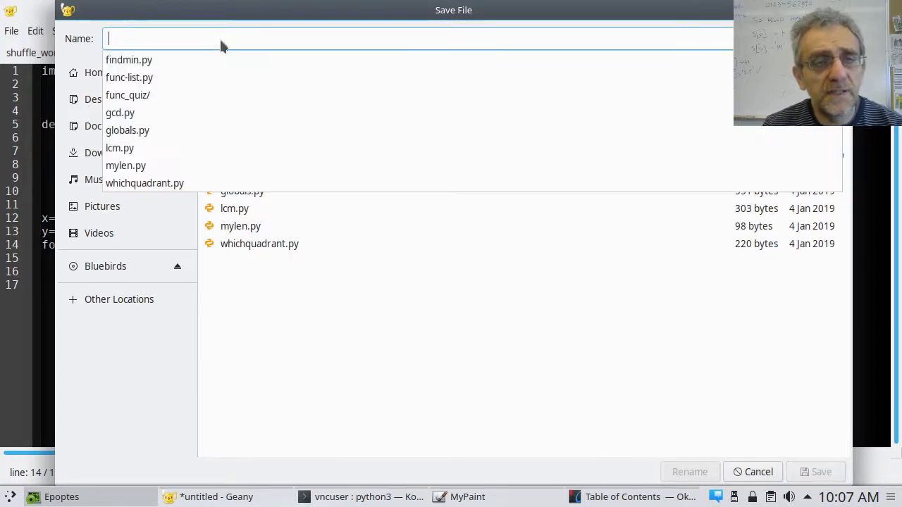
{"action": "type", "text": "test"}
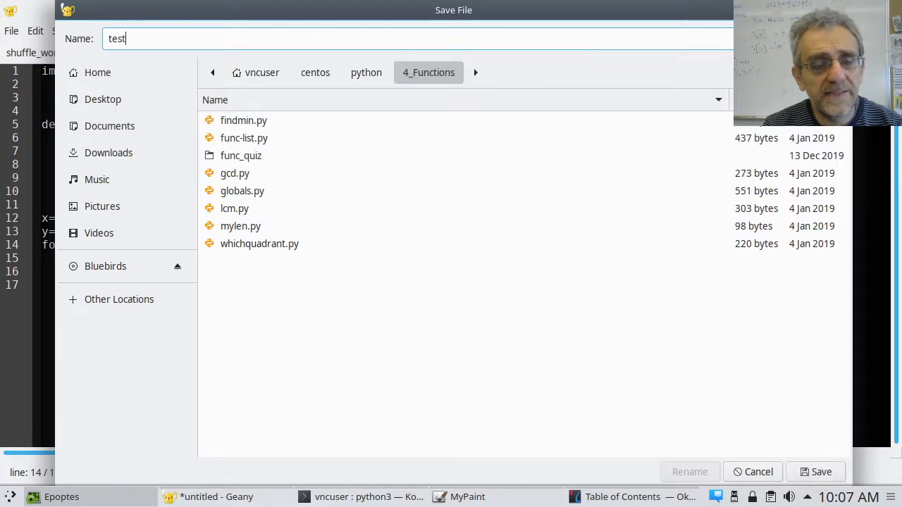
{"action": "type", "text": "1.py"}
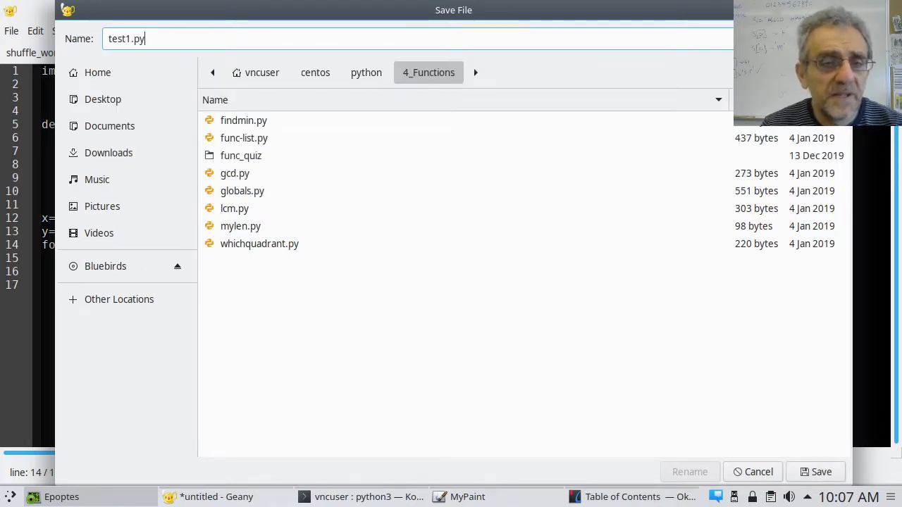
{"action": "left_click", "coordinate": [814, 470]}
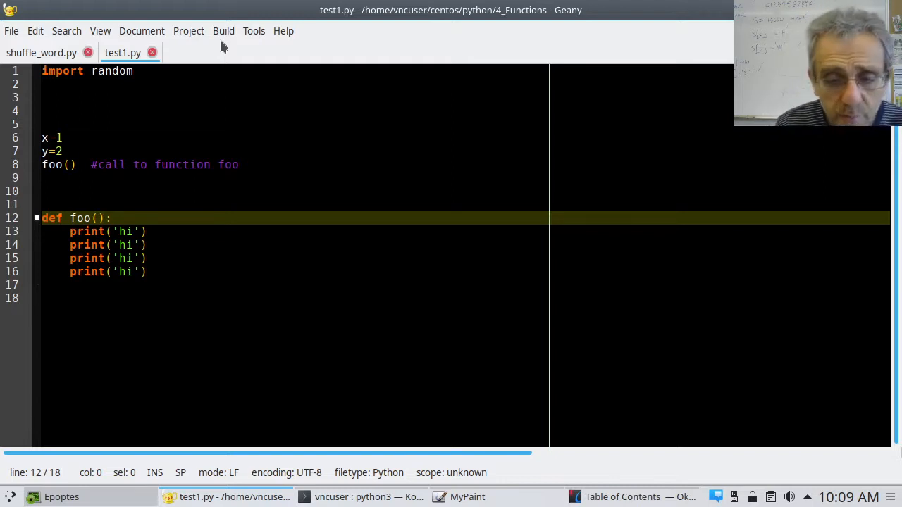
Bring MyPaint to the front from the taskbar
{"action": "left_click", "coordinate": [464, 496]}
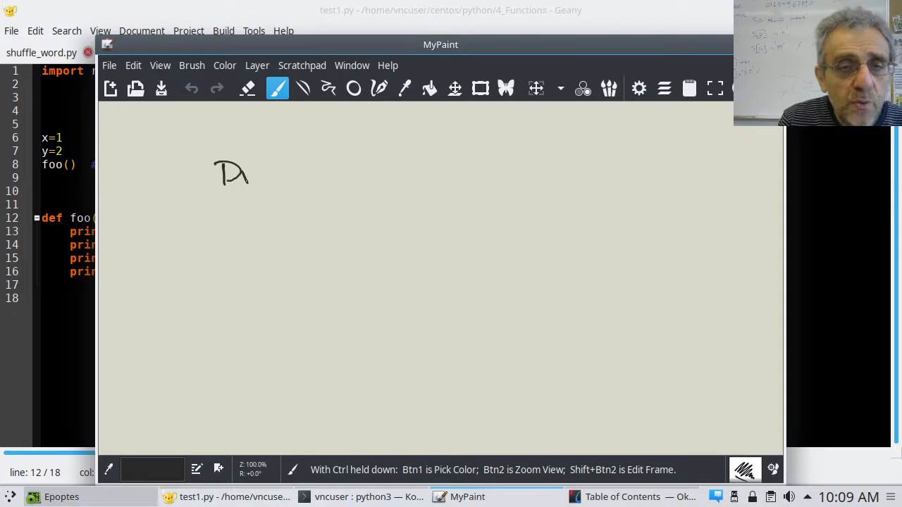
Sketch the function header DEF NAME(): on the canvas
{"action": "left_click_drag", "start_coordinate": [247, 176], "coordinate": [289, 176]}
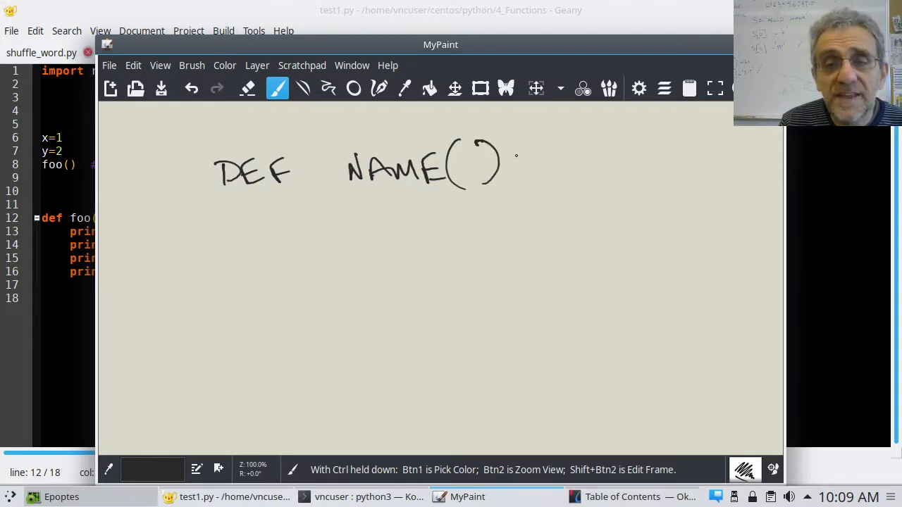
{"action": "left_click_drag", "start_coordinate": [514, 155], "coordinate": [519, 183]}
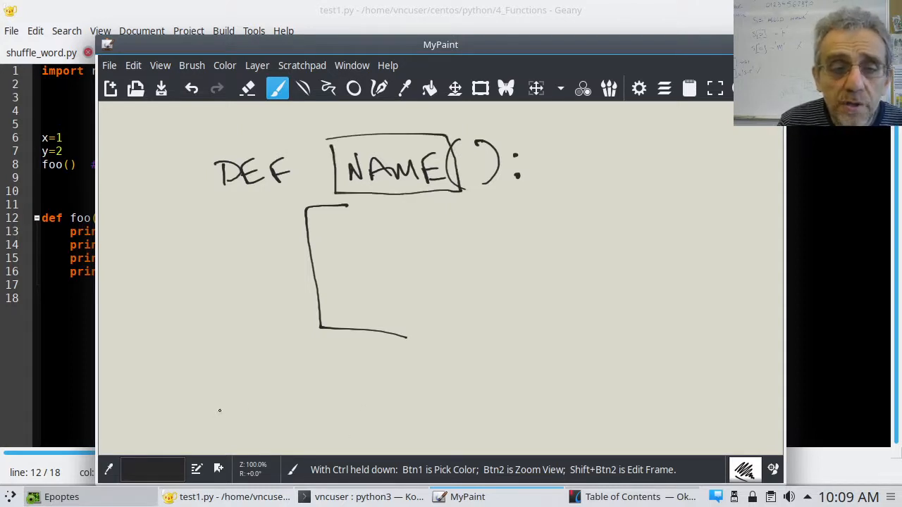
{"action": "mouse_move", "coordinate": [79, 396]}
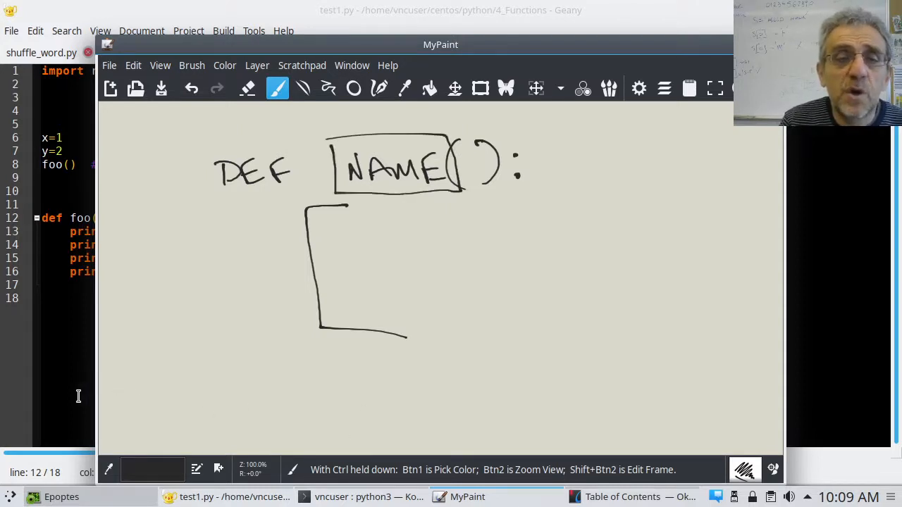
Write the NAME call below the body bracket
{"action": "left_click_drag", "start_coordinate": [204, 408], "coordinate": [223, 425]}
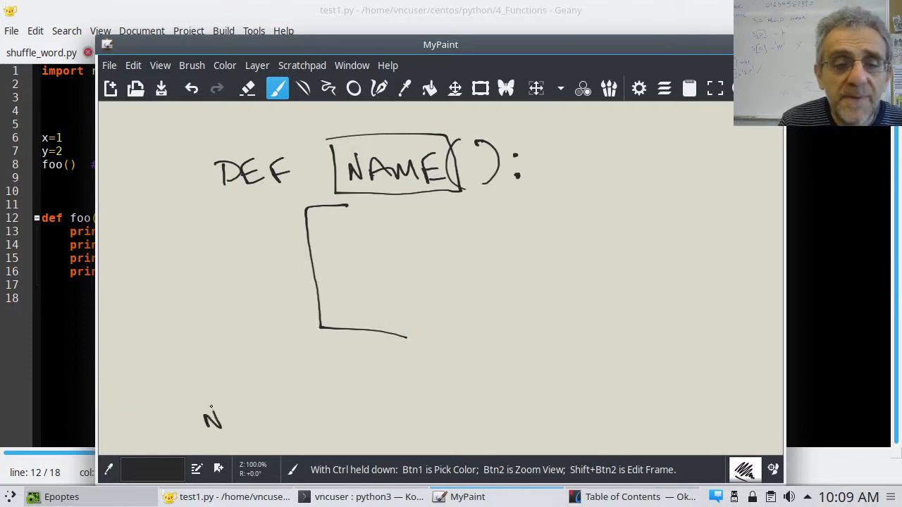
{"action": "left_click_drag", "start_coordinate": [204, 420], "coordinate": [307, 416]}
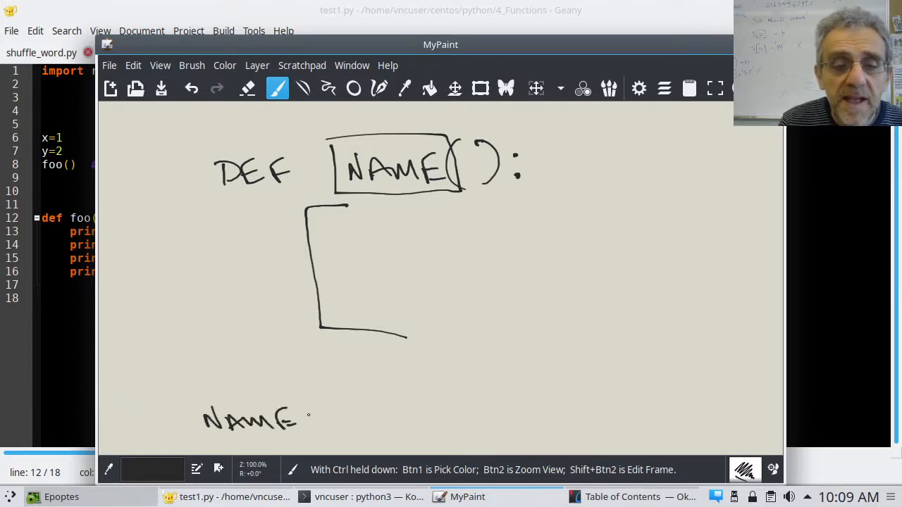
{"action": "left_click_drag", "start_coordinate": [296, 420], "coordinate": [335, 420]}
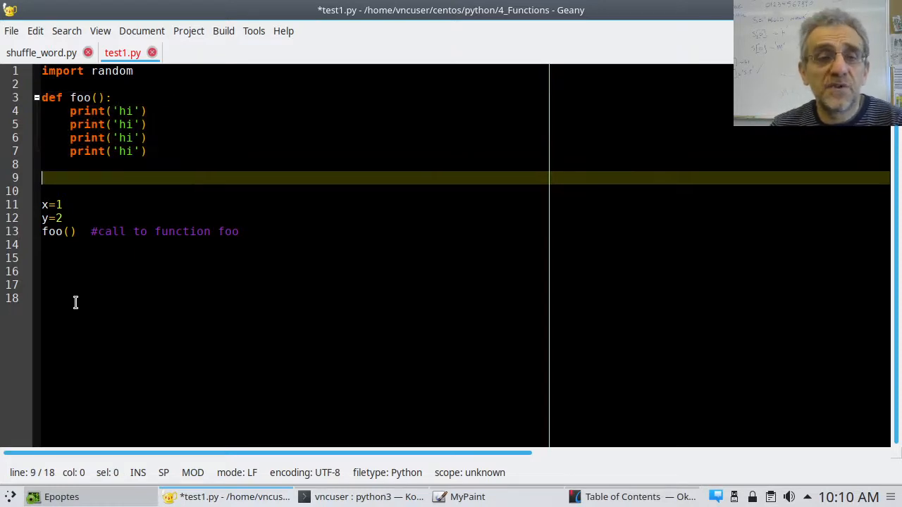
Write a 'def boo' line, then delete the foo and boo definitions from the top of test1.py
{"action": "type", "text": "d"}
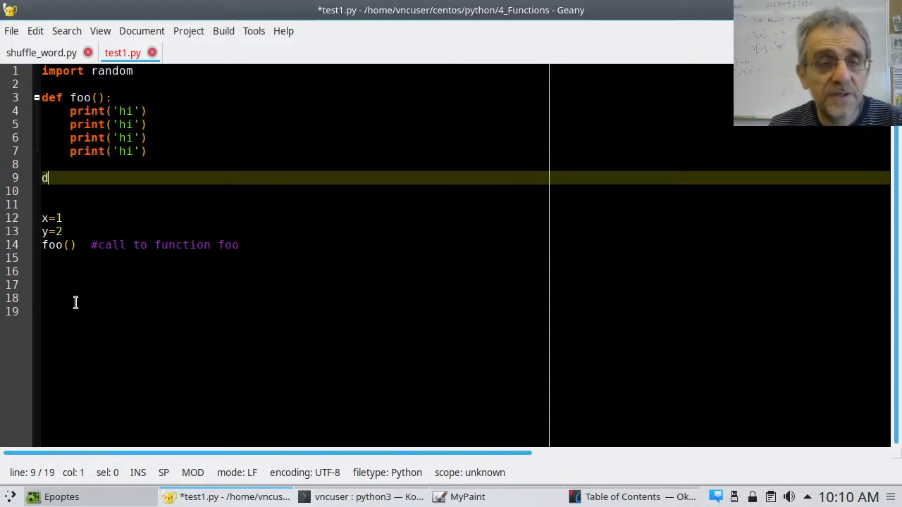
{"action": "type", "text": "ef boo():"}
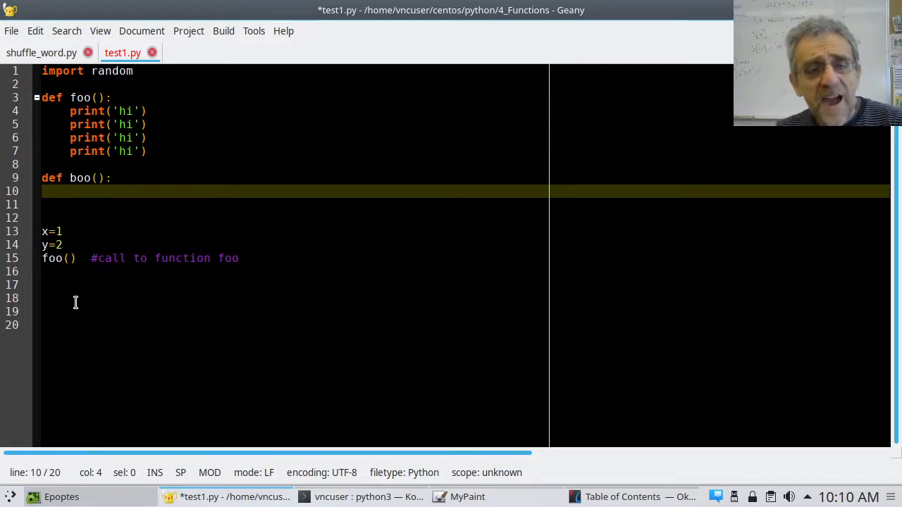
{"action": "left_click", "coordinate": [62, 231]}
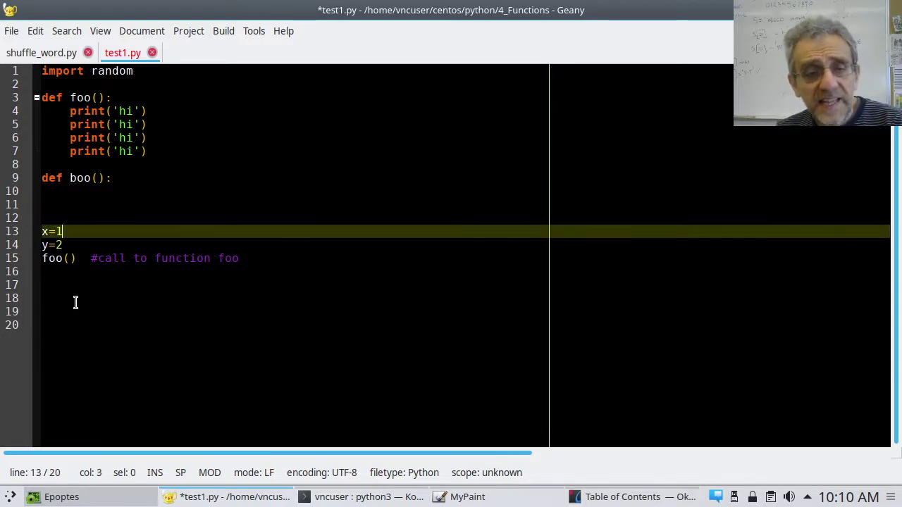
{"action": "key", "text": "Home"}
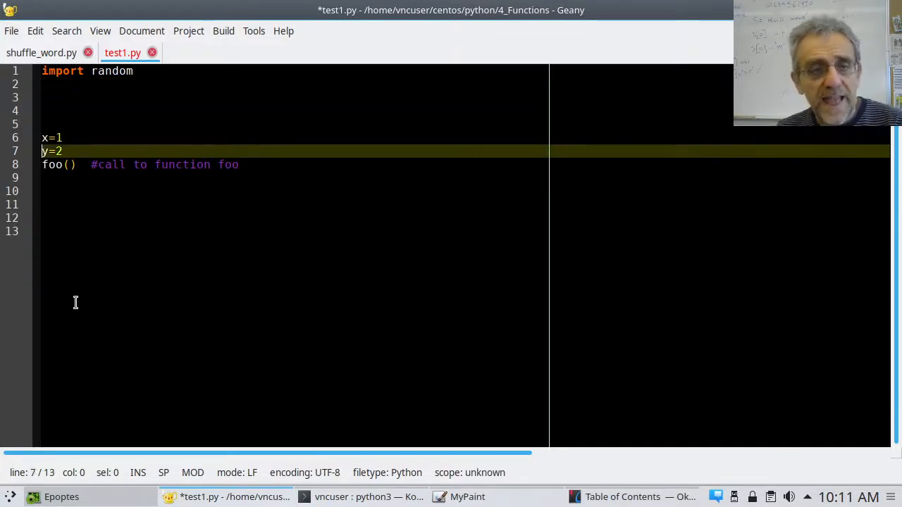
Restore def foo(): with its four print('hi') lines above x=1 and y=2
{"action": "key", "text": "Return"}
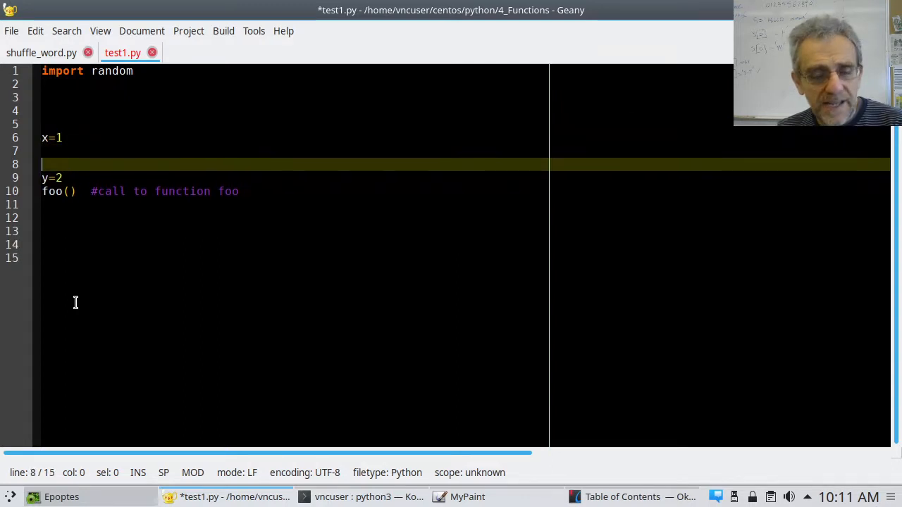
{"action": "type", "text": "def foo():\\n    print('hi')\\n    print('hi')\\n    print('hi')\\n    print('hi')"}
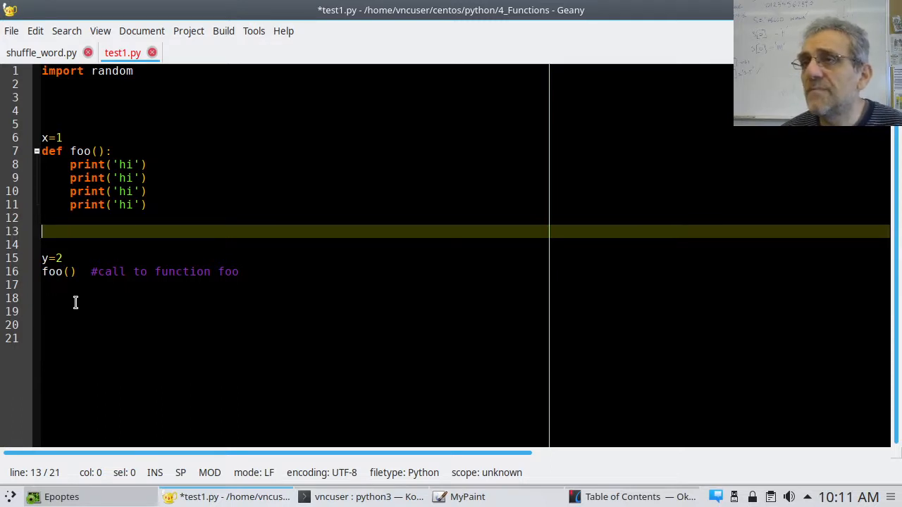
{"action": "key", "text": "Up"}
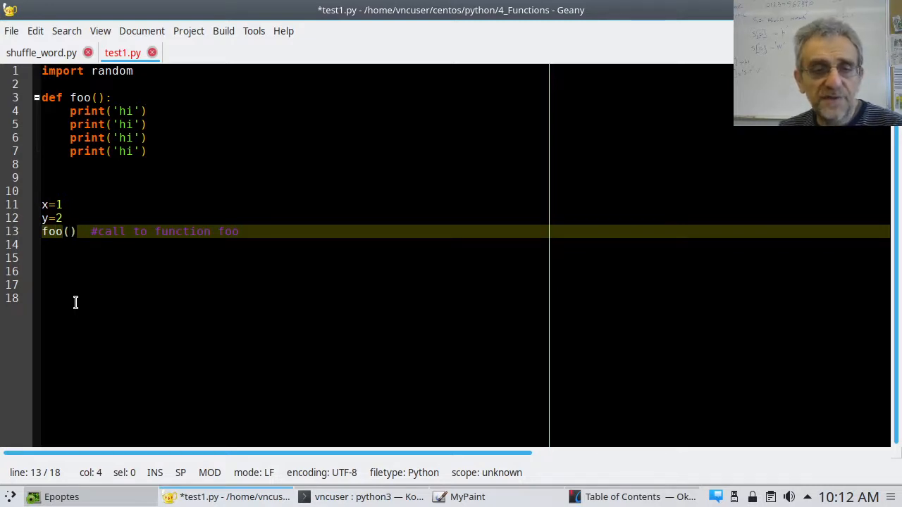
Change the call to foo(x,y) and save test1.py
{"action": "type", "text": "x,y"}
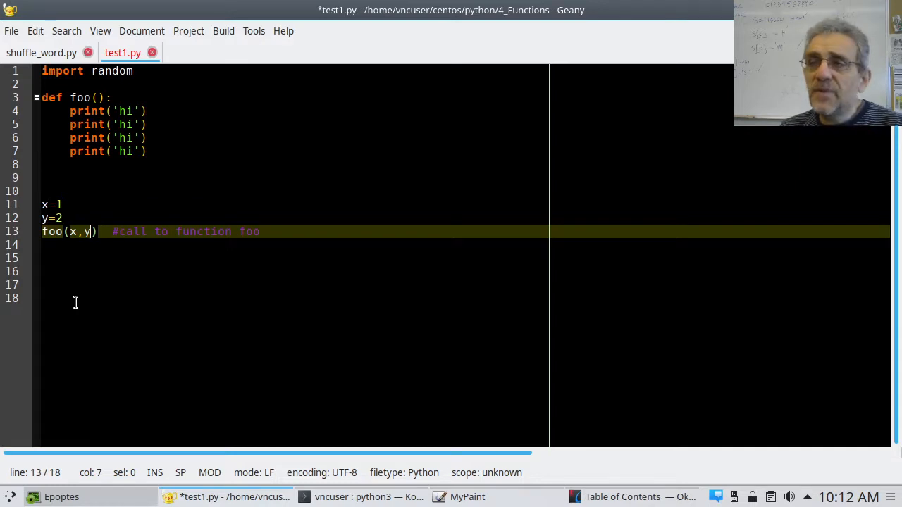
{"action": "key", "text": "BackSpace"}
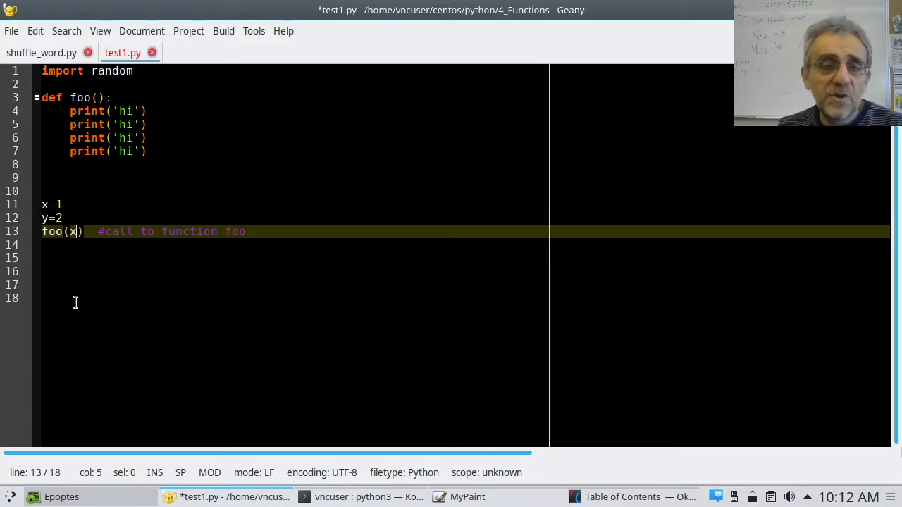
{"action": "type", "text": ",y"}
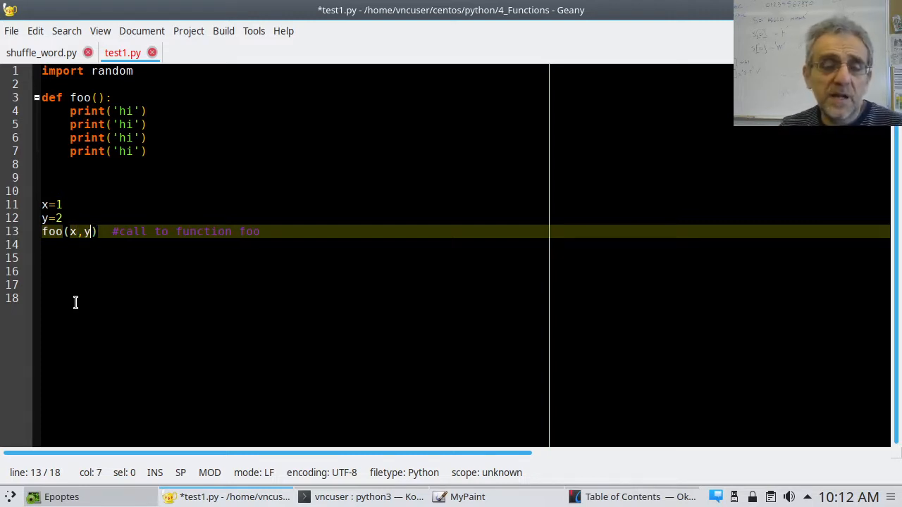
{"action": "left_click", "coordinate": [90, 151]}
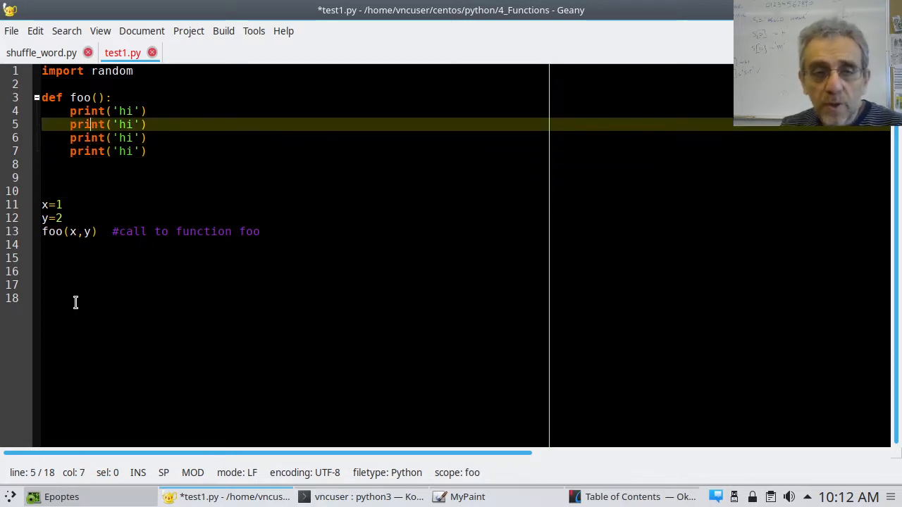
{"action": "key", "text": "ctrl+s"}
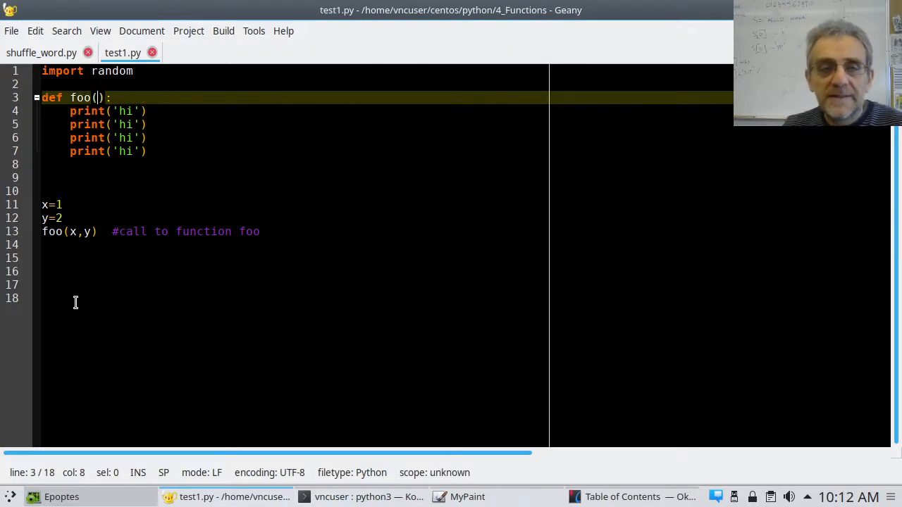
Give foo the parameters (a,b) on its definition line
{"action": "type", "text": "a,"}
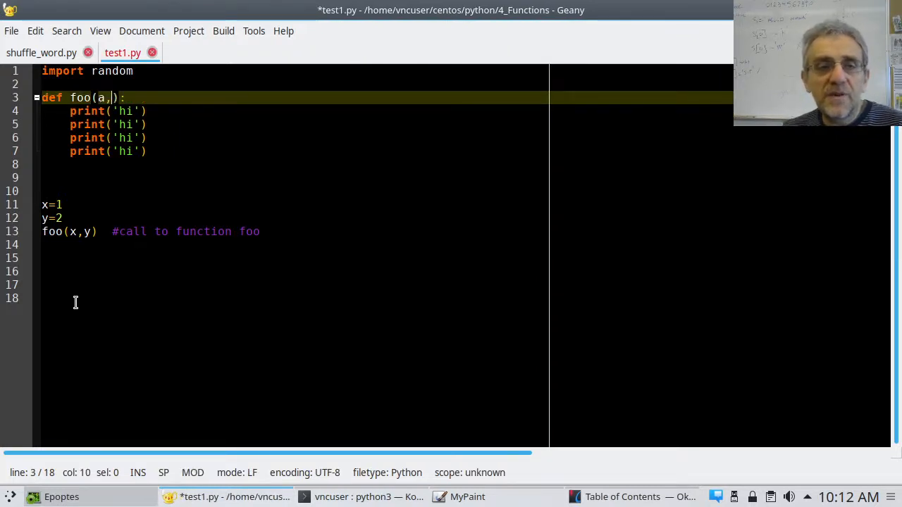
{"action": "type", "text": "b"}
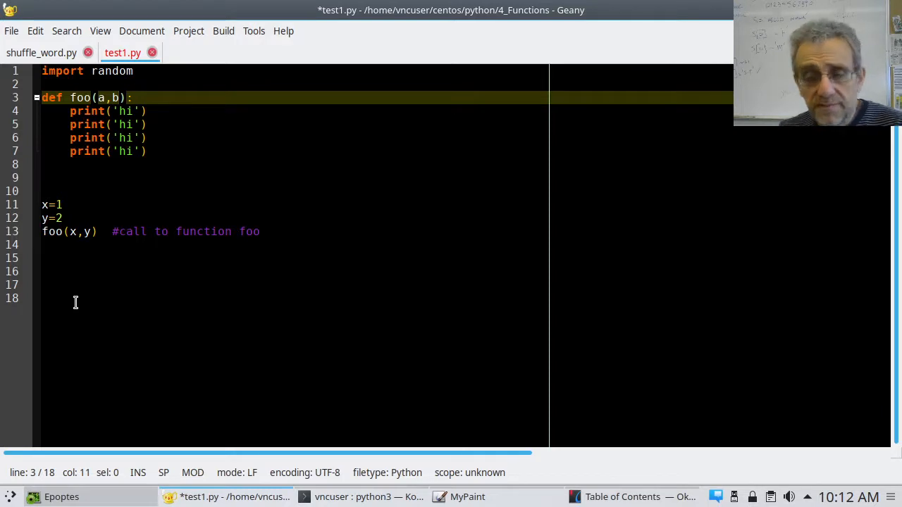
{"action": "type", "text": "x,"}
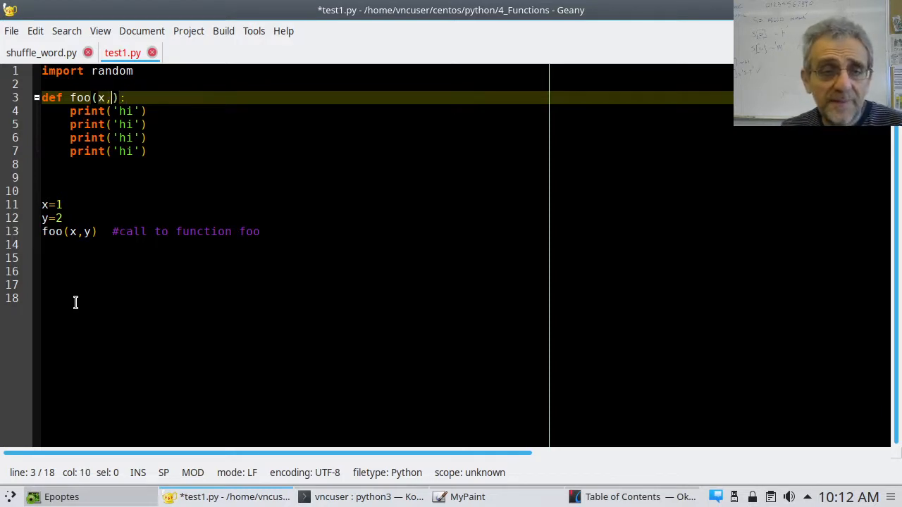
{"action": "type", "text": "y"}
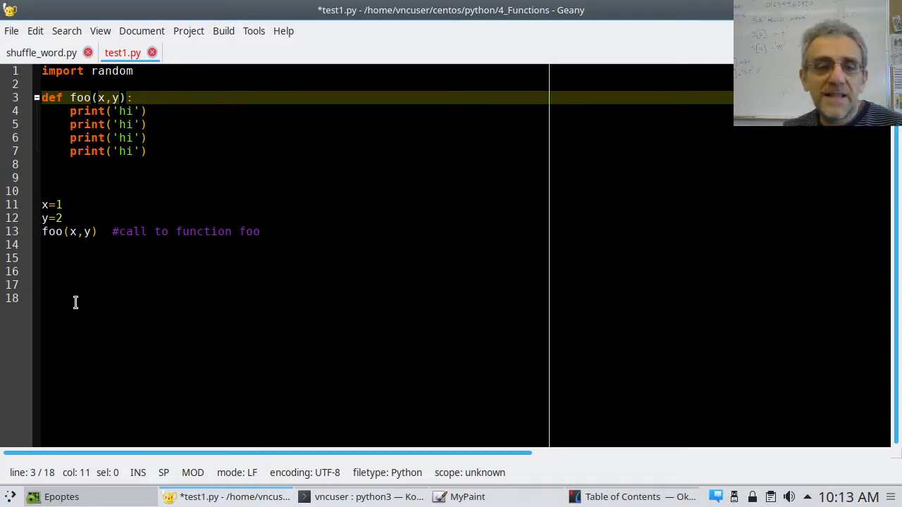
{"action": "left_click", "coordinate": [46, 204]}
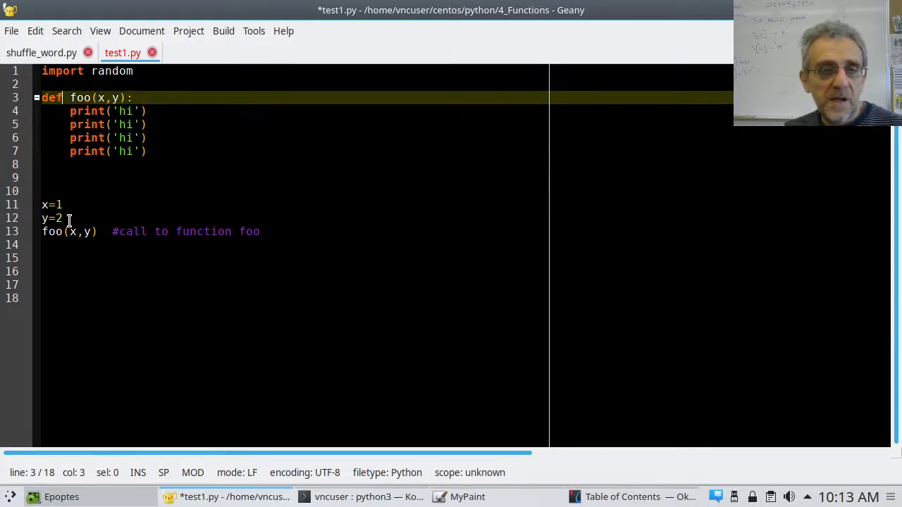
{"action": "key", "text": "BackSpace"}
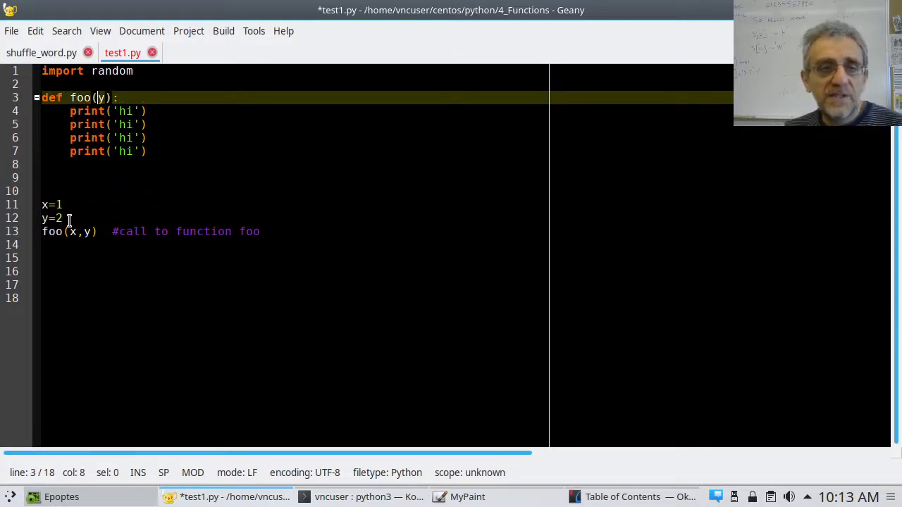
{"action": "type", "text": "a,b"}
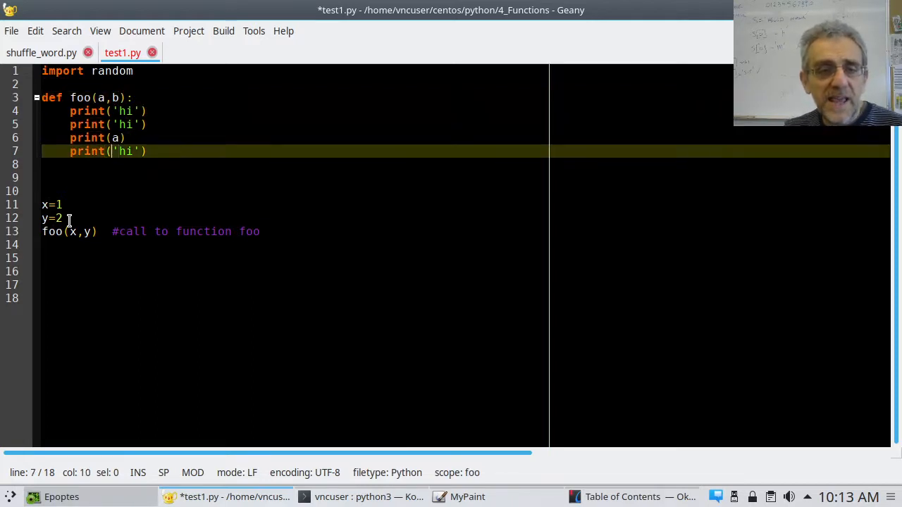
Change the fourth print line to print(b) and run test1.py, printing hi, hi, 1, 2
{"action": "type", "text": "b"}
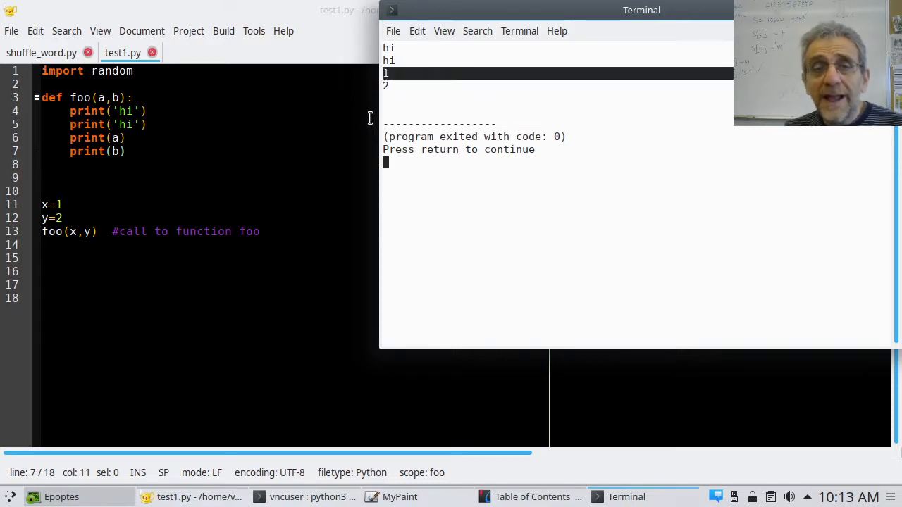
Close the run's output window and return to test1.py
{"action": "left_click", "coordinate": [64, 205]}
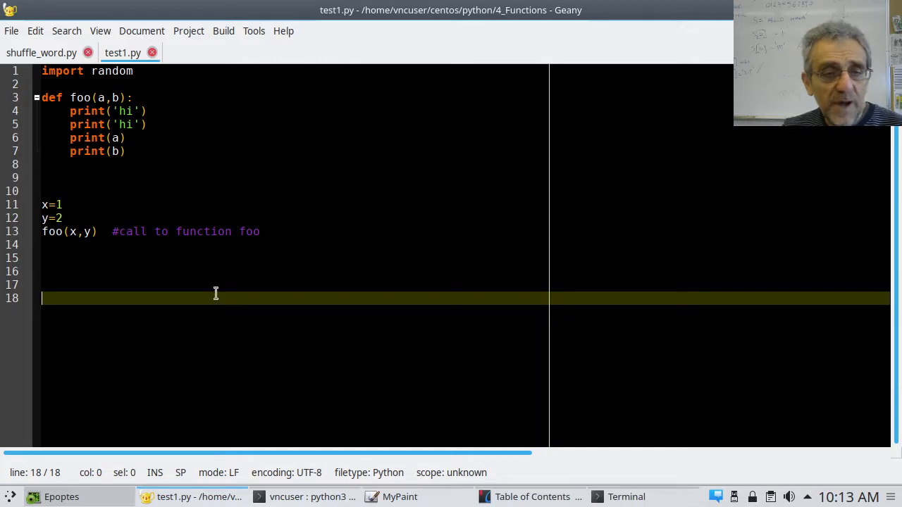
Highlight the x,y arguments and the a,b parameters, then bring MyPaint to the front
{"action": "left_click", "coordinate": [64, 217]}
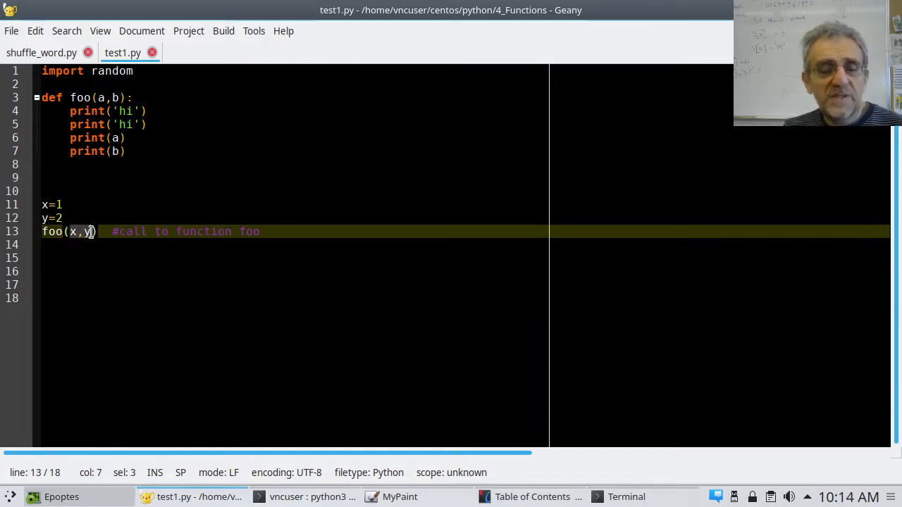
{"action": "left_click", "coordinate": [98, 97]}
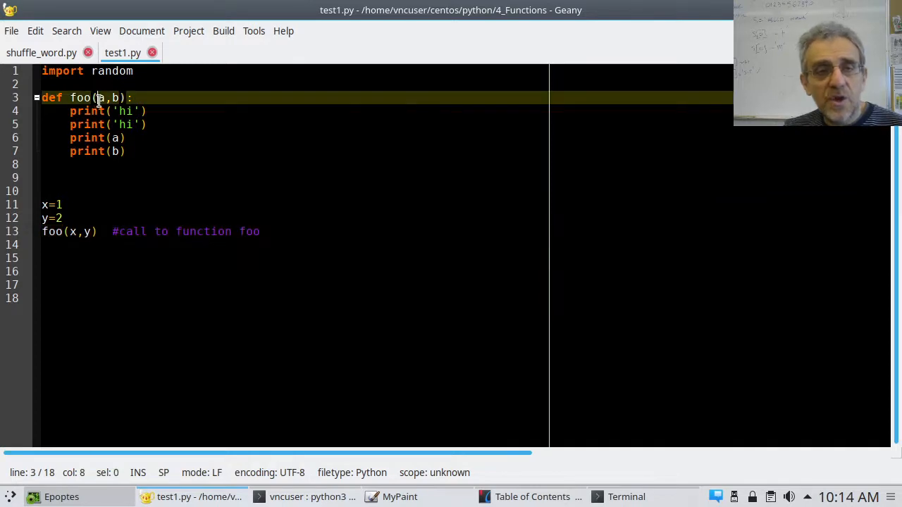
{"action": "left_click_drag", "start_coordinate": [96, 97], "coordinate": [122, 97]}
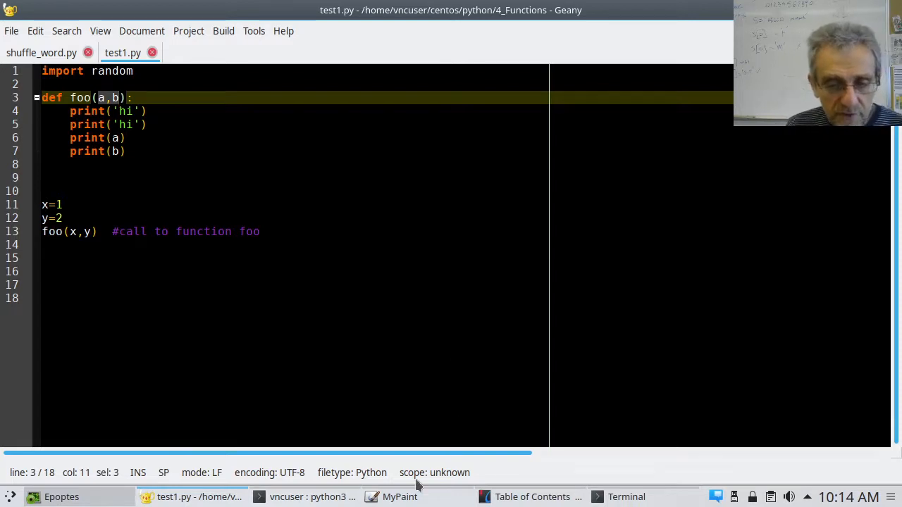
{"action": "left_click", "coordinate": [397, 496]}
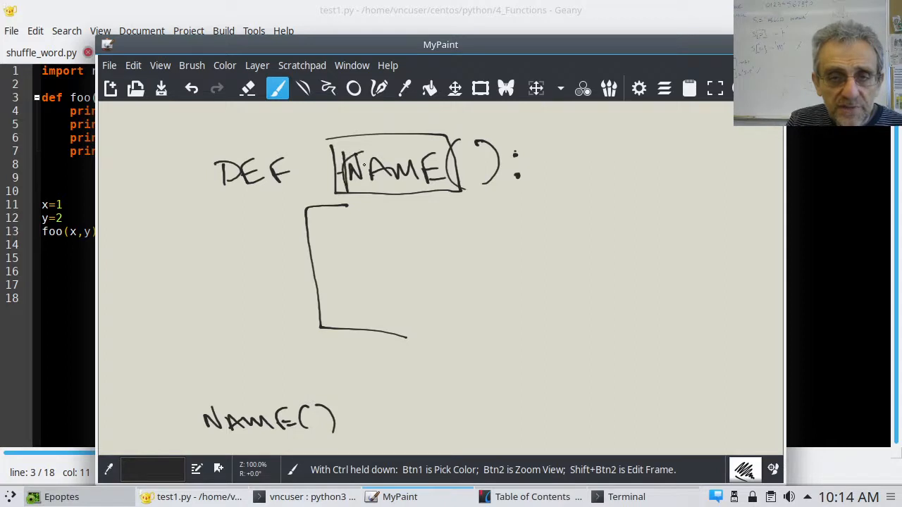
Sketch FOO(A,B), the FOO(x,y) call, y = 2, and an arrow from x to A
{"action": "right_click", "coordinate": [387, 166]}
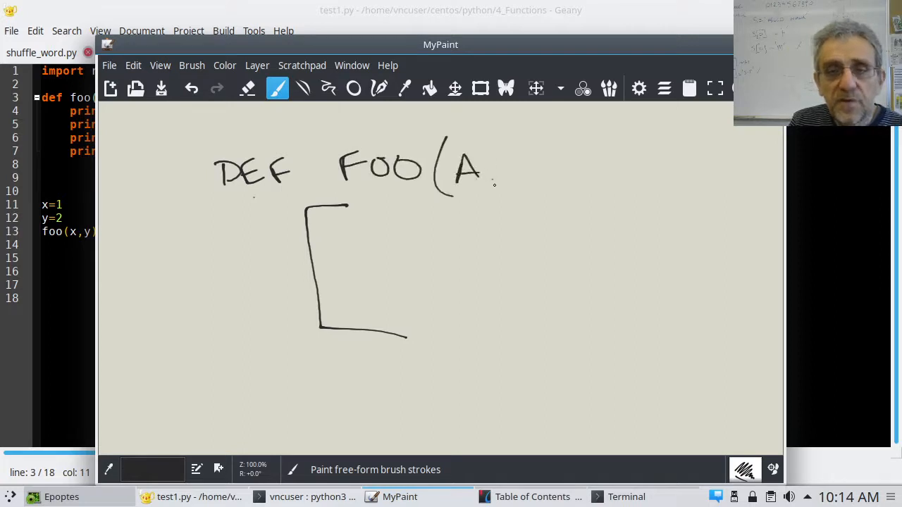
{"action": "left_click_drag", "start_coordinate": [493, 177], "coordinate": [578, 183]}
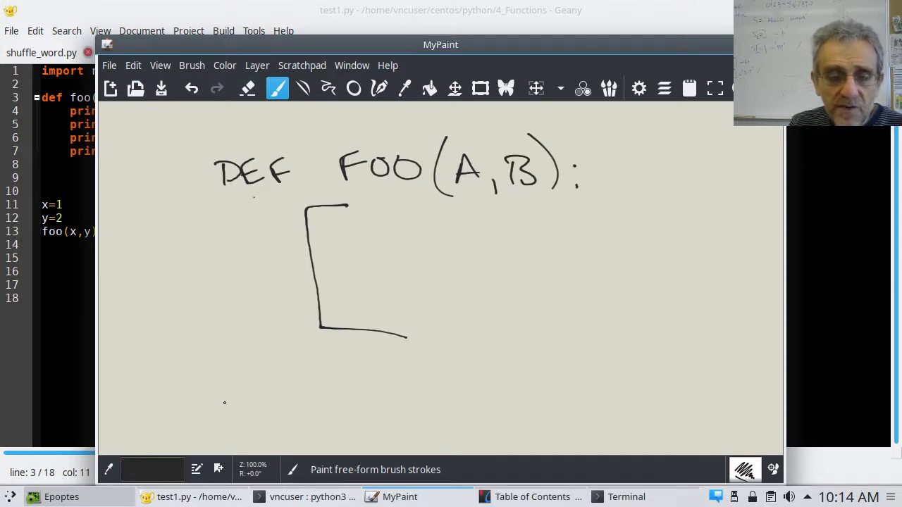
{"action": "left_click_drag", "start_coordinate": [228, 386], "coordinate": [224, 422]}
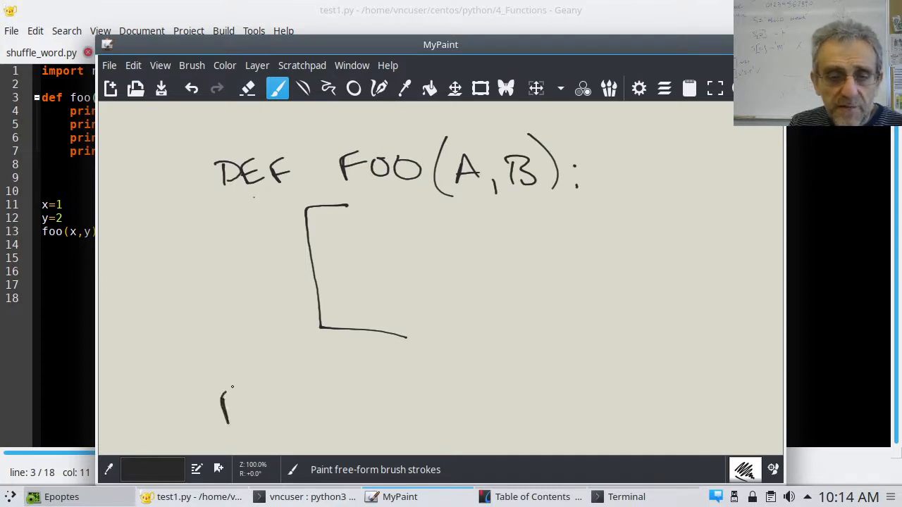
{"action": "left_click_drag", "start_coordinate": [219, 394], "coordinate": [324, 430]}
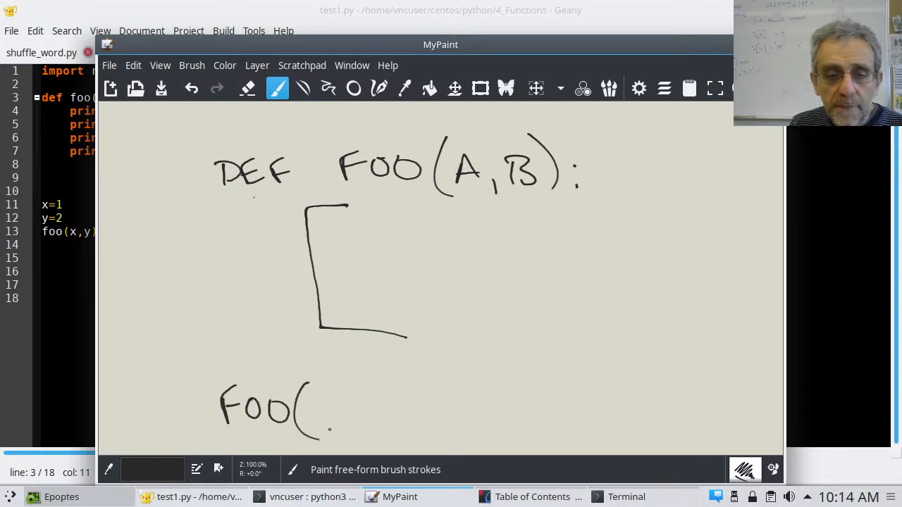
{"action": "left_click_drag", "start_coordinate": [324, 412], "coordinate": [355, 423]}
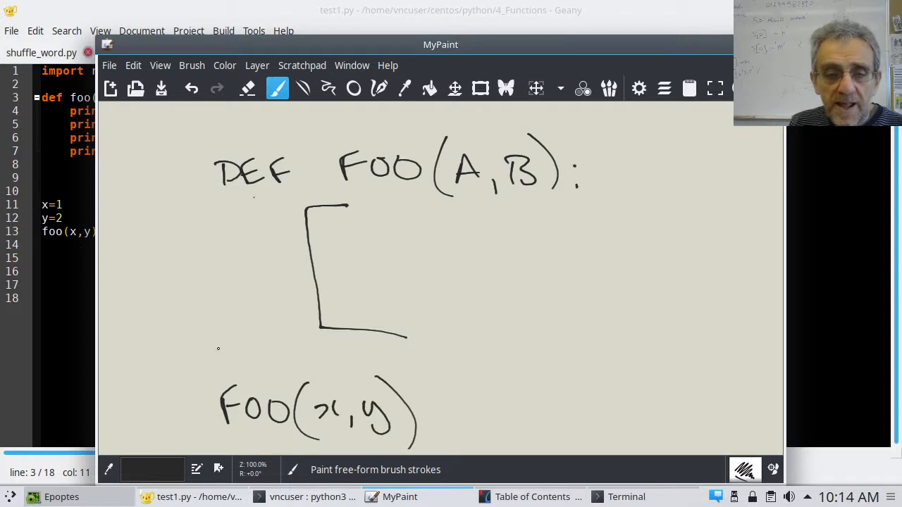
{"action": "left_click_drag", "start_coordinate": [218, 346], "coordinate": [275, 374]}
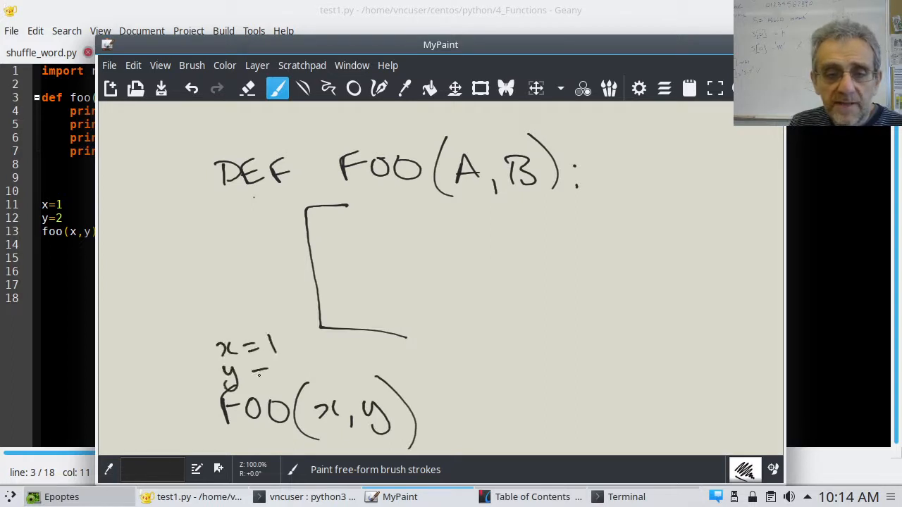
{"action": "left_click_drag", "start_coordinate": [274, 366], "coordinate": [303, 373]}
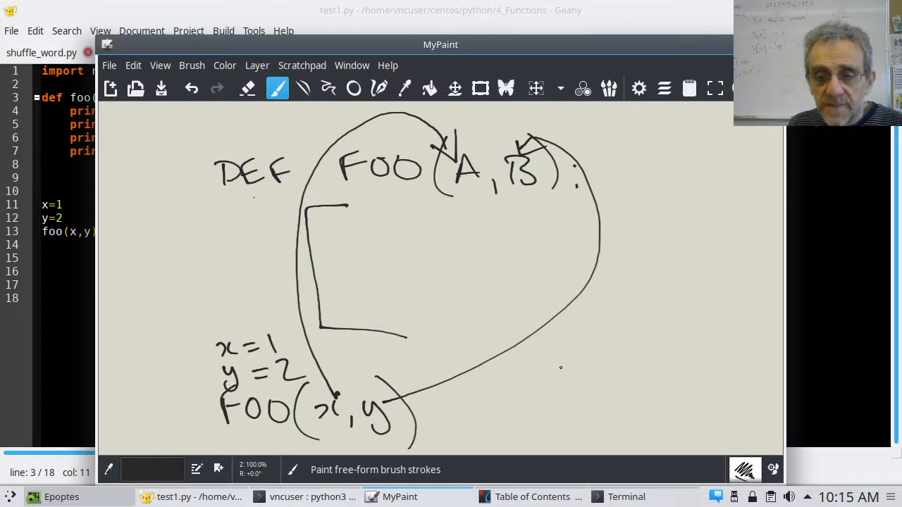
{"action": "mouse_move", "coordinate": [643, 232]}
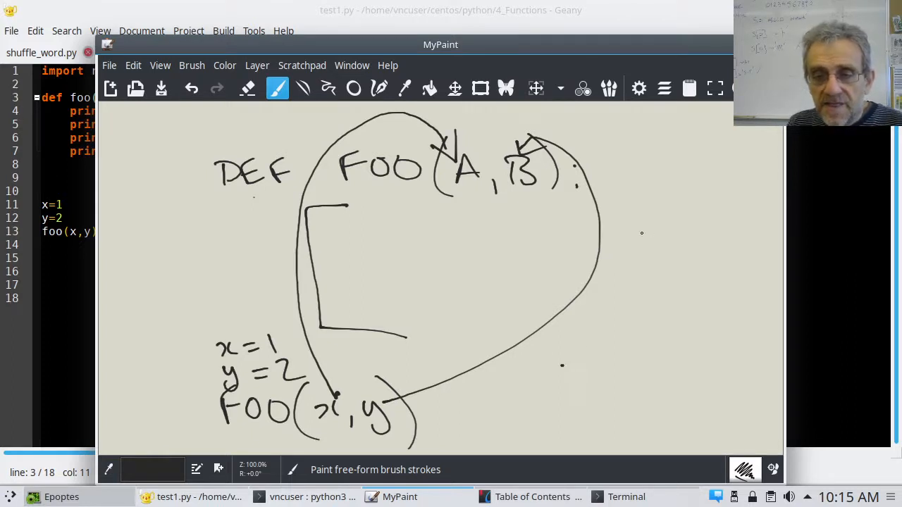
Draw a line from the definition out to an A, B note
{"action": "left_click_drag", "start_coordinate": [529, 245], "coordinate": [683, 225]}
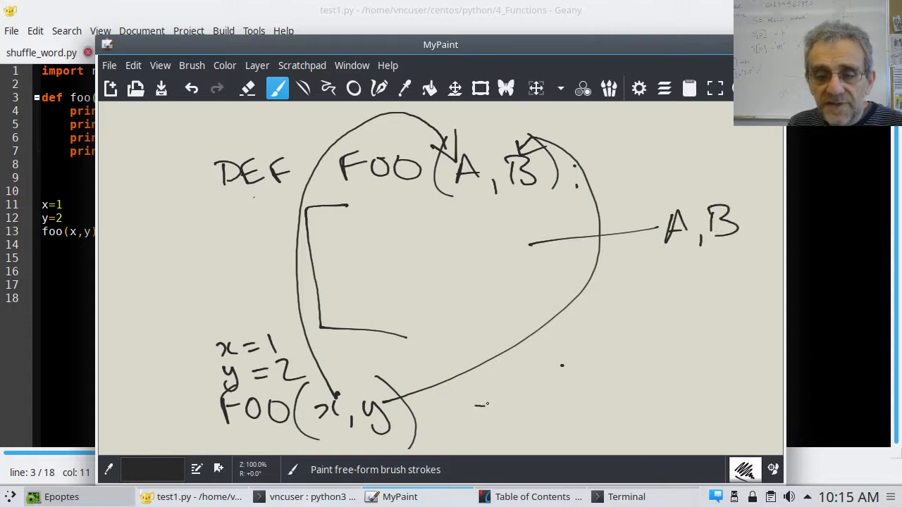
{"action": "left_click_drag", "start_coordinate": [479, 406], "coordinate": [676, 409]}
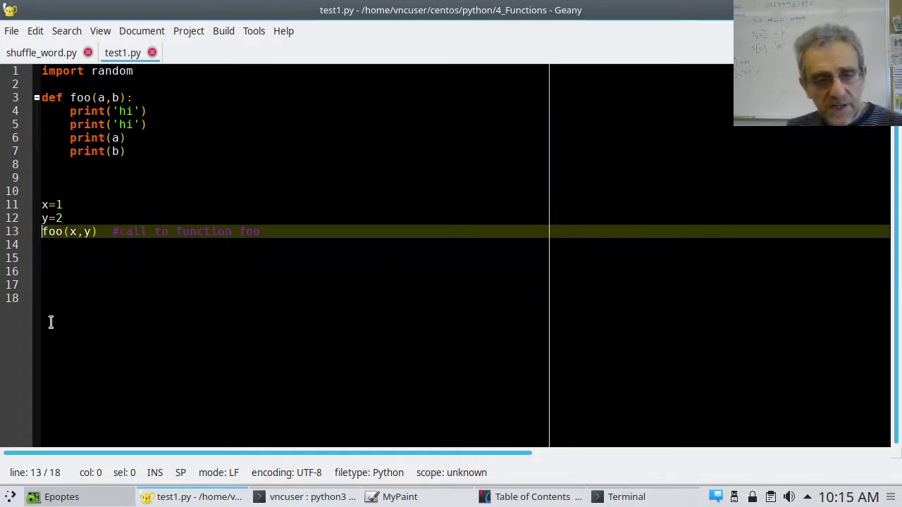
Try renaming parameter a and revert, then make line 13 call foo(3,4) and save
{"action": "left_click", "coordinate": [53, 97]}
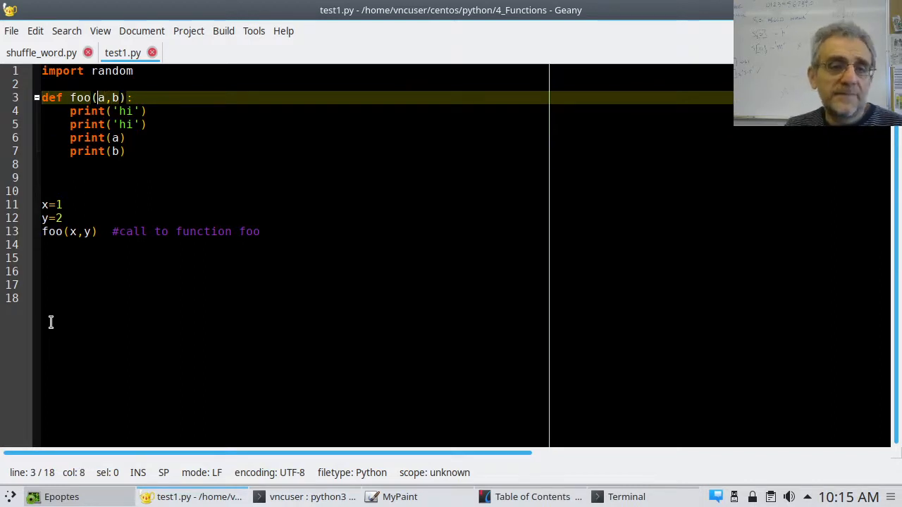
{"action": "type", "text": "x"}
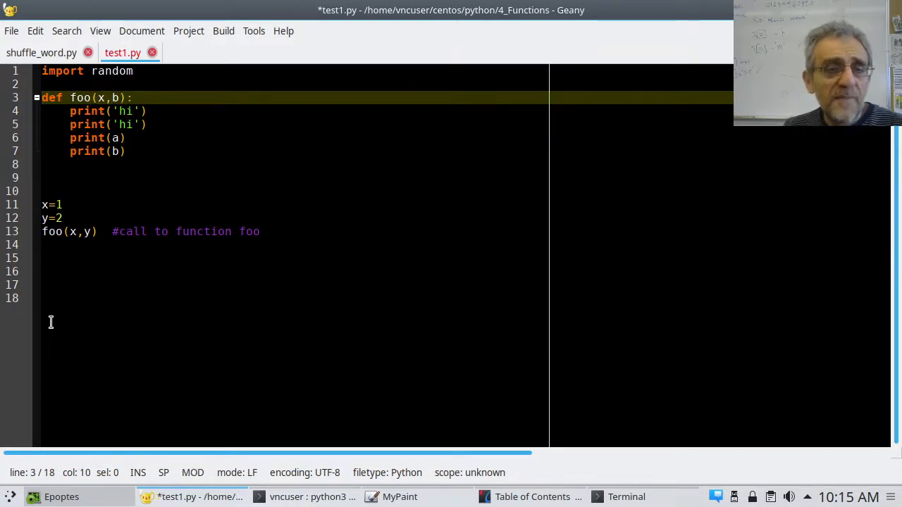
{"action": "key", "text": "BackSpace"}
{"action": "type", "text": "a"}
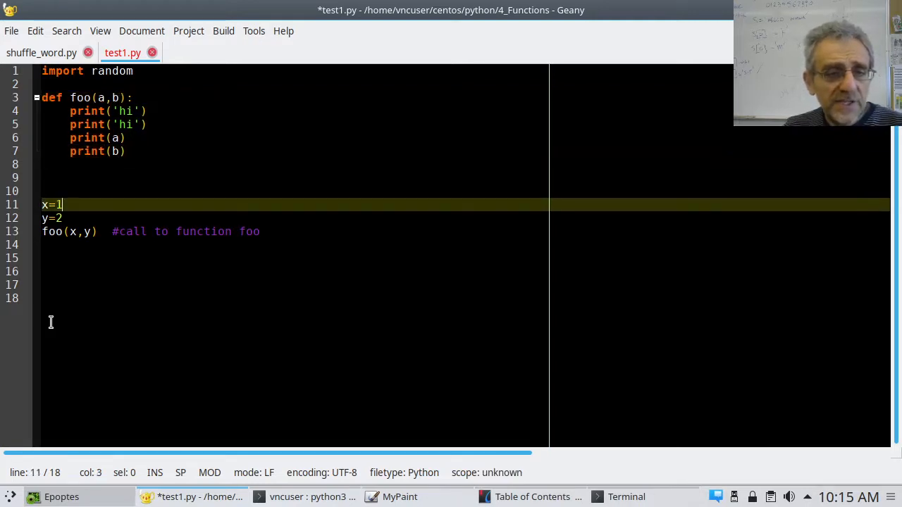
{"action": "left_click", "coordinate": [70, 231]}
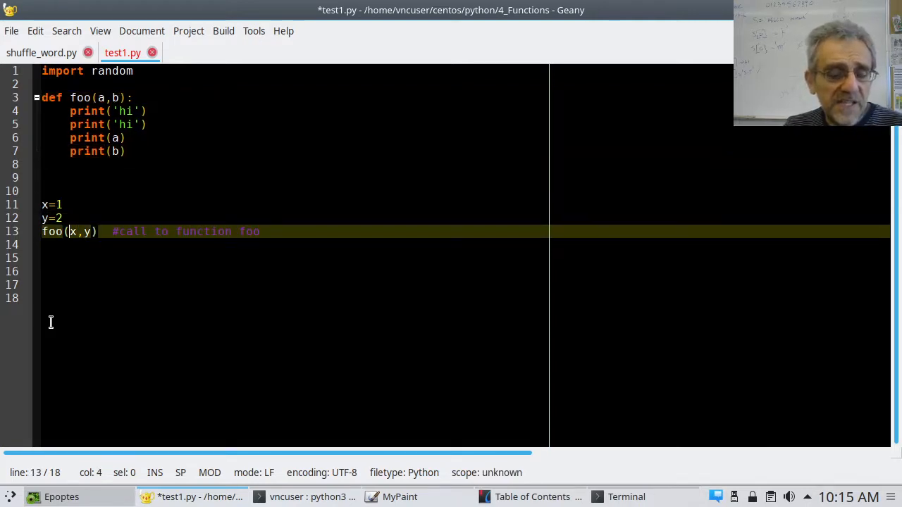
{"action": "type", "text": "1"}
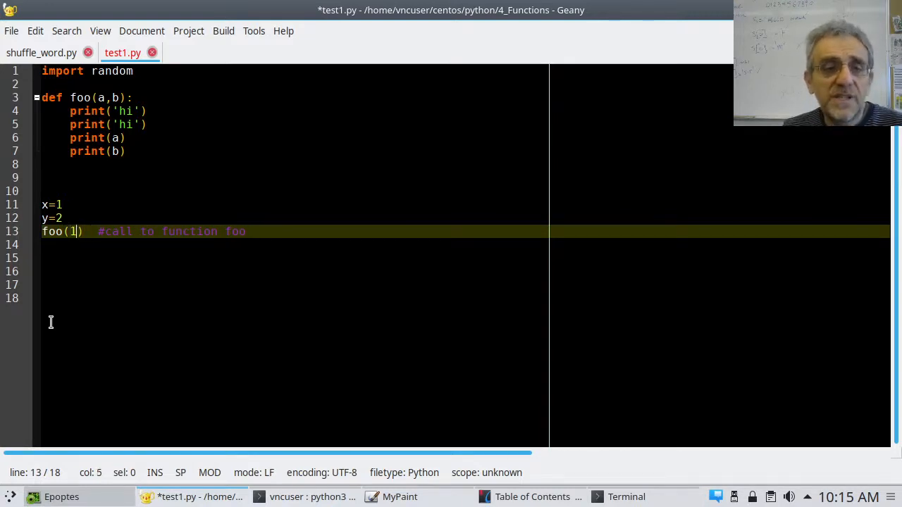
{"action": "type", "text": "3,4"}
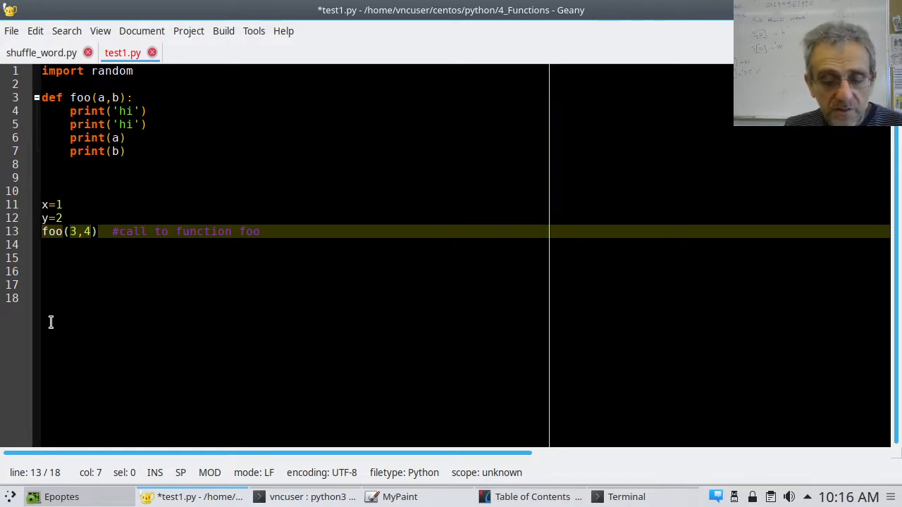
{"action": "key", "text": "F5"}
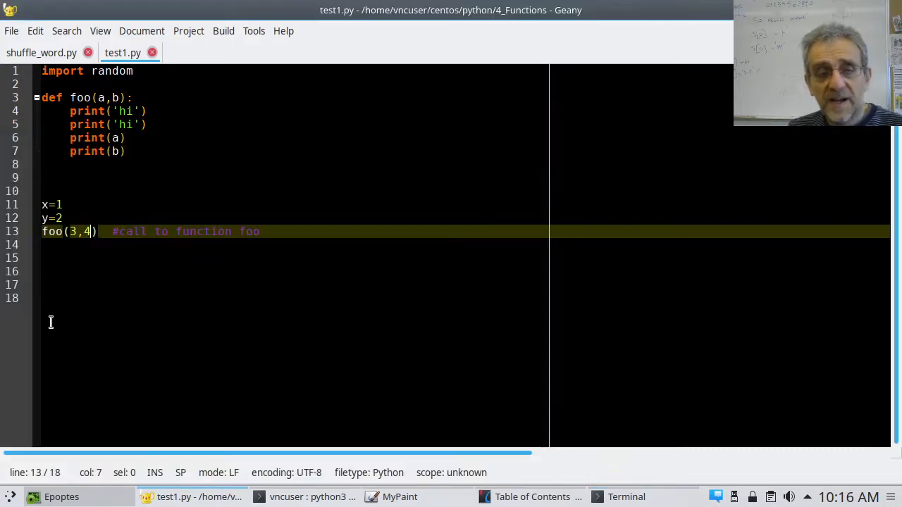
{"action": "left_click", "coordinate": [90, 138]}
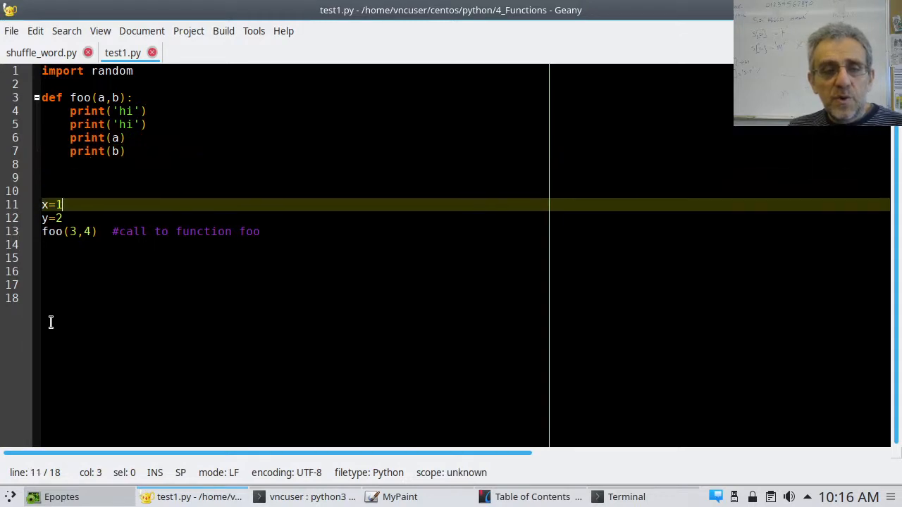
Rewrite line 13's arguments, trying x,y and the strings 'bye','chow'
{"action": "left_click", "coordinate": [92, 231]}
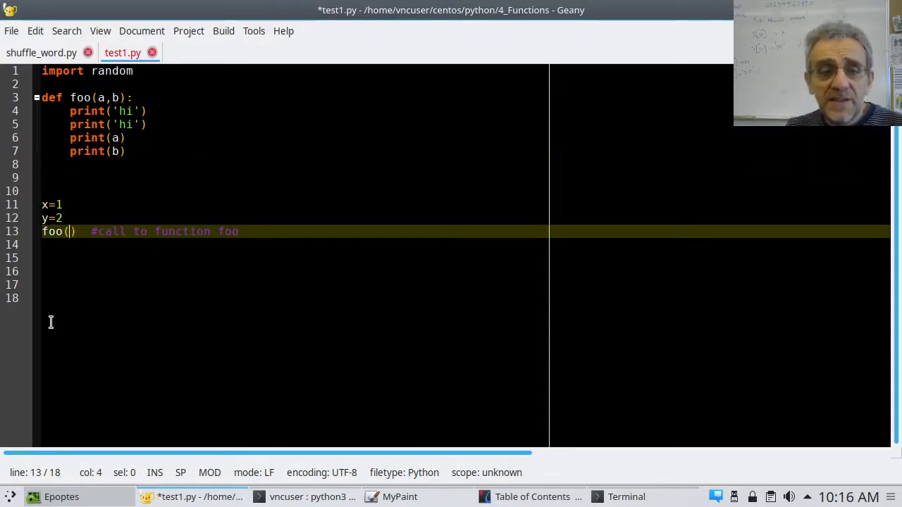
{"action": "type", "text": "x,"}
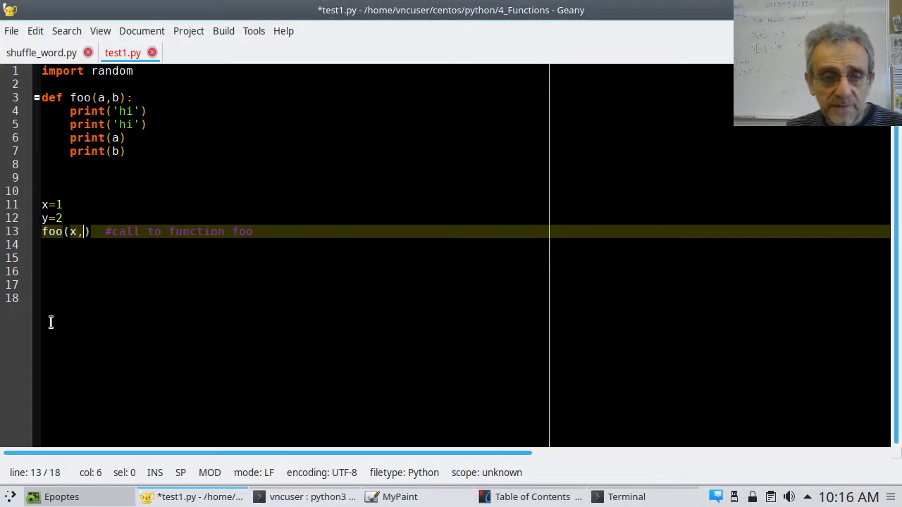
{"action": "type", "text": "y"}
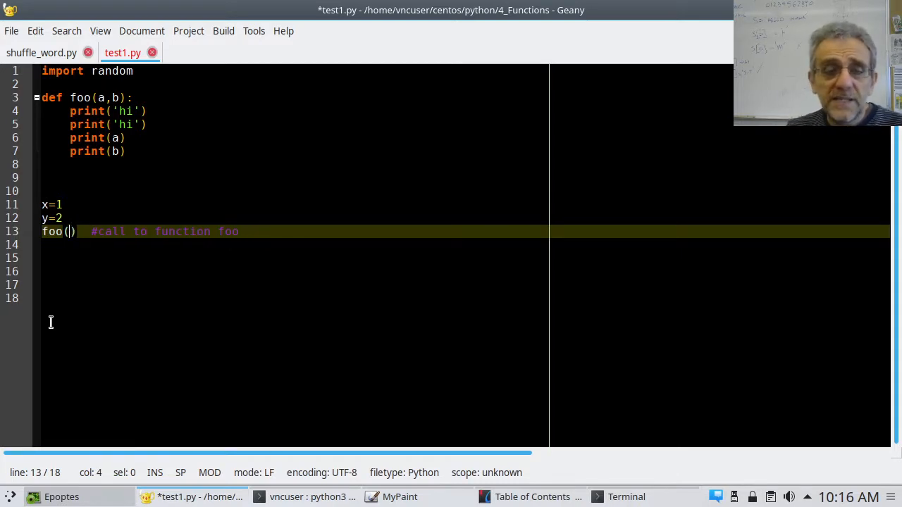
{"action": "type", "text": "'"}
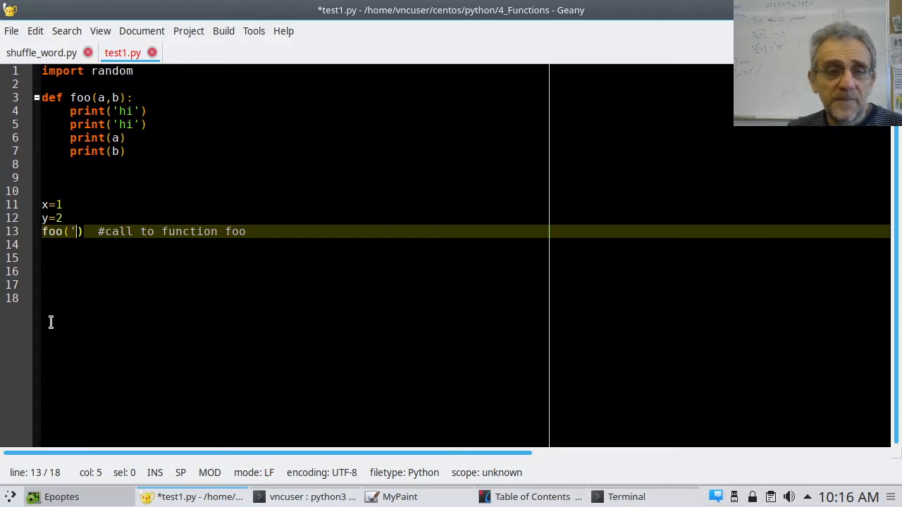
{"action": "type", "text": "bye',"}
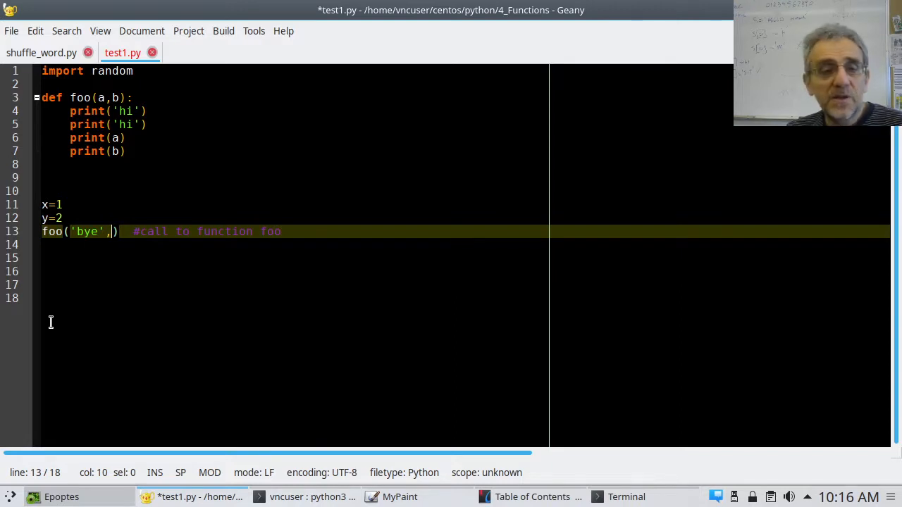
{"action": "type", "text": "'"}
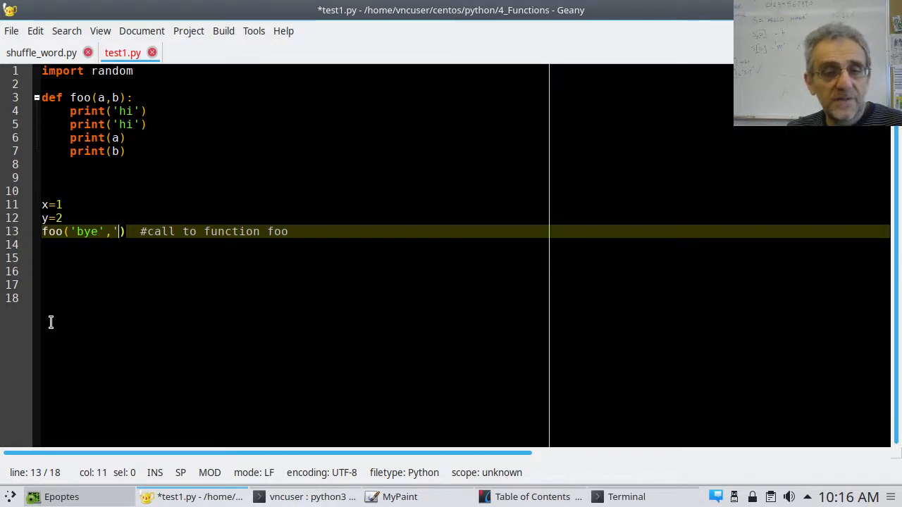
{"action": "type", "text": "chow"}
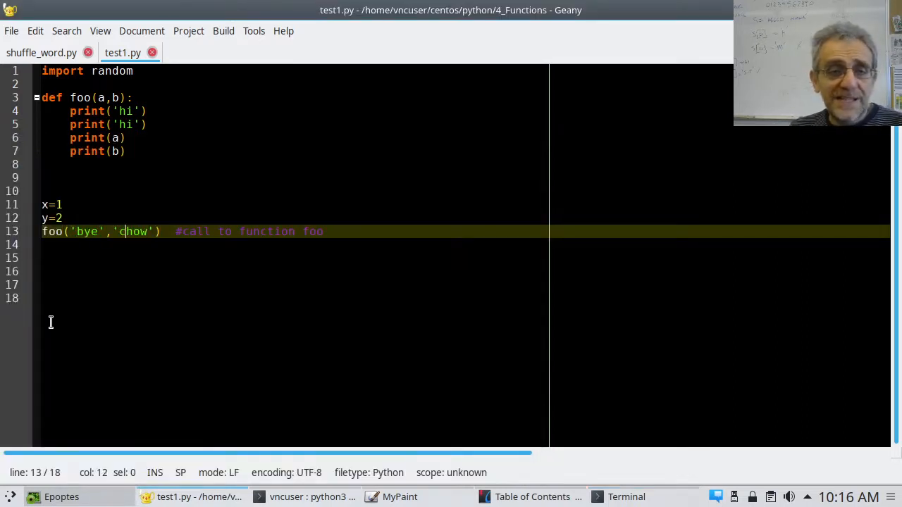
{"action": "key", "text": "Left"}
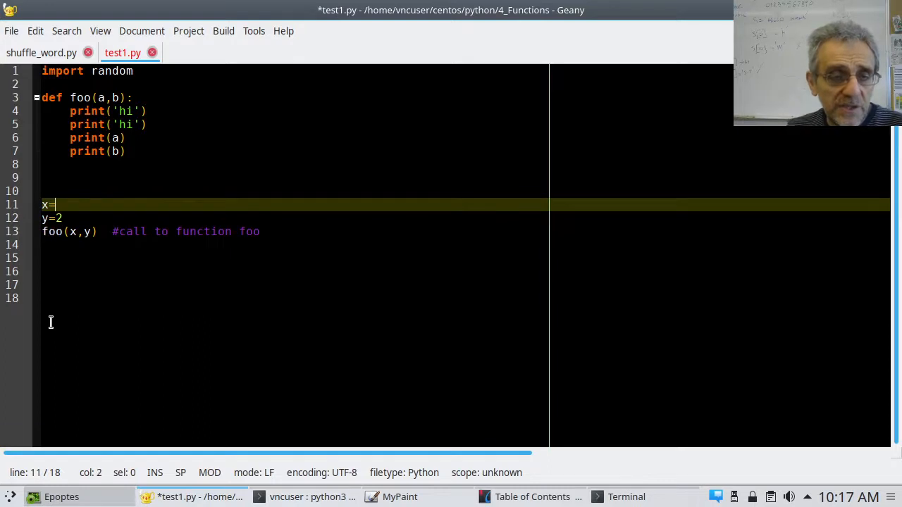
Set x='bye' and y='goodbye' on lines 11–12, keeping foo(x,y)
{"action": "type", "text": "'bye'"}
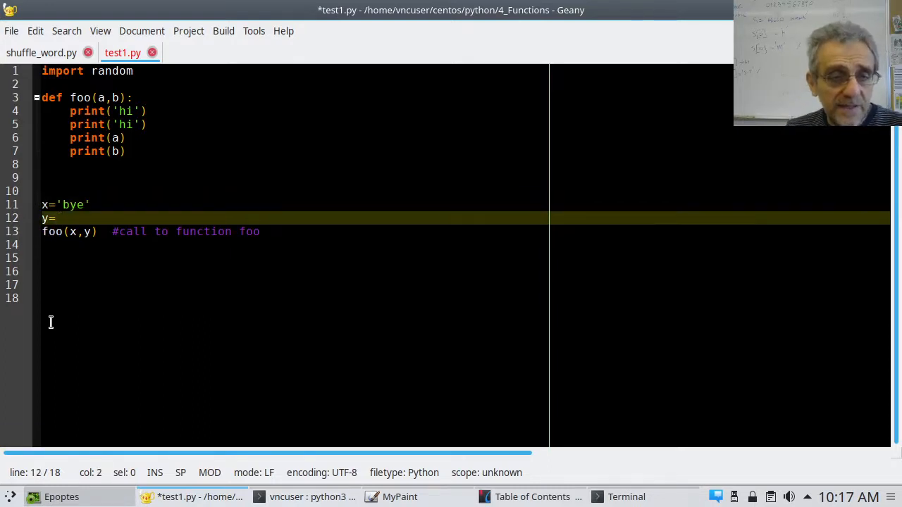
{"action": "type", "text": "'goodbye"}
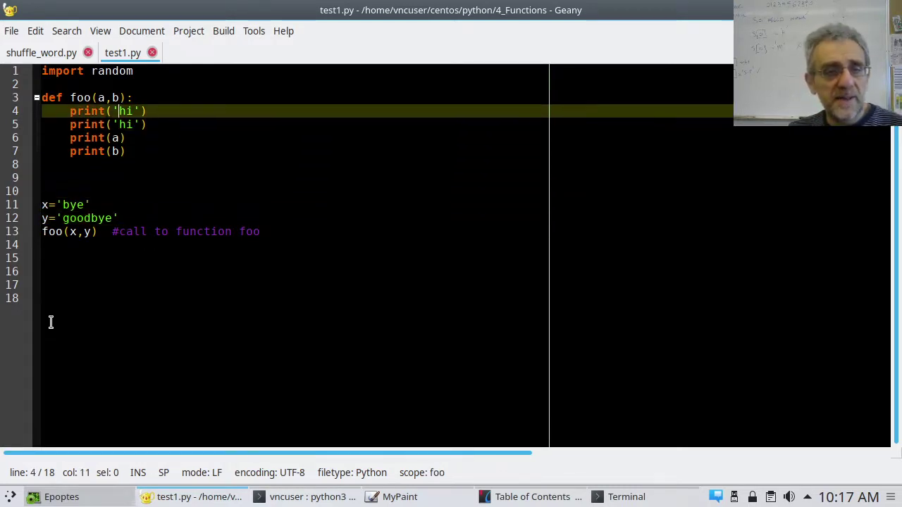
Rename foo's parameters to x and y and change print(b) to print(y)
{"action": "key", "text": "BackSpace"}
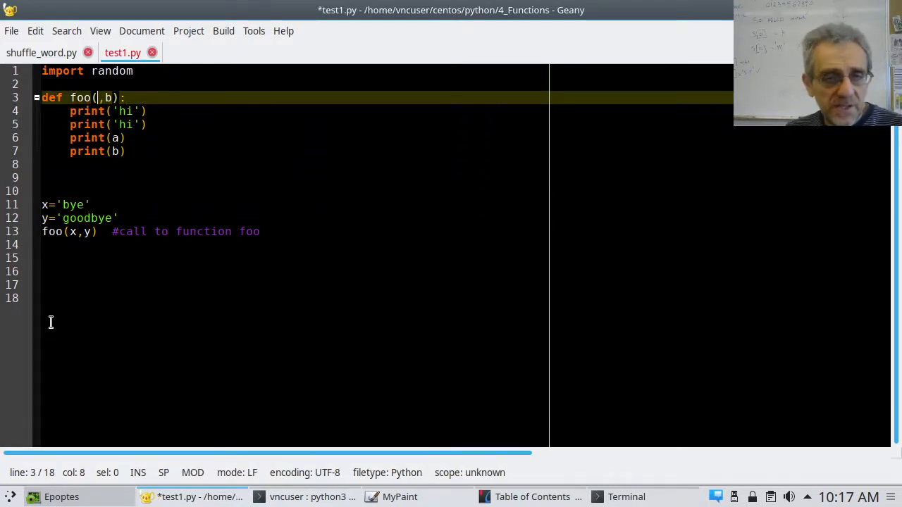
{"action": "type", "text": "x,"}
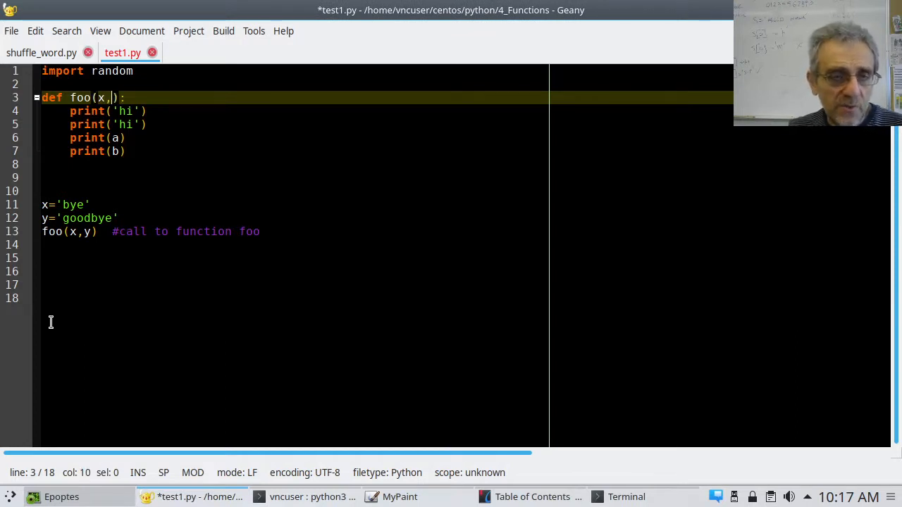
{"action": "type", "text": "y"}
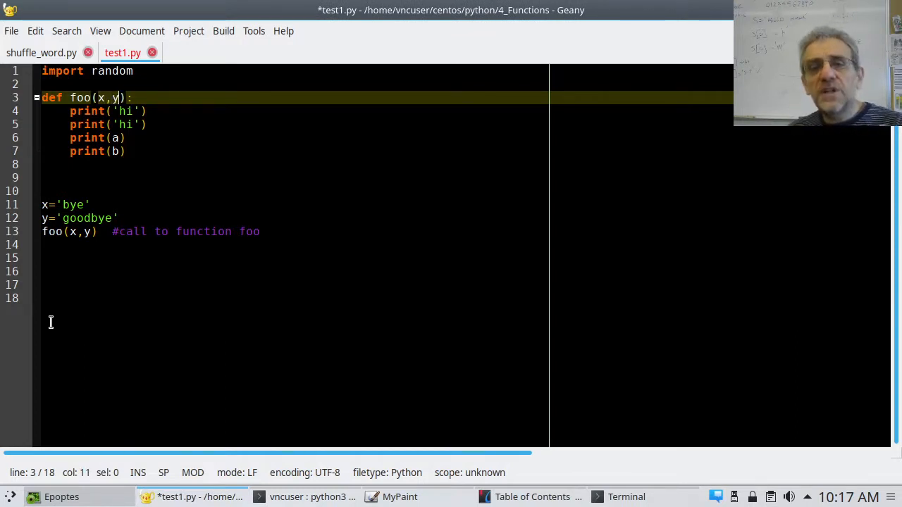
{"action": "left_click", "coordinate": [112, 138]}
{"action": "type", "text": "x"}
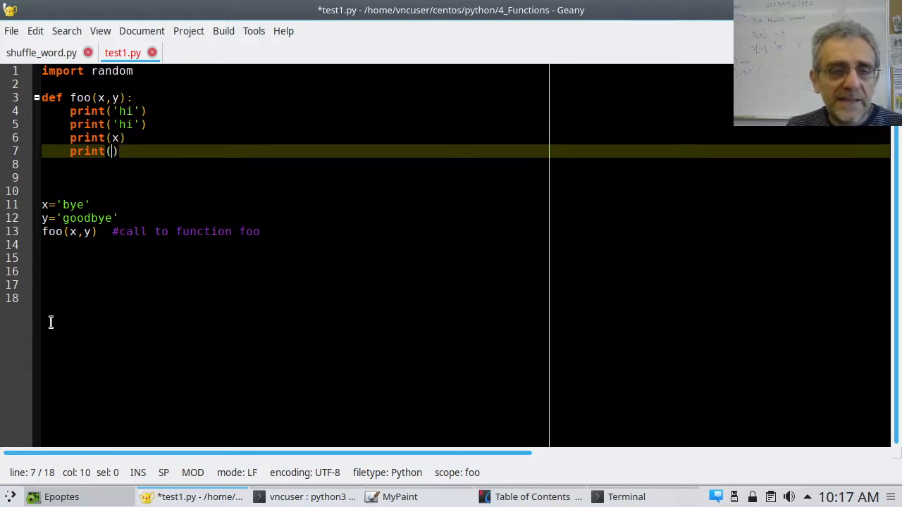
{"action": "type", "text": "y"}
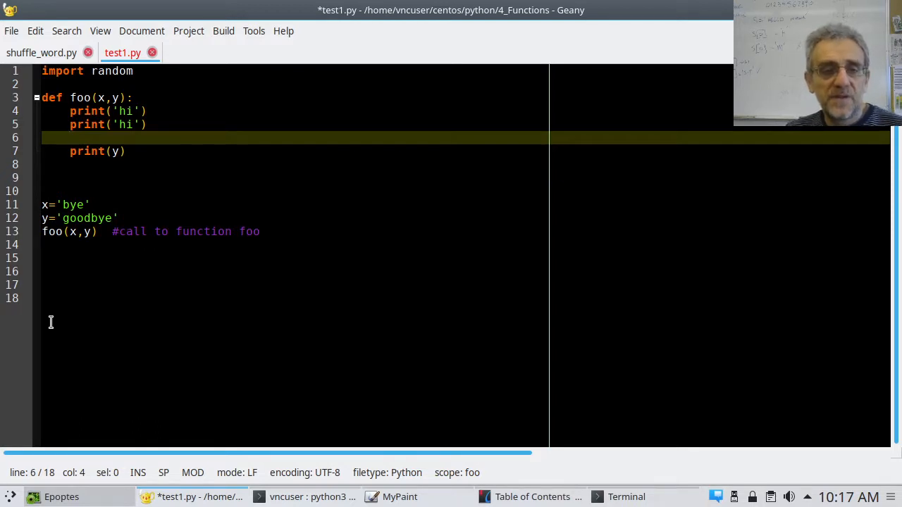
Inside foo, reassign x to the string 'hello'
{"action": "type", "text": "x"}
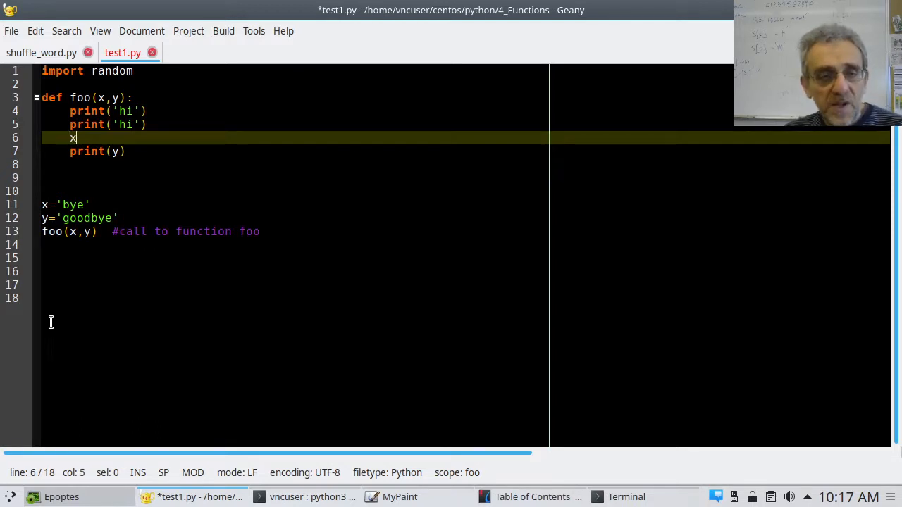
{"action": "type", "text": "="}
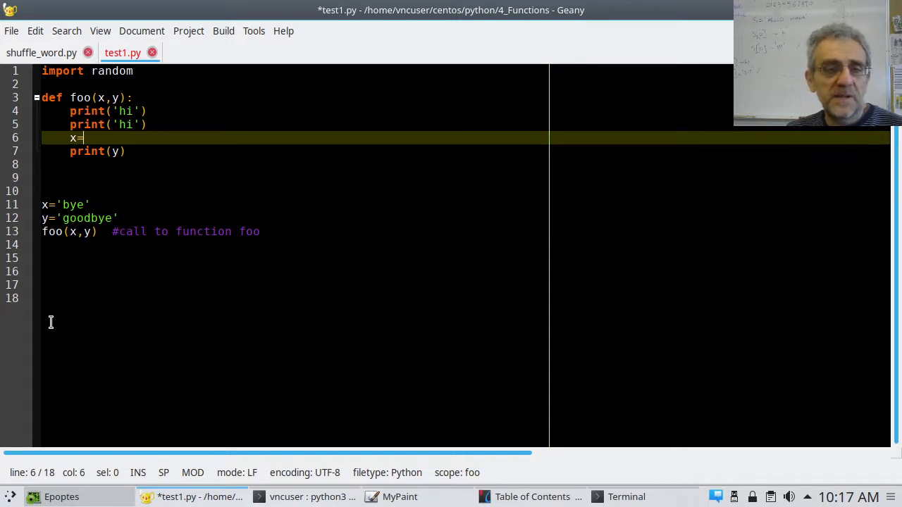
{"action": "type", "text": "'he"}
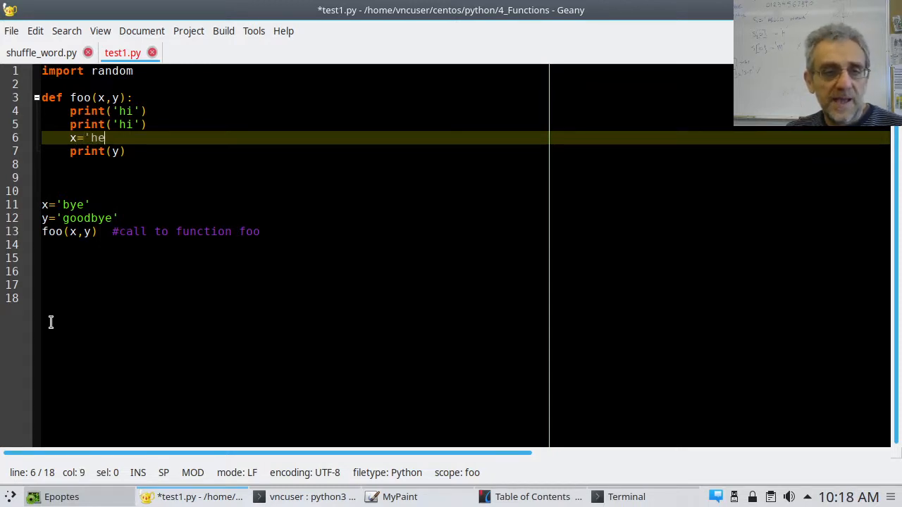
{"action": "type", "text": "llo'"}
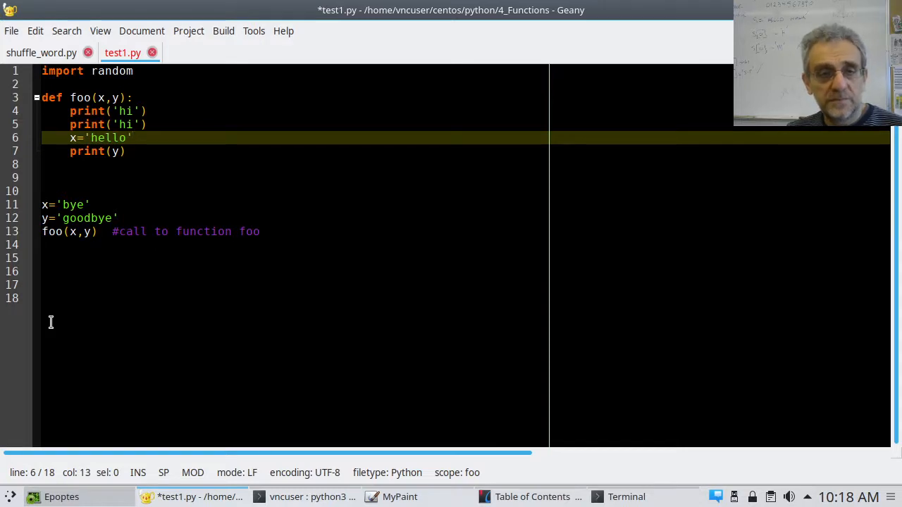
Change print(y) to print(f'inside foo x = {x}')
{"action": "left_click", "coordinate": [114, 150]}
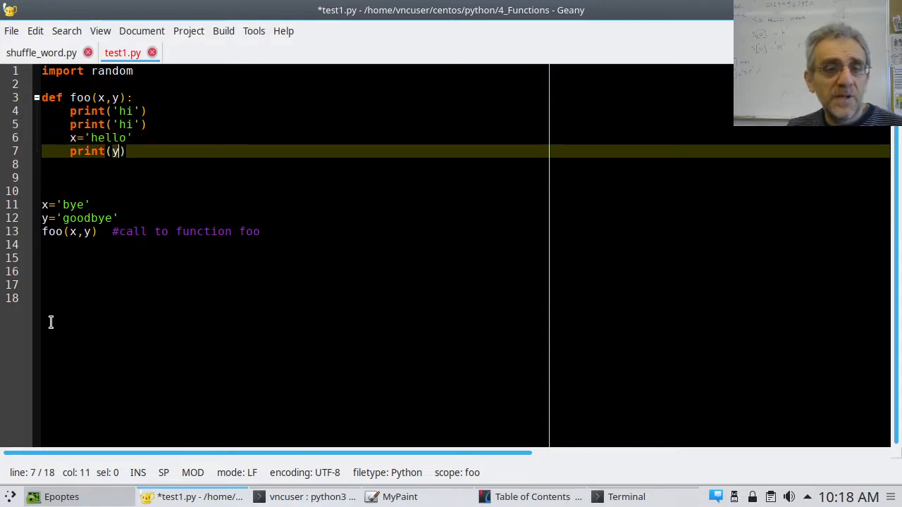
{"action": "type", "text": "x"}
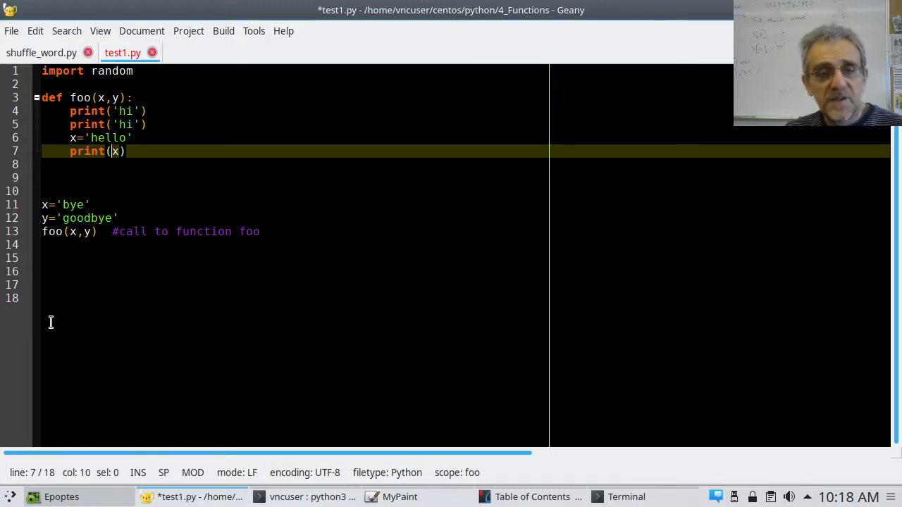
{"action": "type", "text": "f"}
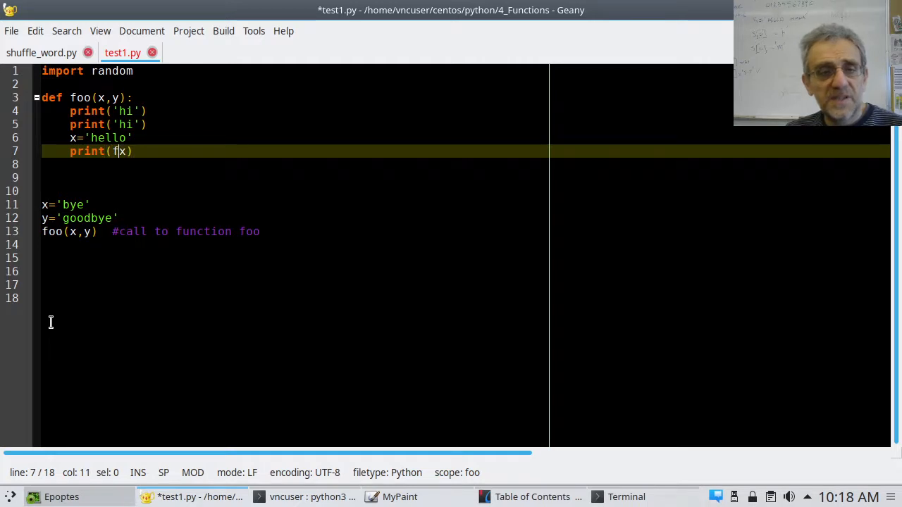
{"action": "type", "text": "'"}
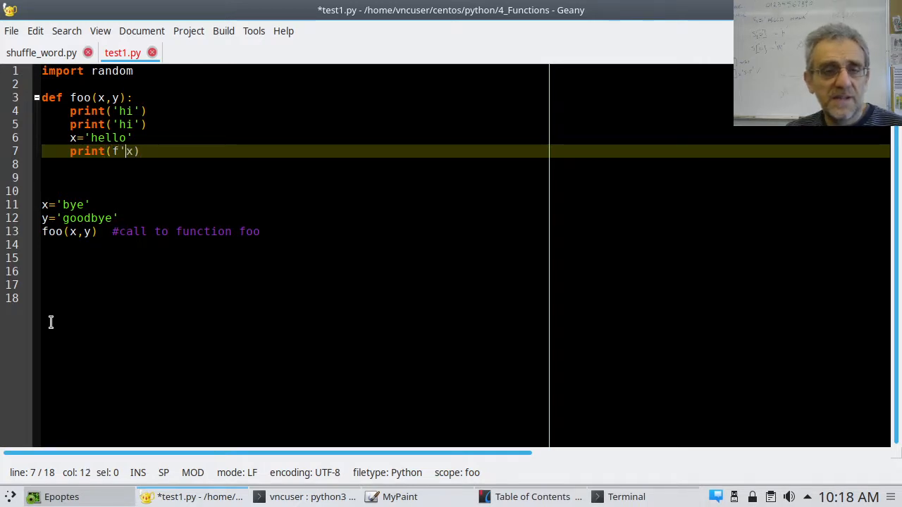
{"action": "type", "text": "ins"}
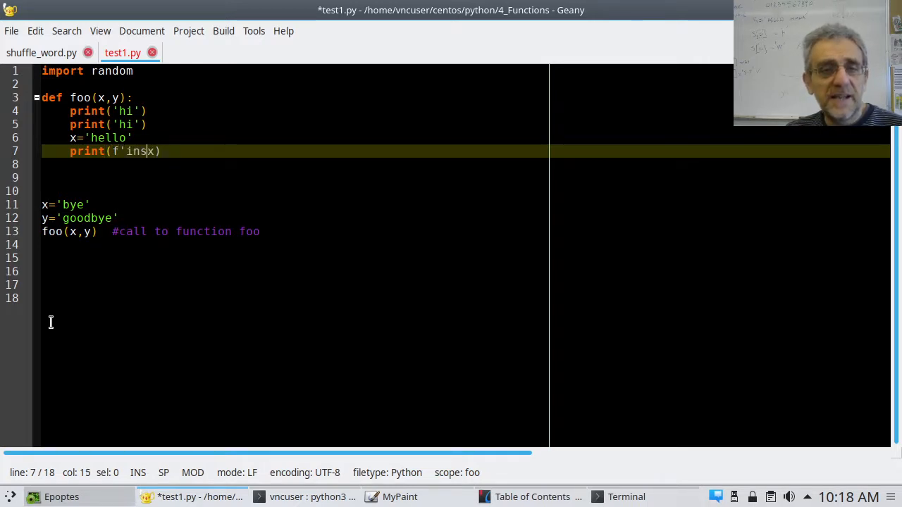
{"action": "type", "text": "ide foo x ="}
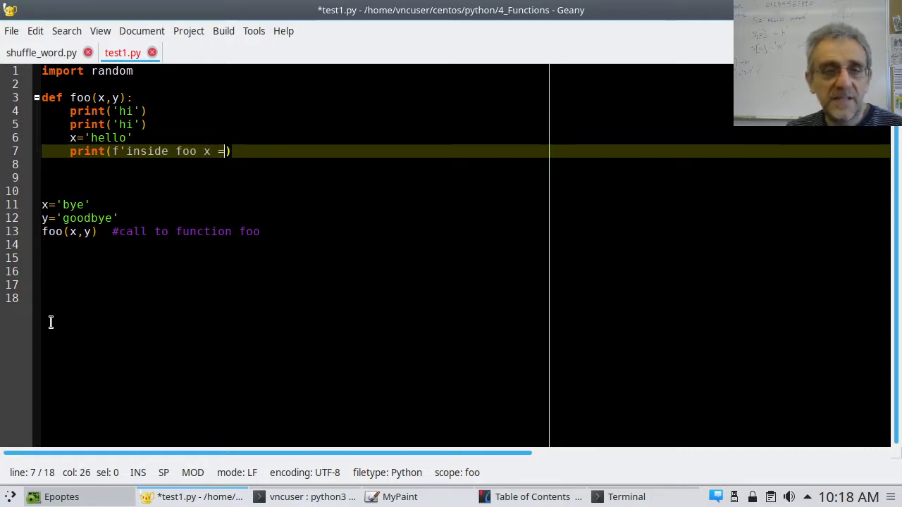
{"action": "type", "text": "{"}
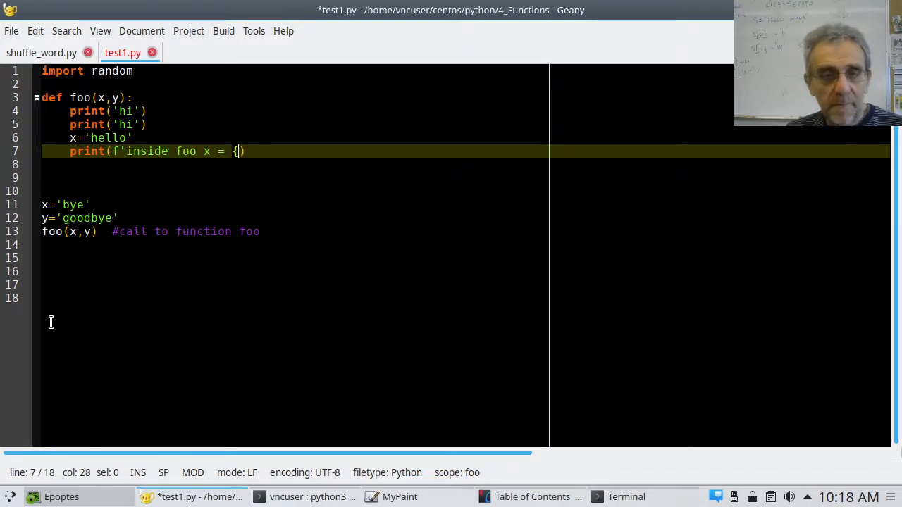
{"action": "type", "text": "x"}
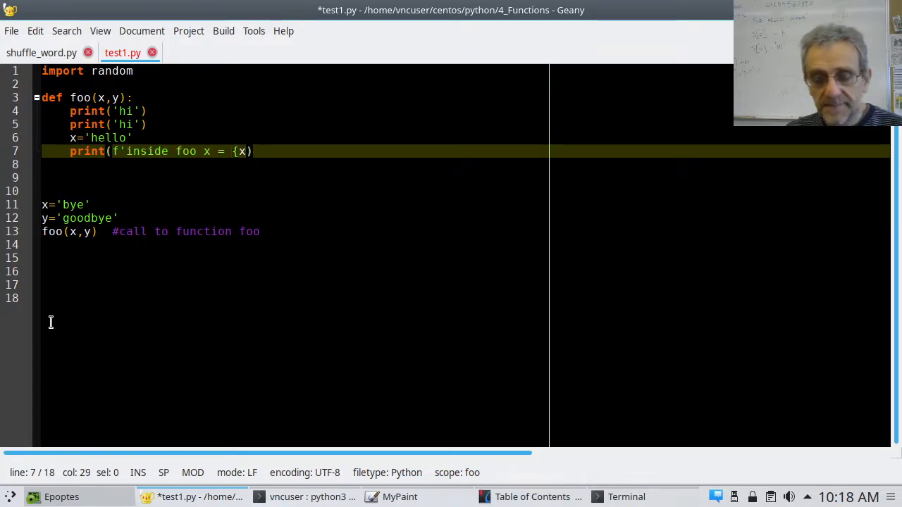
{"action": "type", "text": "}'"}
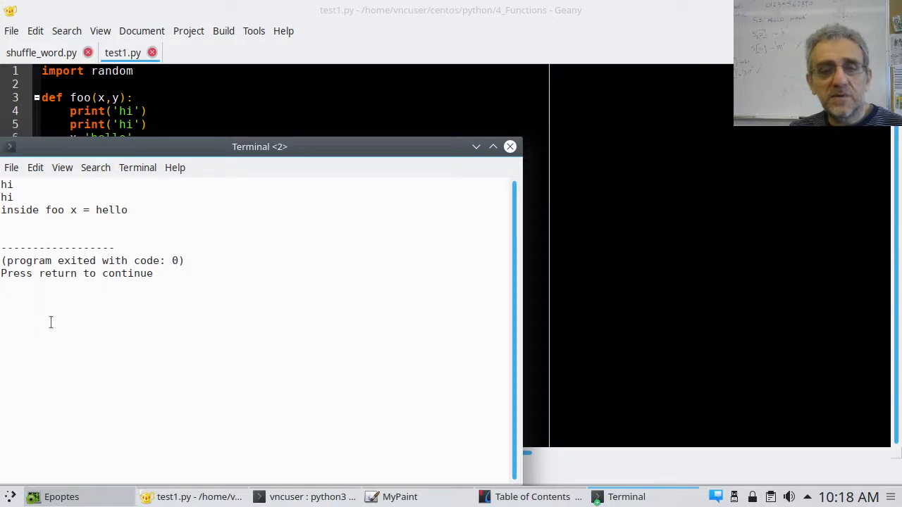
Copy the 'inside foo x =' print over the two print('hi') lines and save
{"action": "left_click", "coordinate": [510, 146]}
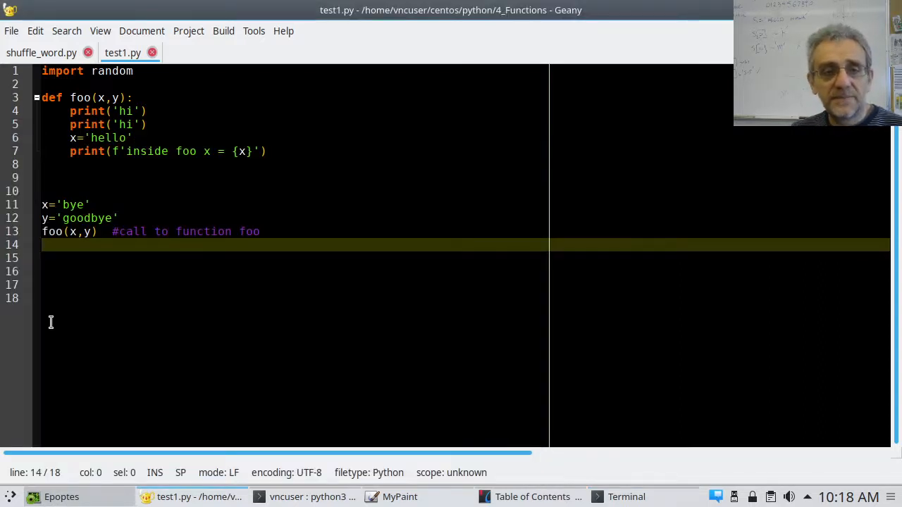
{"action": "left_click", "coordinate": [265, 151]}
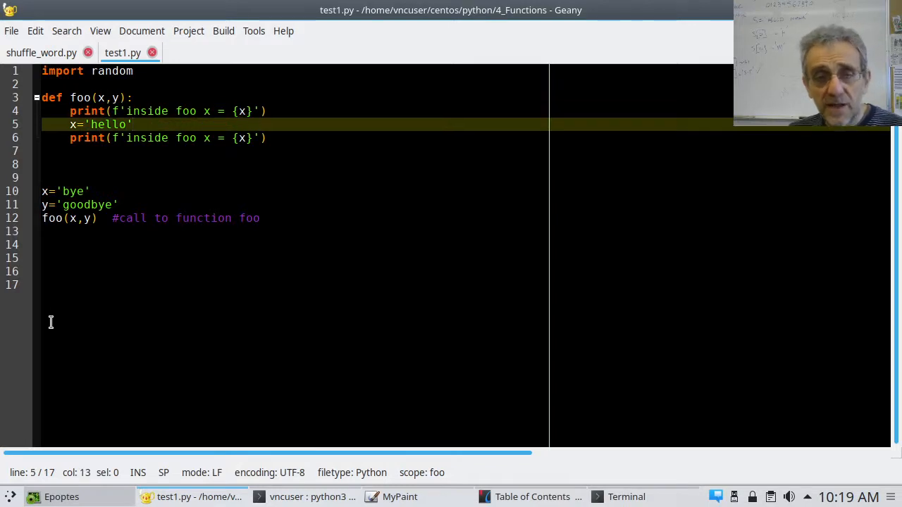
{"action": "left_click", "coordinate": [267, 138]}
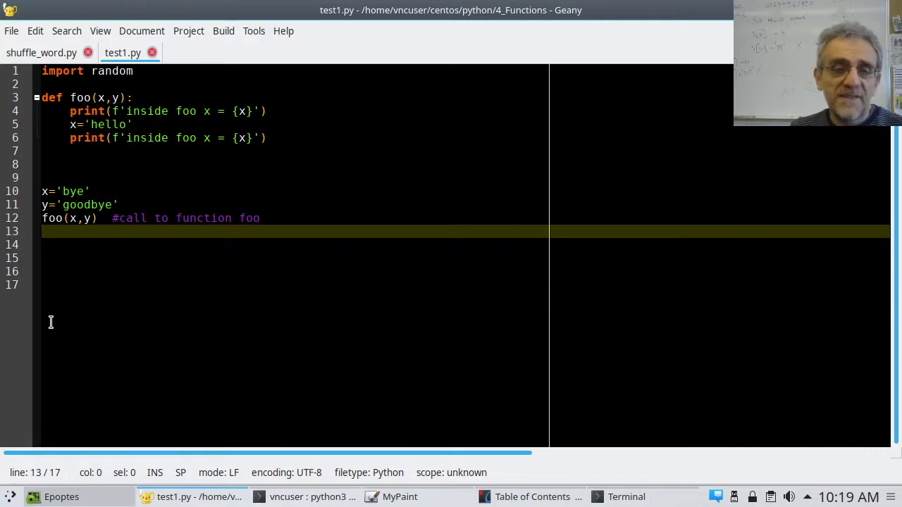
Add print(f'after foo x = {x}') after the foo call and run the script with F5
{"action": "type", "text": "prin"}
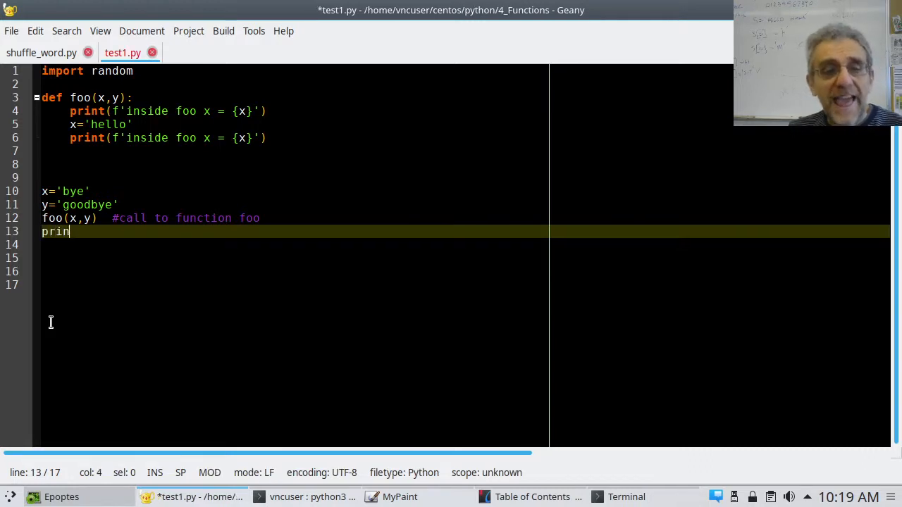
{"action": "type", "text": "t("}
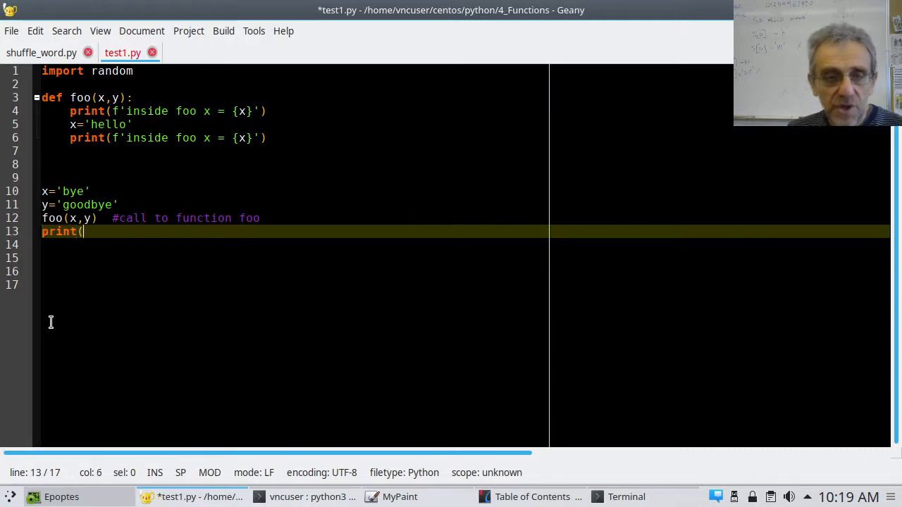
{"action": "type", "text": "x"}
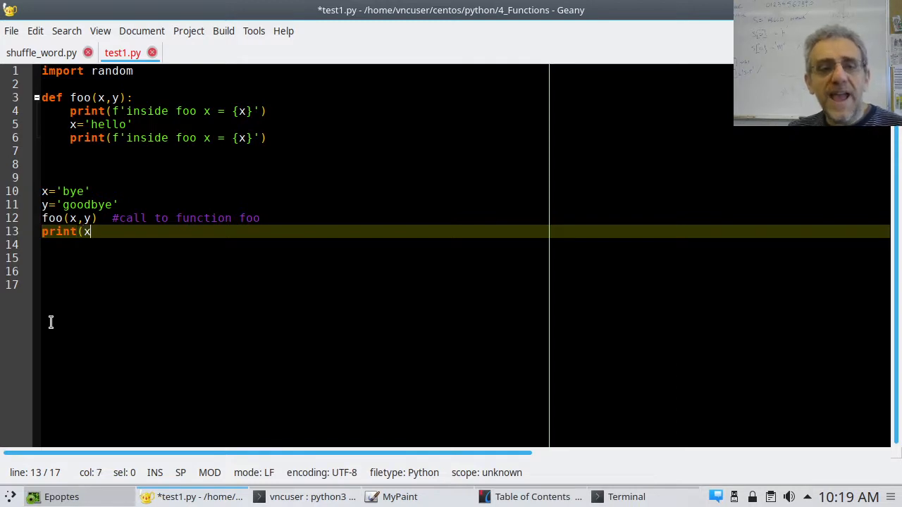
{"action": "type", "text": ")"}
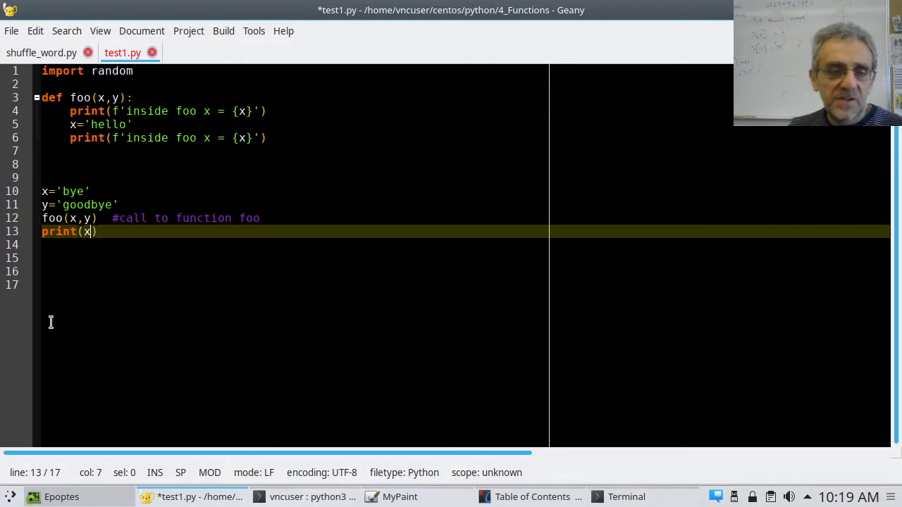
{"action": "type", "text": "f'after foo x"}
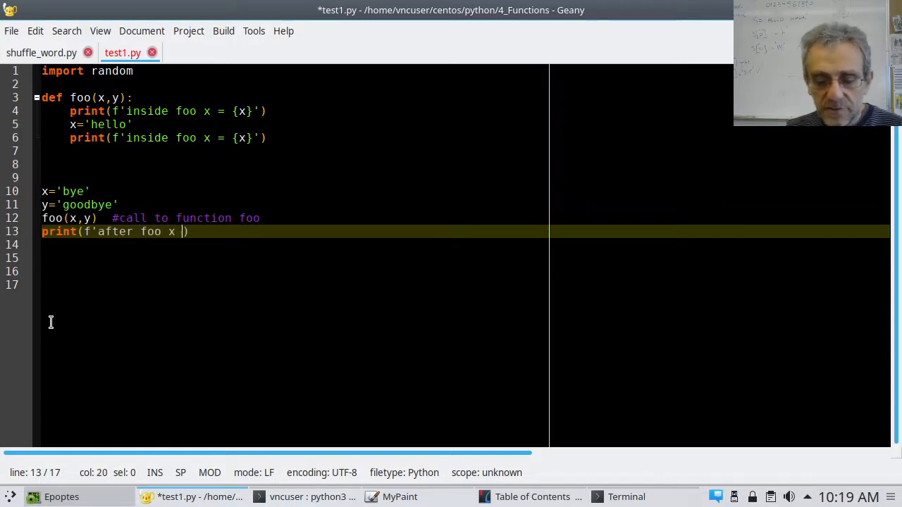
{"action": "type", "text": "= {"}
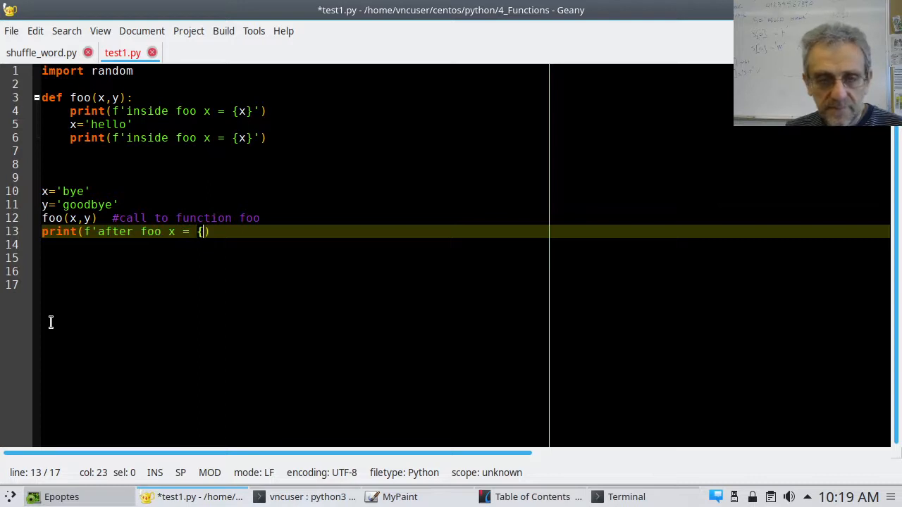
{"action": "type", "text": "x}'"}
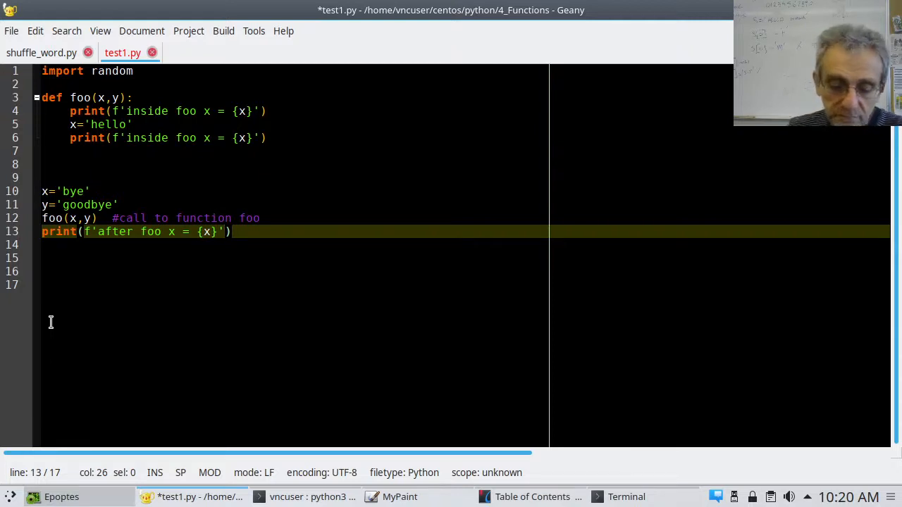
{"action": "key", "text": "F5"}
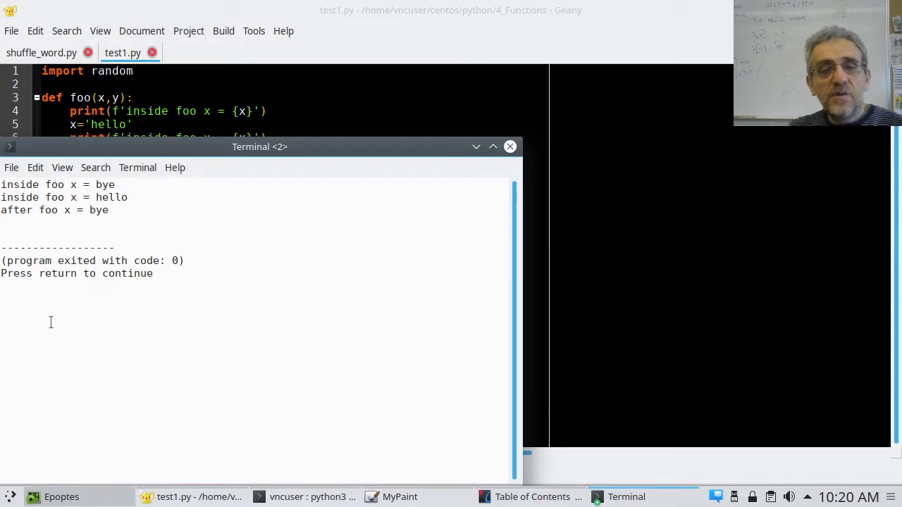
Drag the output window's title bar to reposition its results on screen
{"action": "left_click_drag", "start_coordinate": [259, 146], "coordinate": [326, 154]}
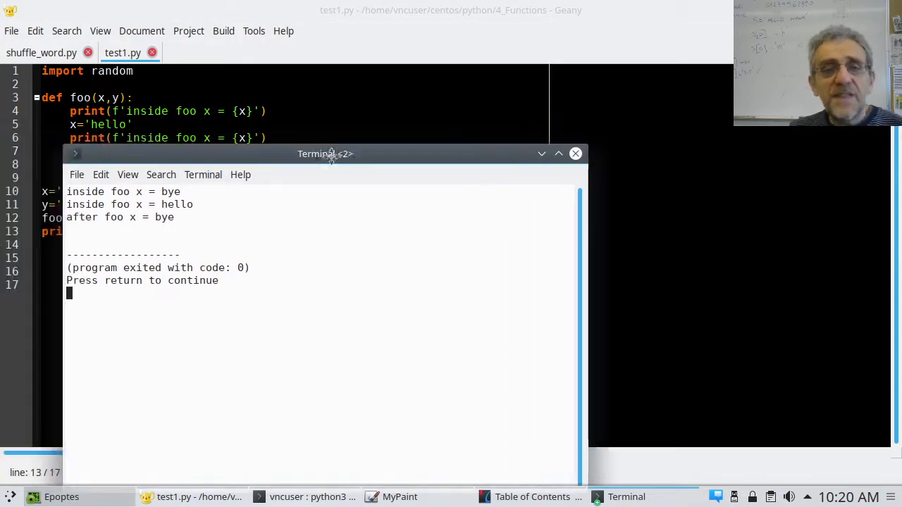
{"action": "left_click_drag", "start_coordinate": [324, 153], "coordinate": [592, 99]}
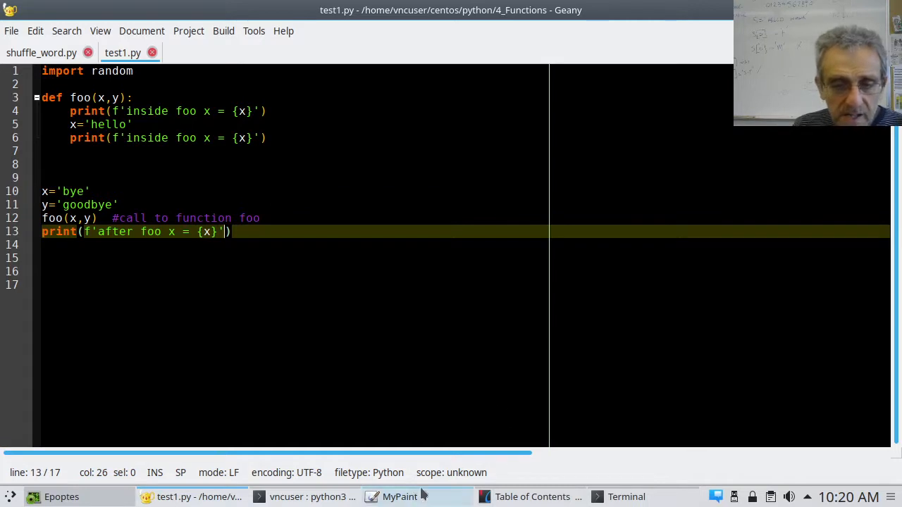
Bring the MyPaint drawing window to the front over Geany
{"action": "left_click", "coordinate": [401, 496]}
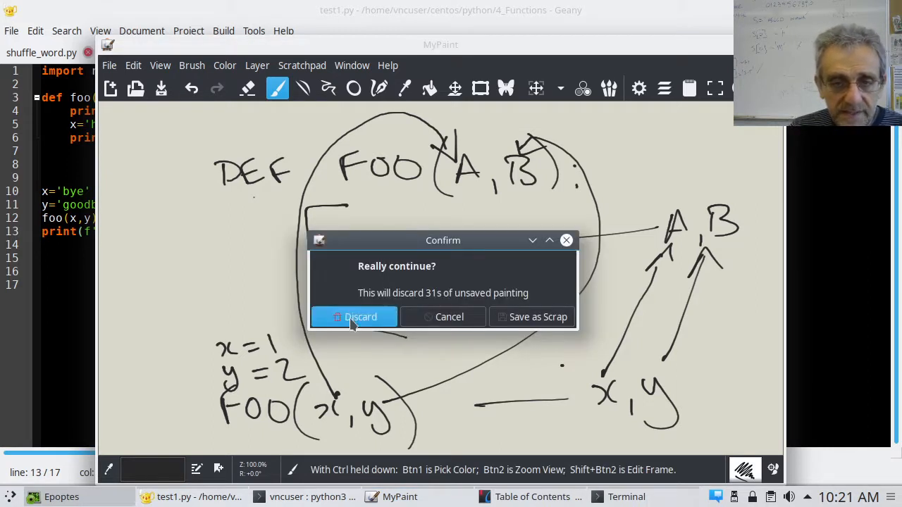
Discard the unsaved FOO(A,B) sketch to start on a fresh canvas
{"action": "left_click", "coordinate": [353, 317]}
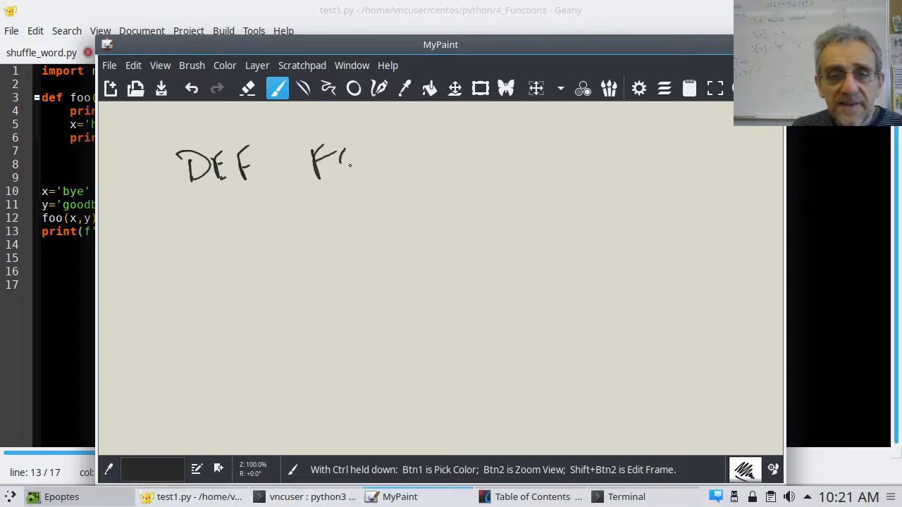
Handwrite DEF FOO(x,y): over x=1, y=2 and draw a box beneath the header
{"action": "left_click_drag", "start_coordinate": [346, 162], "coordinate": [479, 162]}
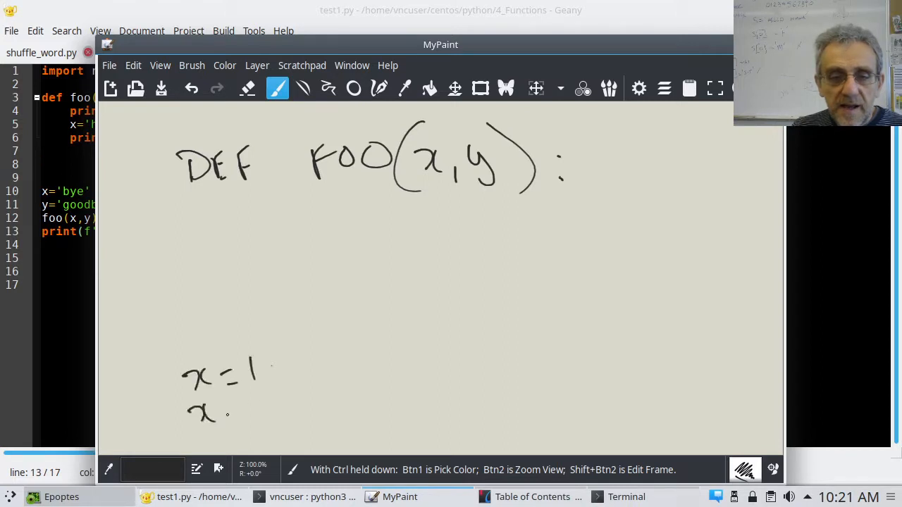
{"action": "left_click_drag", "start_coordinate": [190, 416], "coordinate": [279, 409]}
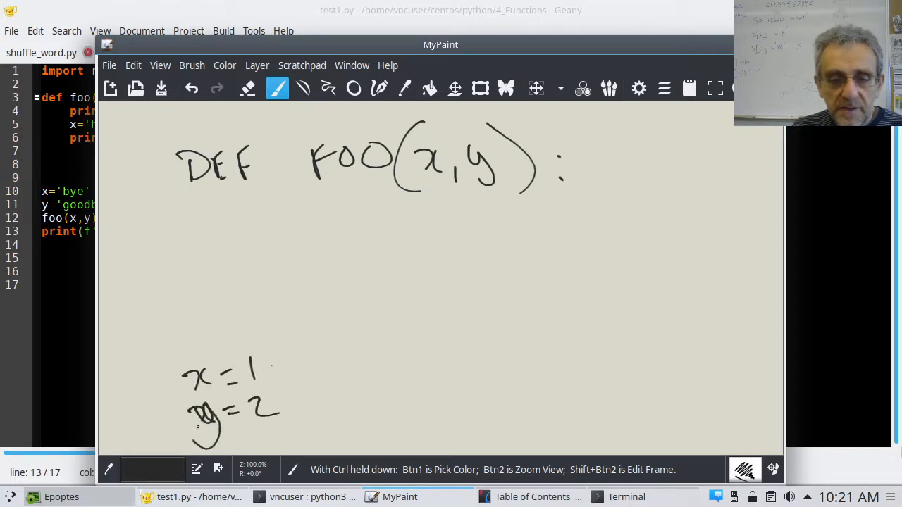
{"action": "mouse_move", "coordinate": [471, 199]}
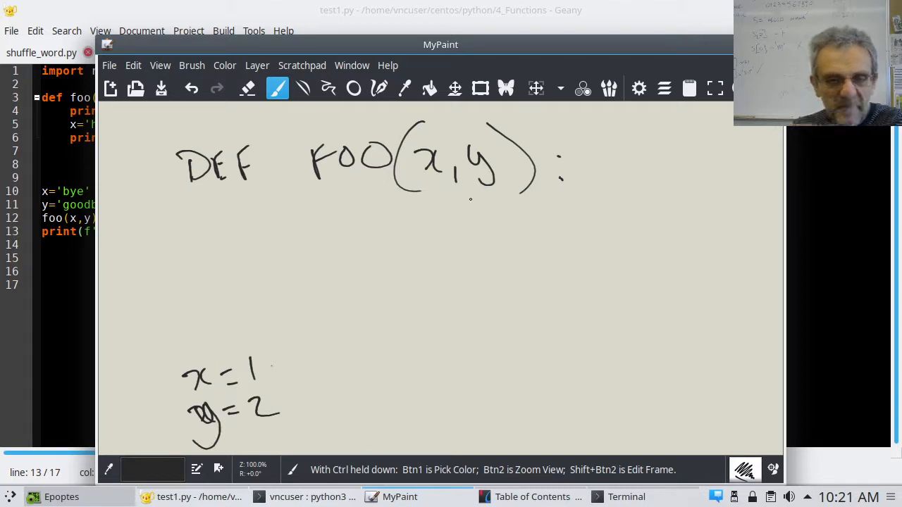
{"action": "left_click_drag", "start_coordinate": [416, 200], "coordinate": [322, 331]}
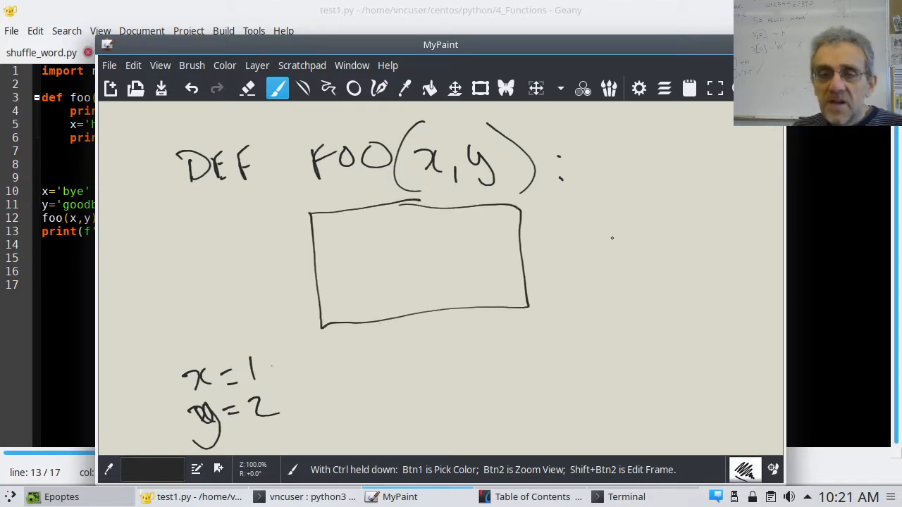
{"action": "mouse_move", "coordinate": [556, 245]}
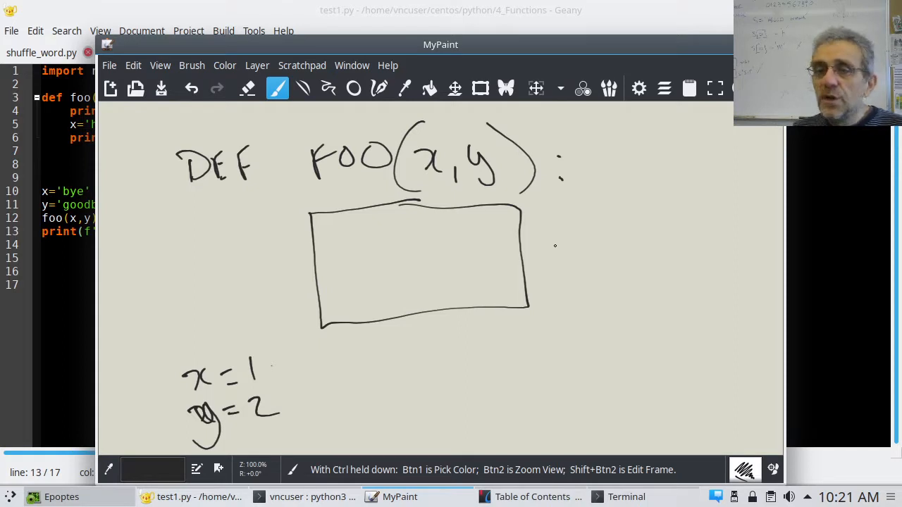
Write the label LOCAL VARIABLES beside the box
{"action": "left_click_drag", "start_coordinate": [550, 253], "coordinate": [620, 247]}
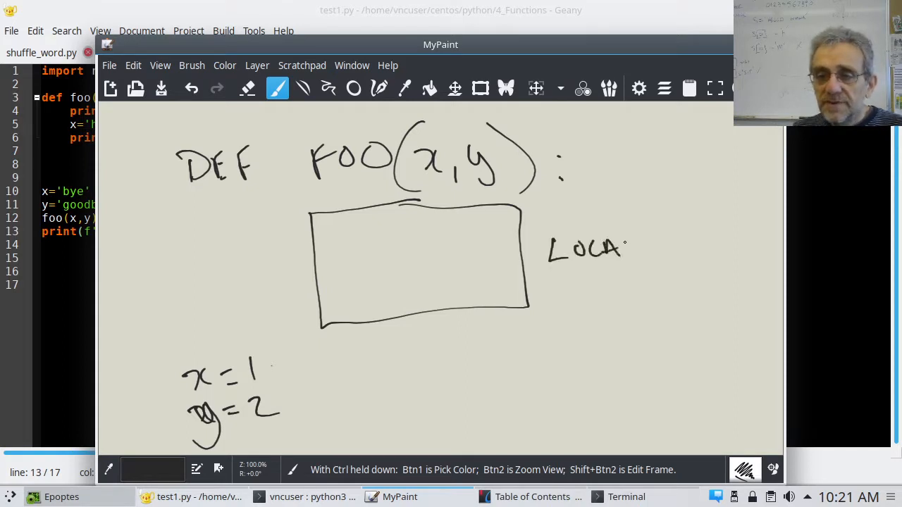
{"action": "left_click_drag", "start_coordinate": [627, 246], "coordinate": [691, 253]}
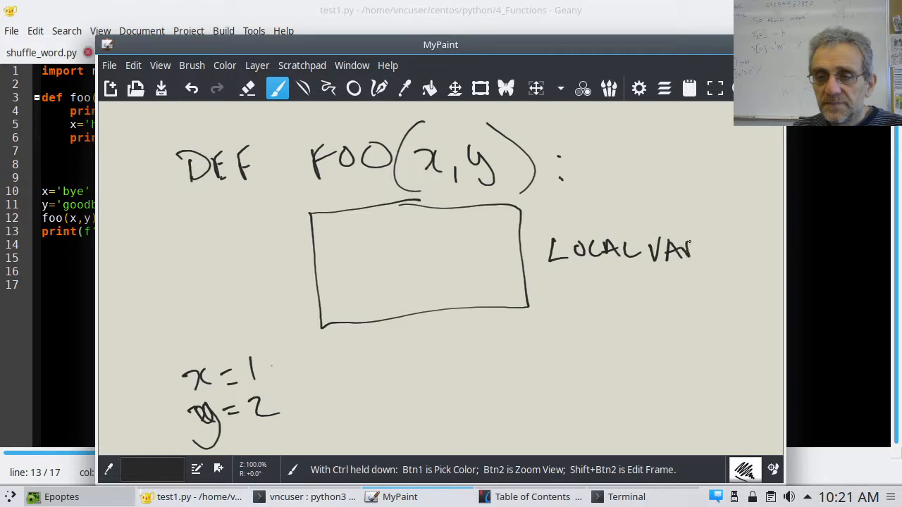
{"action": "left_click_drag", "start_coordinate": [693, 251], "coordinate": [764, 247]}
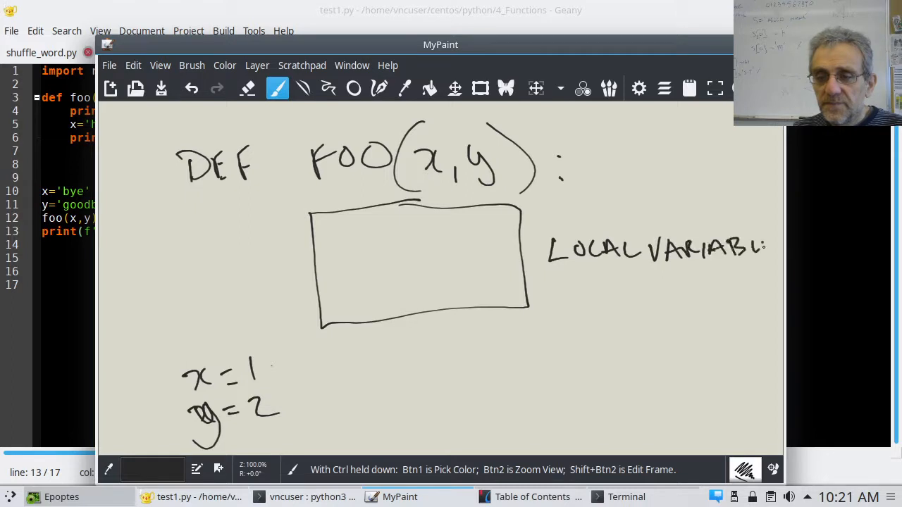
{"action": "left_click_drag", "start_coordinate": [764, 246], "coordinate": [796, 247]}
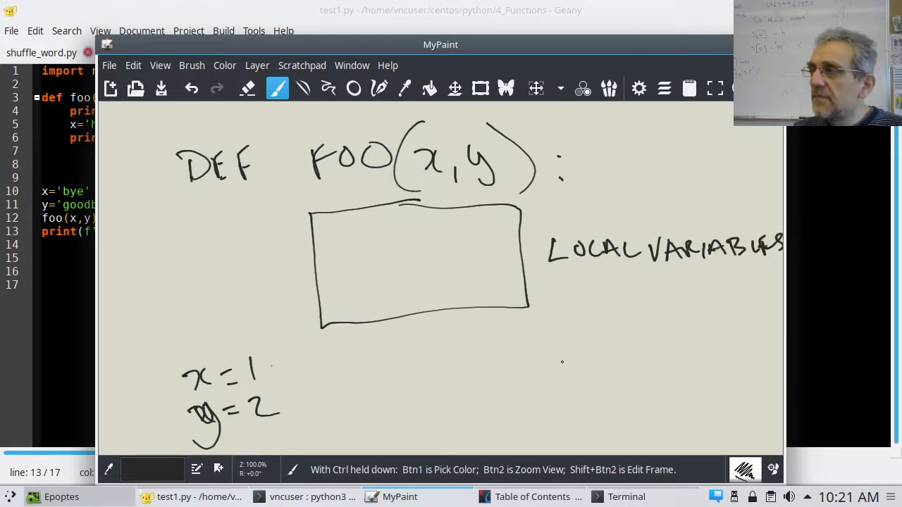
{"action": "mouse_move", "coordinate": [516, 321]}
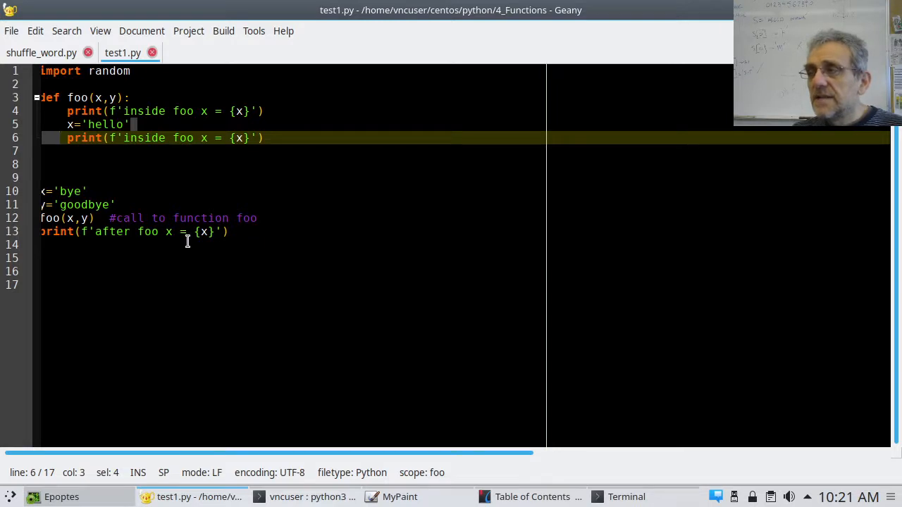
Delete foo's body lines, leaving only the def foo(x,y): header
{"action": "left_click", "coordinate": [164, 245]}
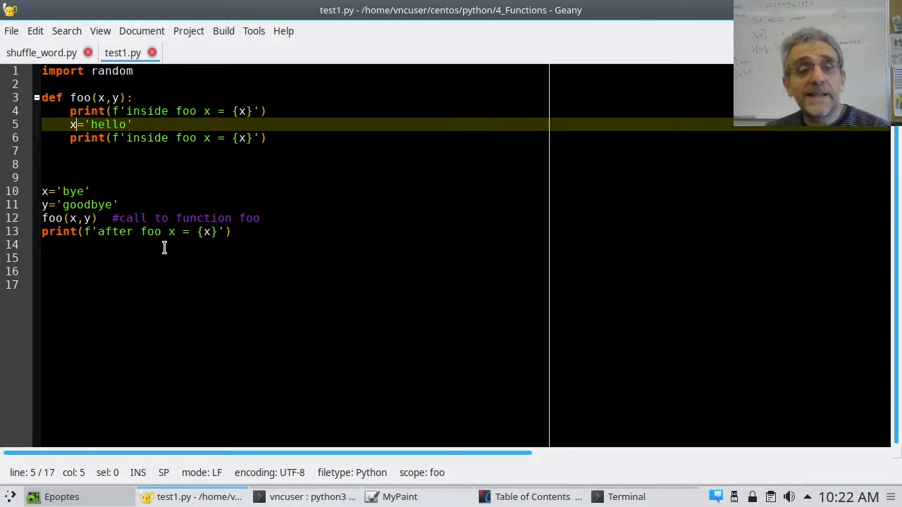
{"action": "left_click", "coordinate": [98, 97]}
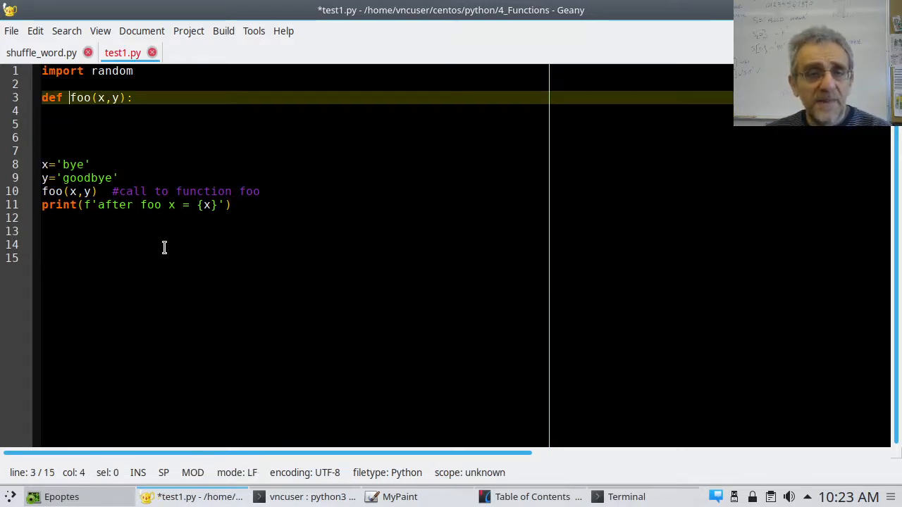
Make foo take only x and change the assignment to x = 3
{"action": "key", "text": "BackSpace"}
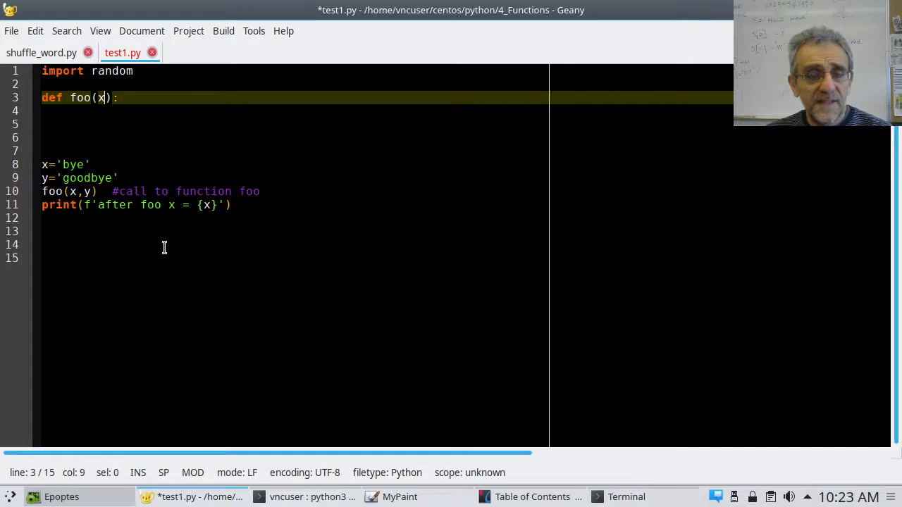
{"action": "left_click", "coordinate": [106, 178]}
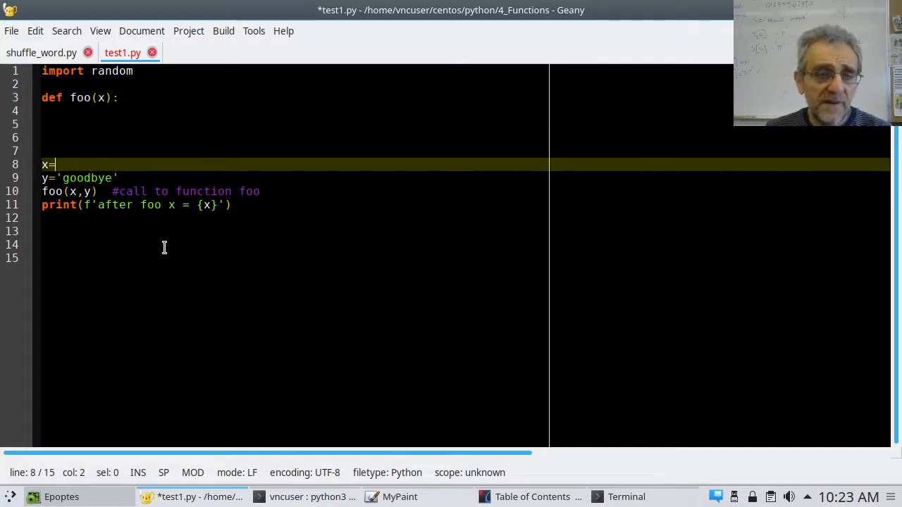
{"action": "type", "text": "3"}
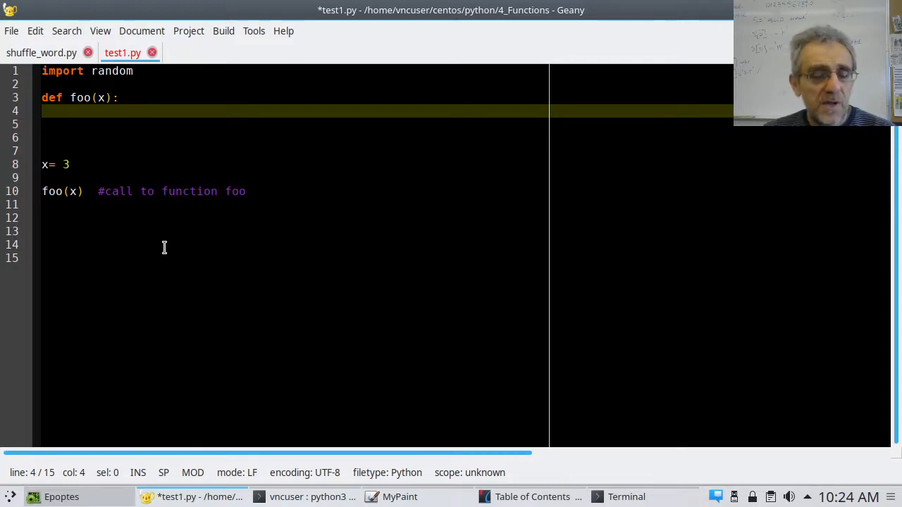
Write the body of foo as y=x**2 followed by return y, then save test1.py
{"action": "type", "text": "y"}
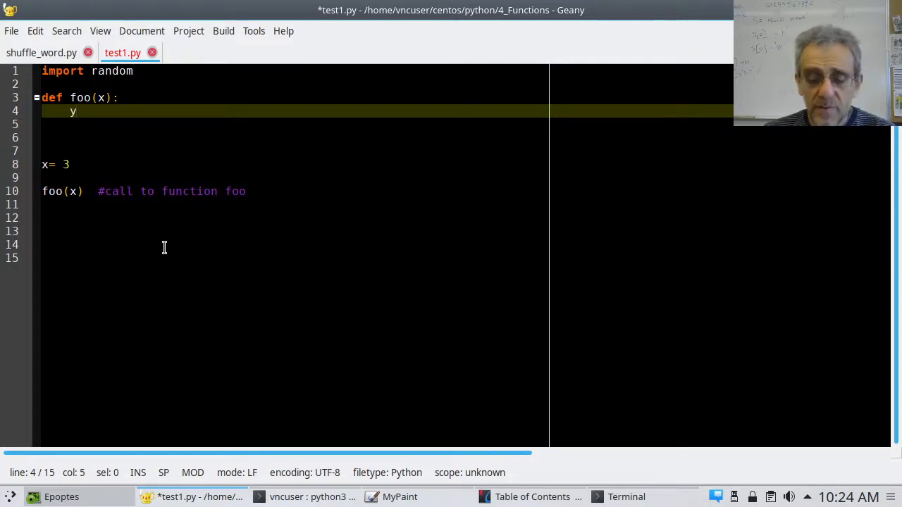
{"action": "type", "text": "=x"}
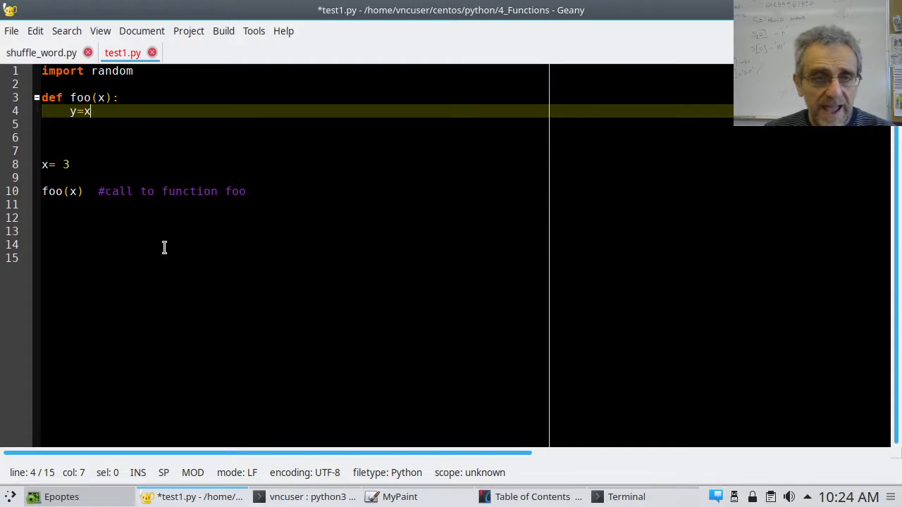
{"action": "type", "text": "**2"}
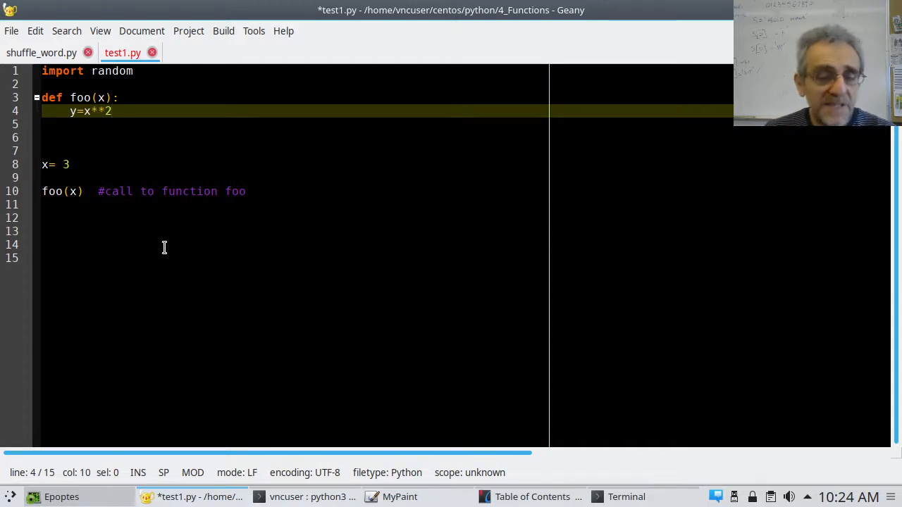
{"action": "key", "text": "Return"}
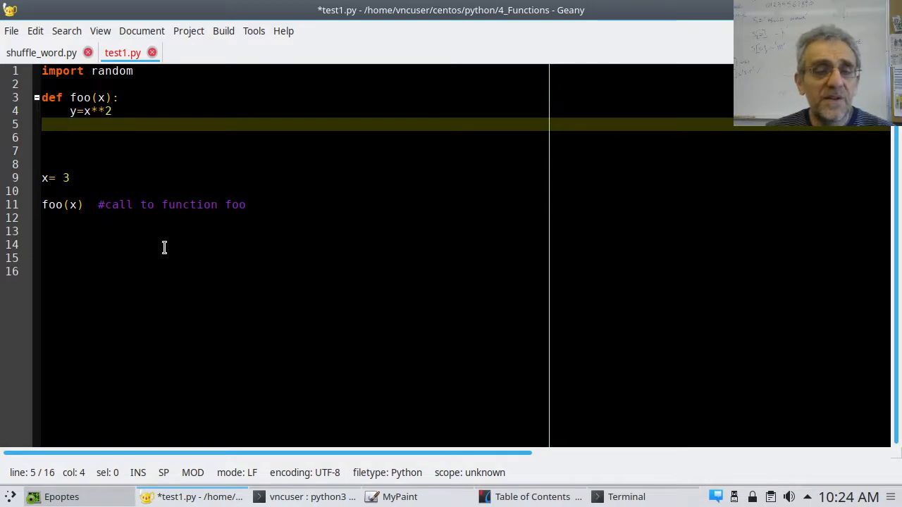
{"action": "type", "text": "re"}
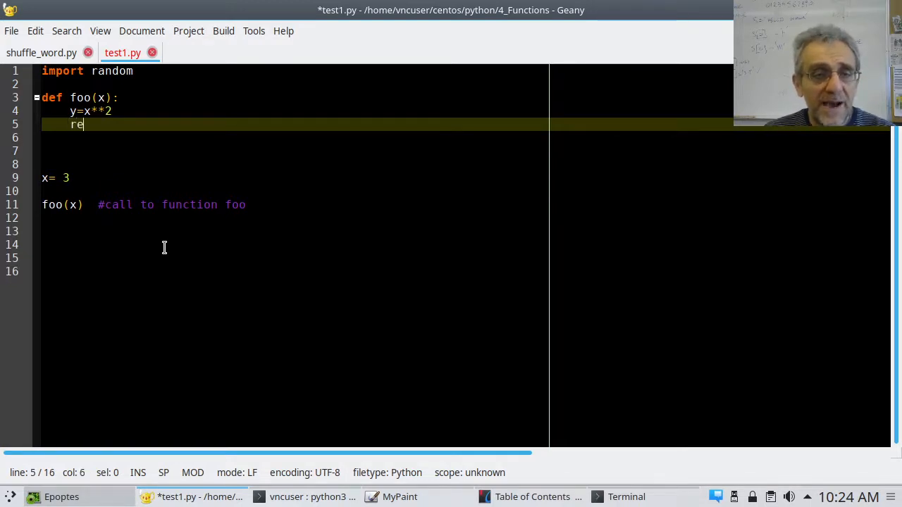
{"action": "type", "text": "turn y"}
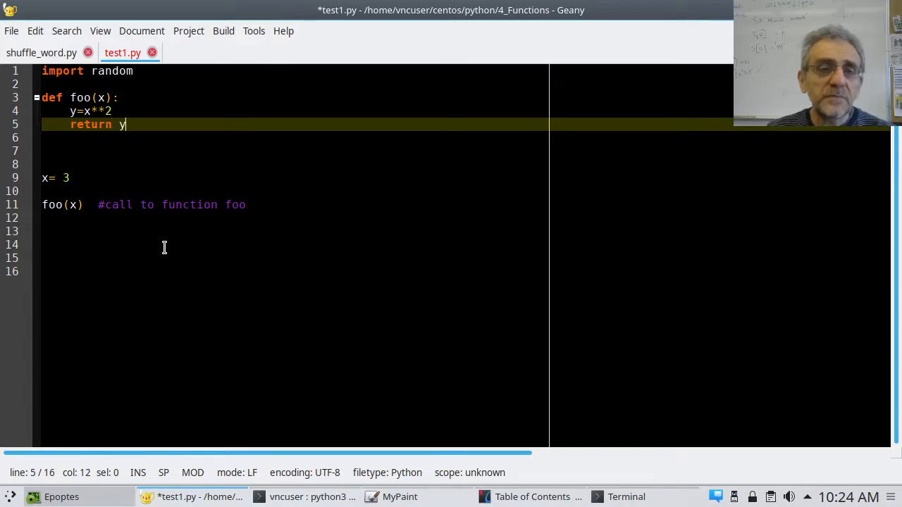
{"action": "left_click", "coordinate": [70, 177]}
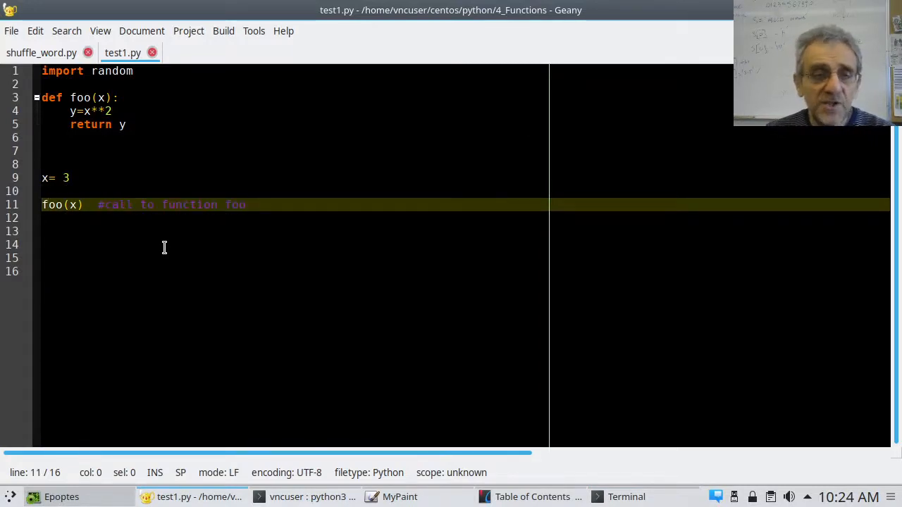
Change the call to ans=foo(x), add print(ans) beneath it, and save test1.py
{"action": "type", "text": "a"}
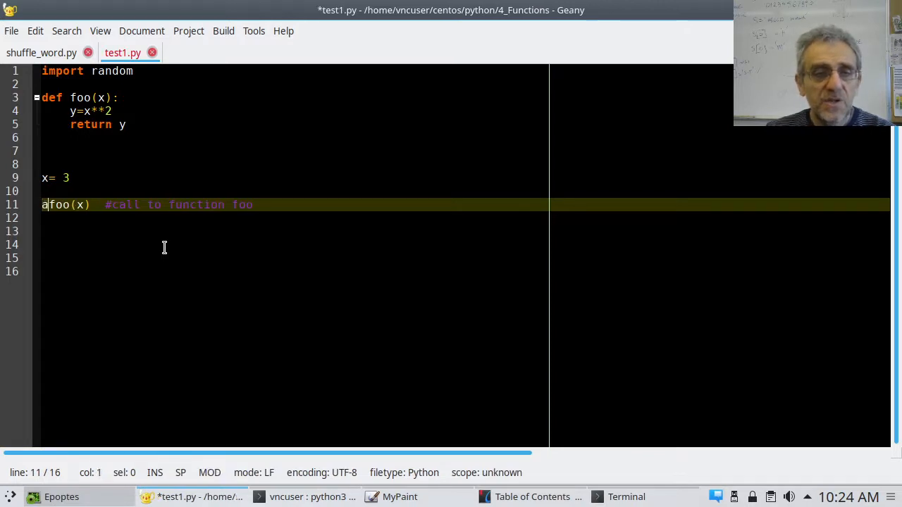
{"action": "type", "text": "ns="}
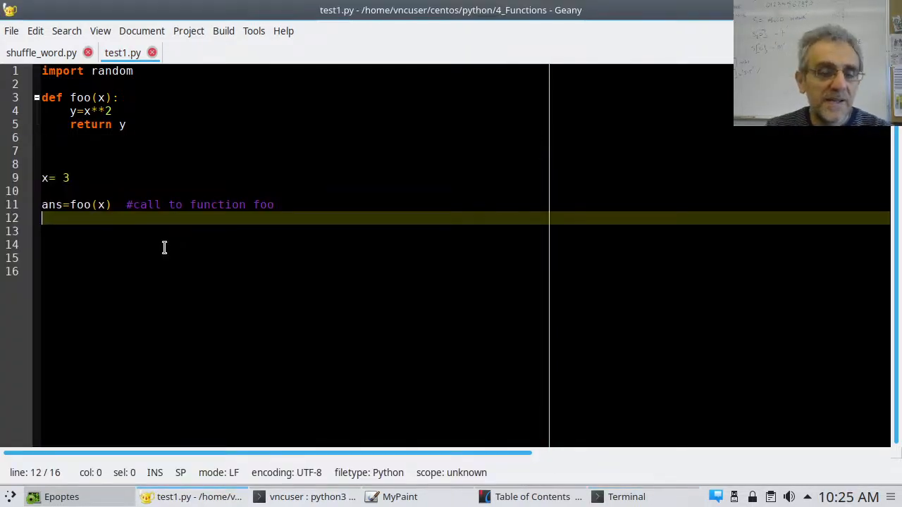
{"action": "type", "text": "pr"}
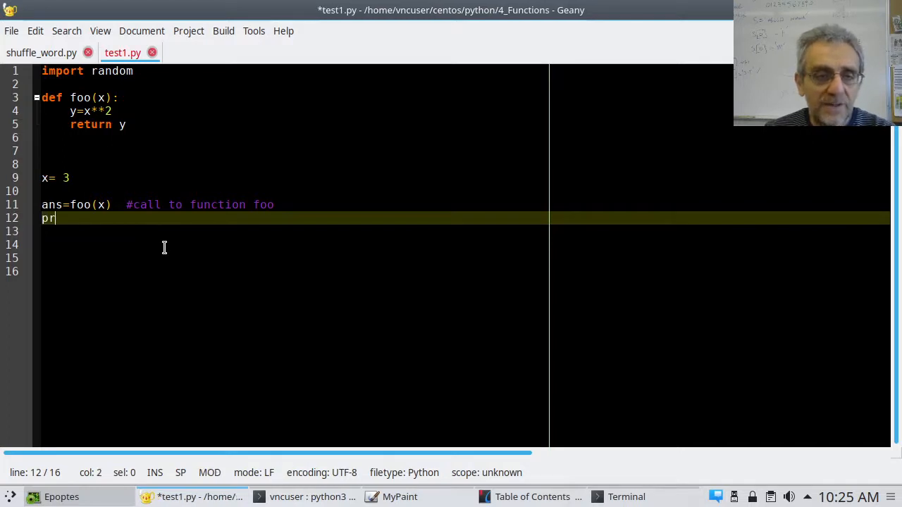
{"action": "type", "text": "int(a"}
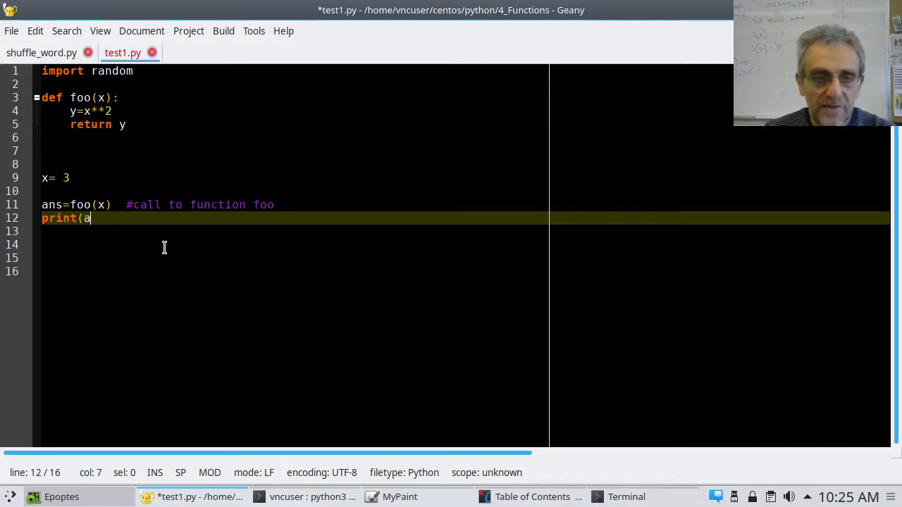
{"action": "type", "text": "ns"}
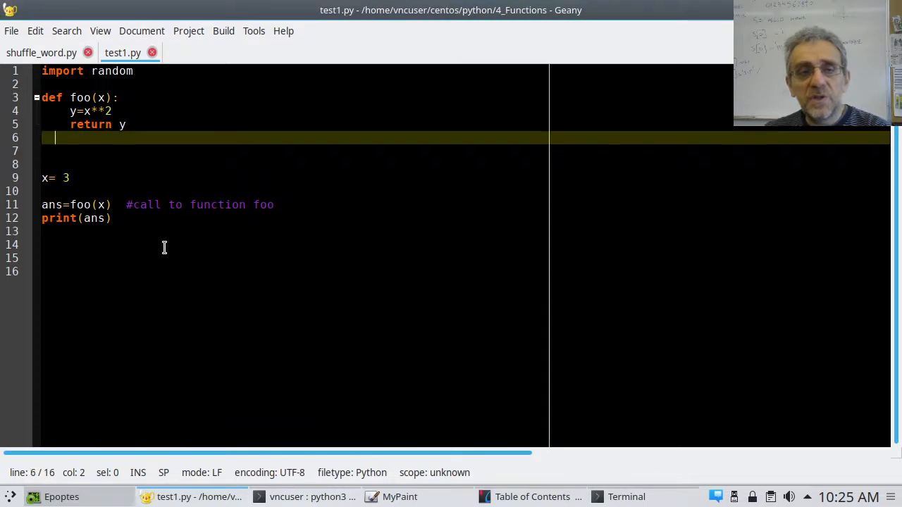
{"action": "left_click", "coordinate": [113, 124]}
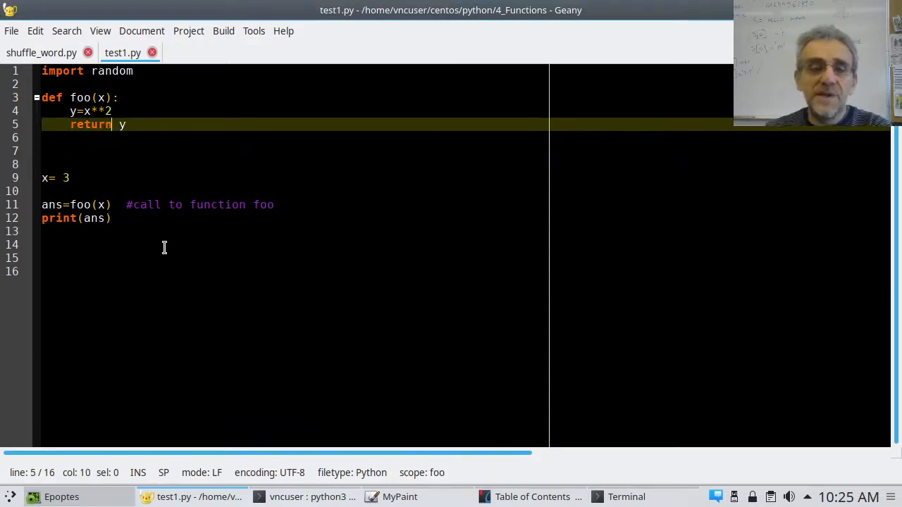